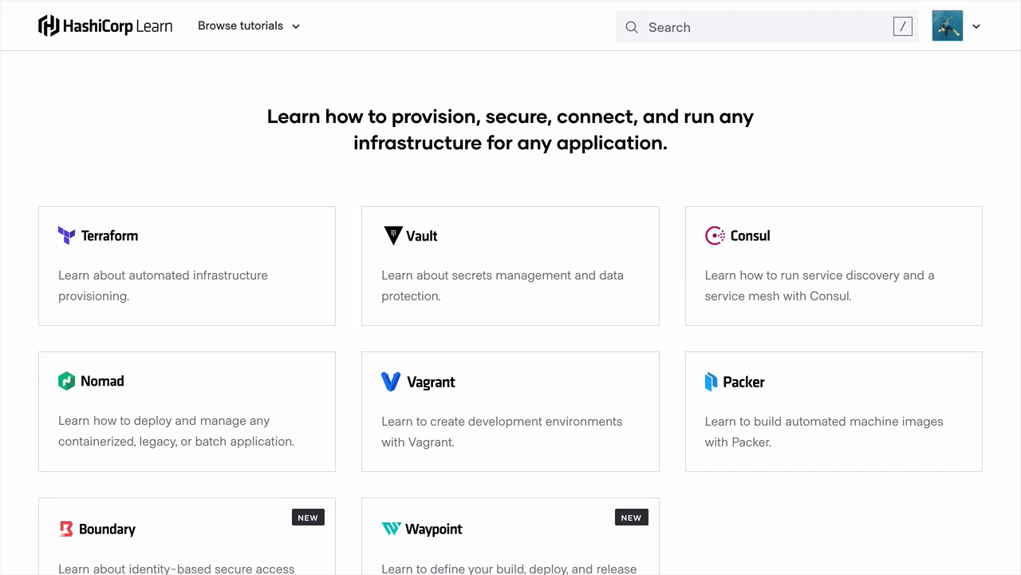
pyautogui.moveTo(106, 61)
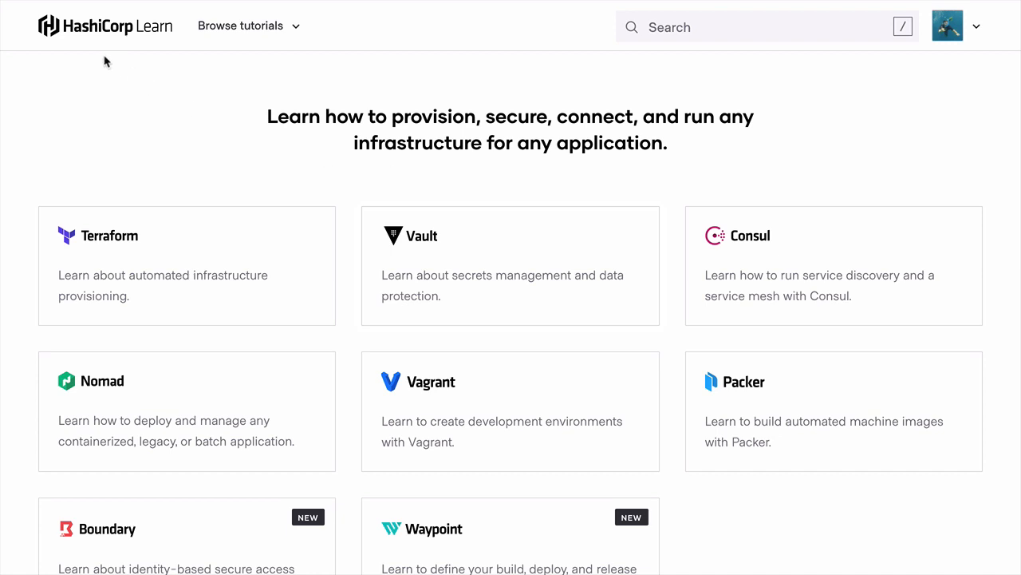
pyautogui.moveTo(481, 194)
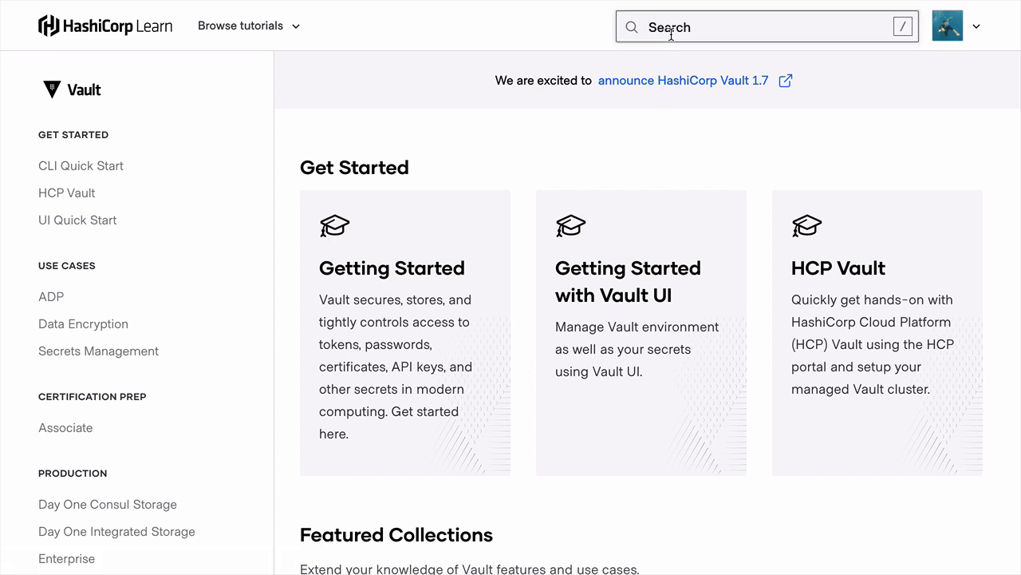
pyautogui.moveTo(670, 115)
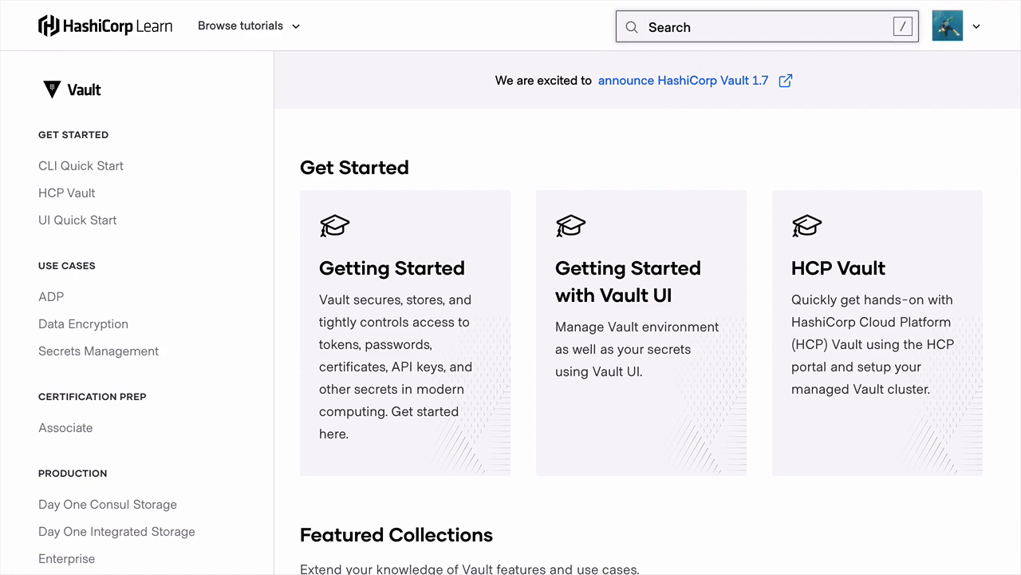
# - Search for and open the Your First Secret, Dynamic Secrets and Database Secrets Engine tutorials
pyautogui.write('your fir')
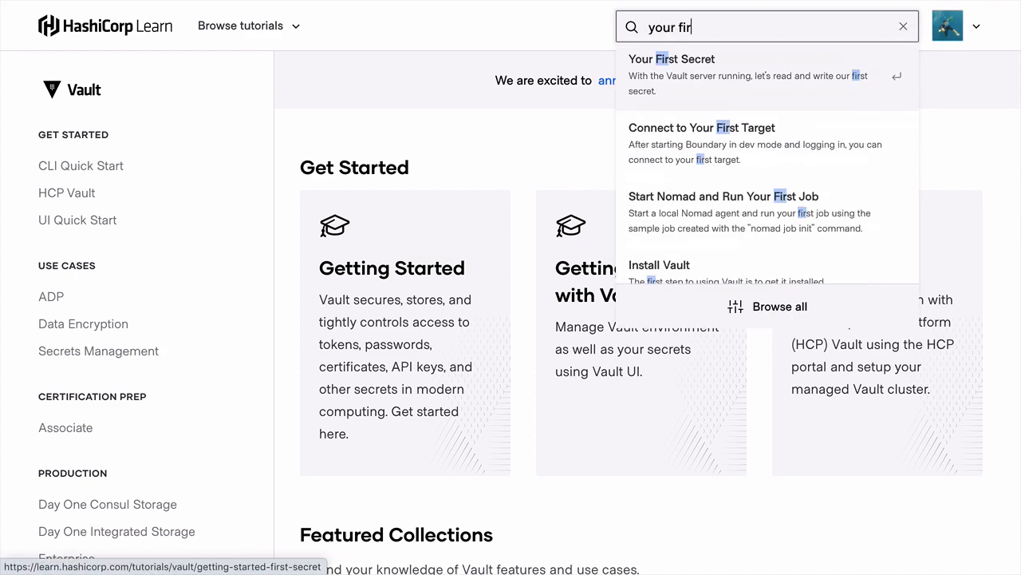
pyautogui.click(671, 74)
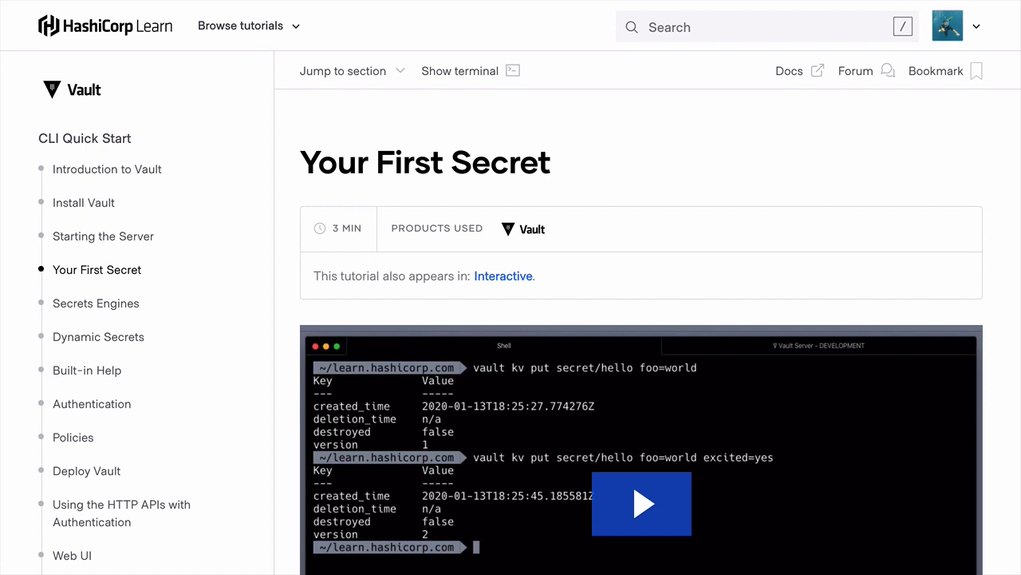
pyautogui.write('d')
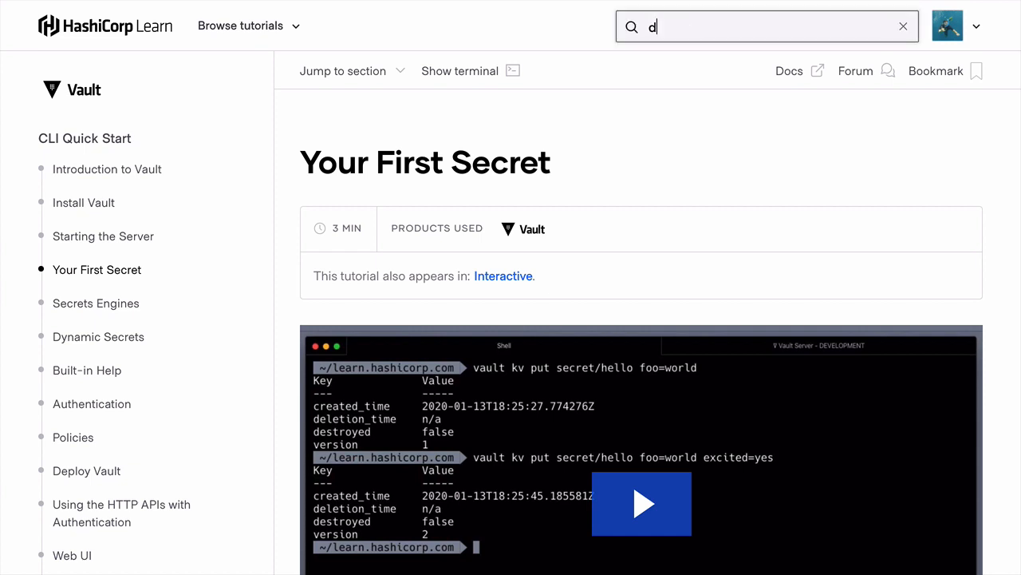
pyautogui.write('ynamic sec')
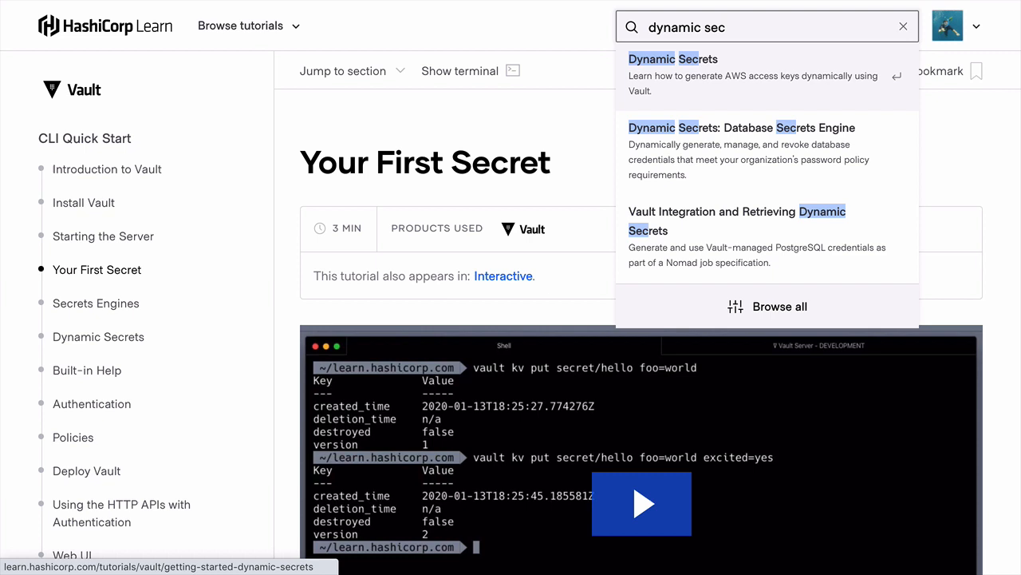
pyautogui.click(672, 58)
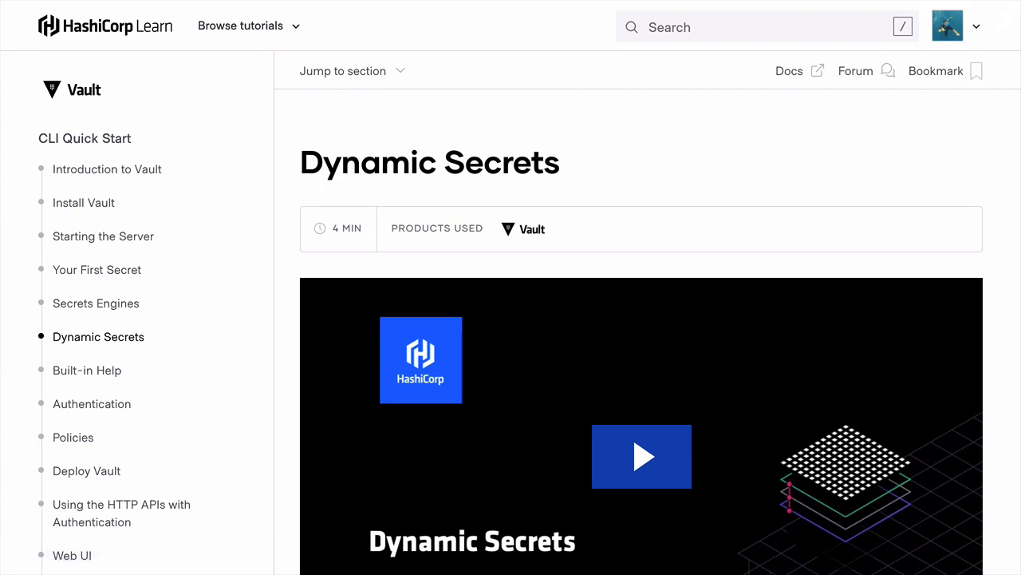
pyautogui.write('d')
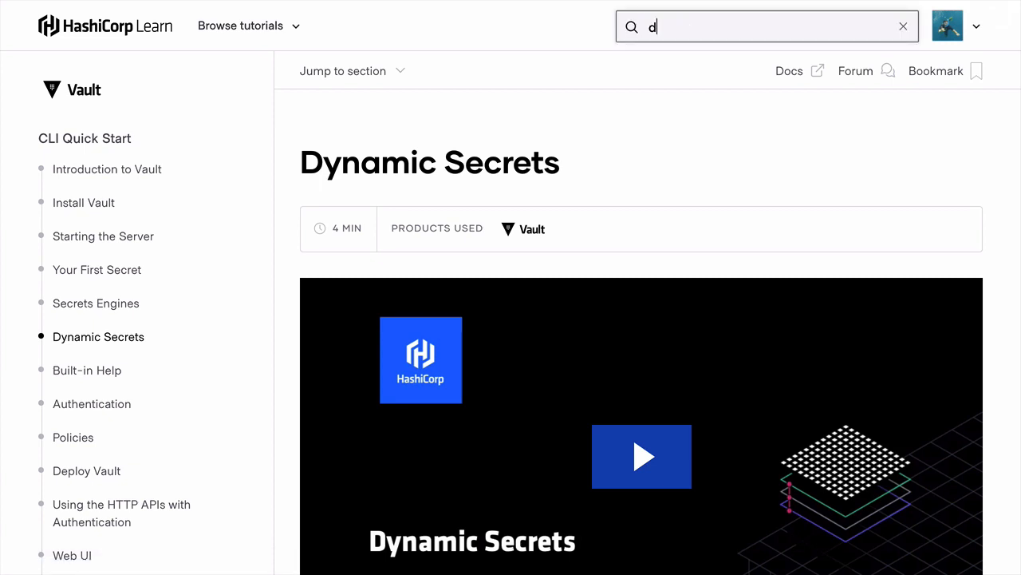
pyautogui.write('atabase secret')
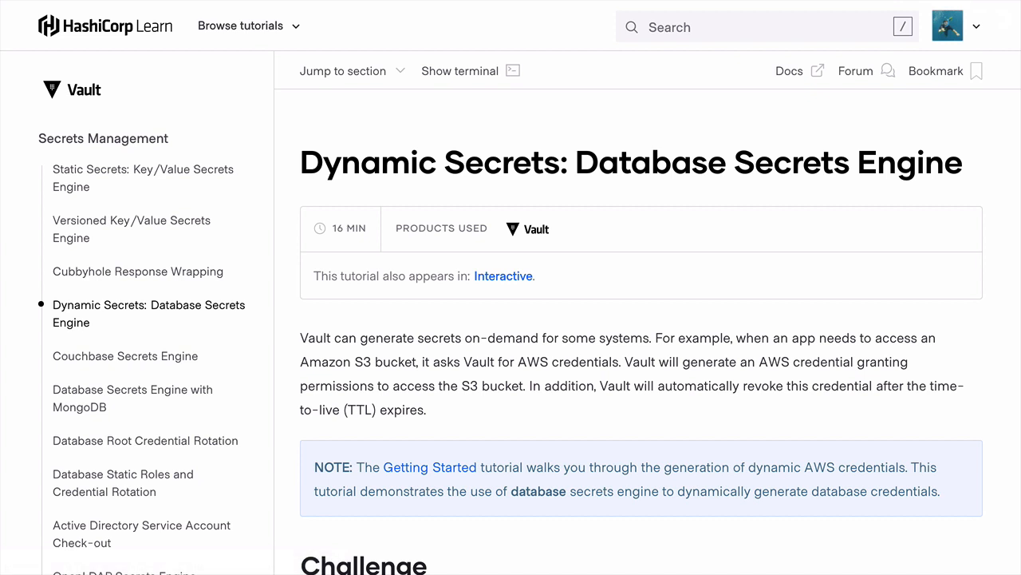
pyautogui.click(759, 26)
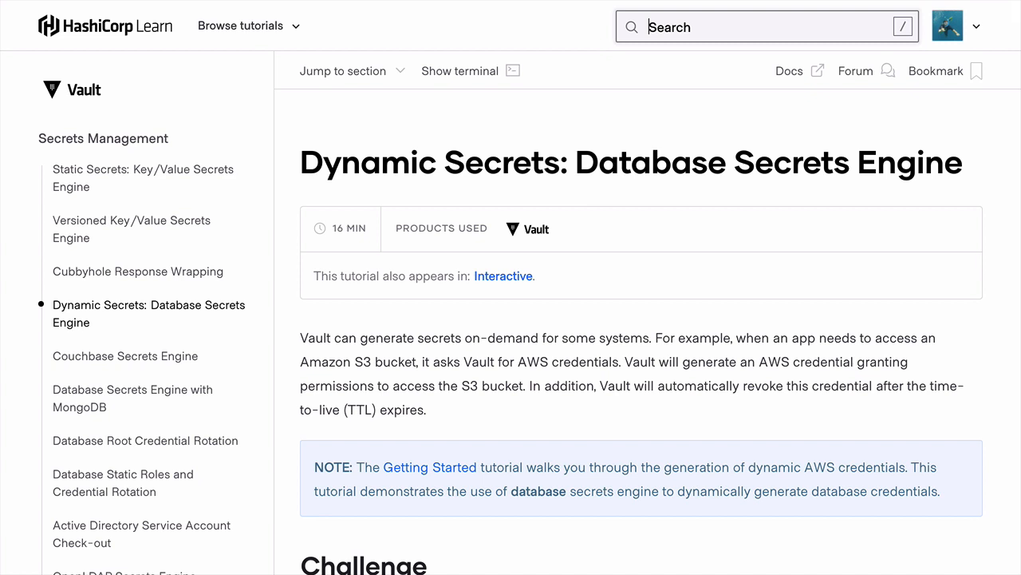
# - Search for and open the Vault AWS Lambda Extension and Inject Secrets tutorials
pyautogui.write('aws lam')
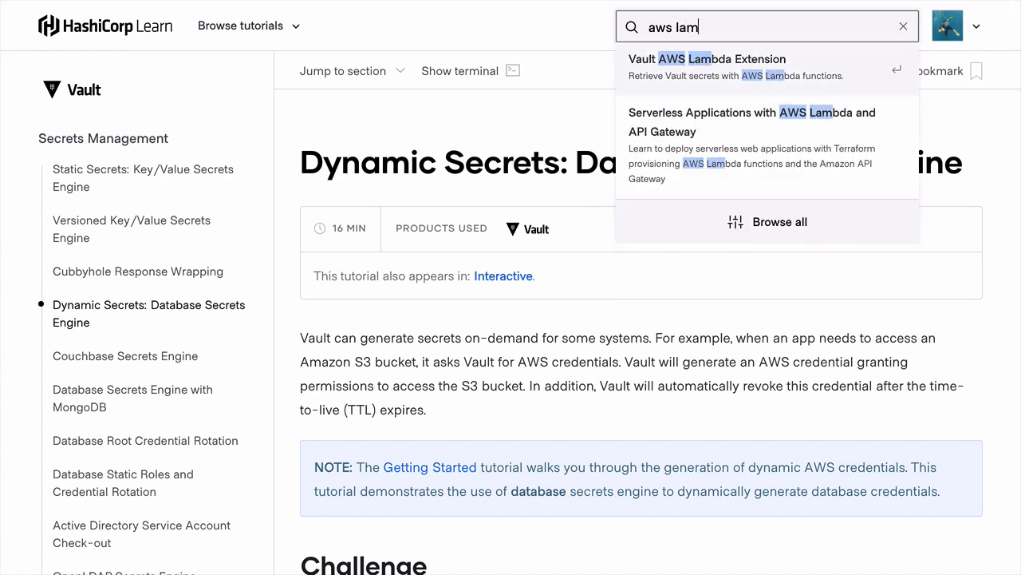
pyautogui.click(707, 58)
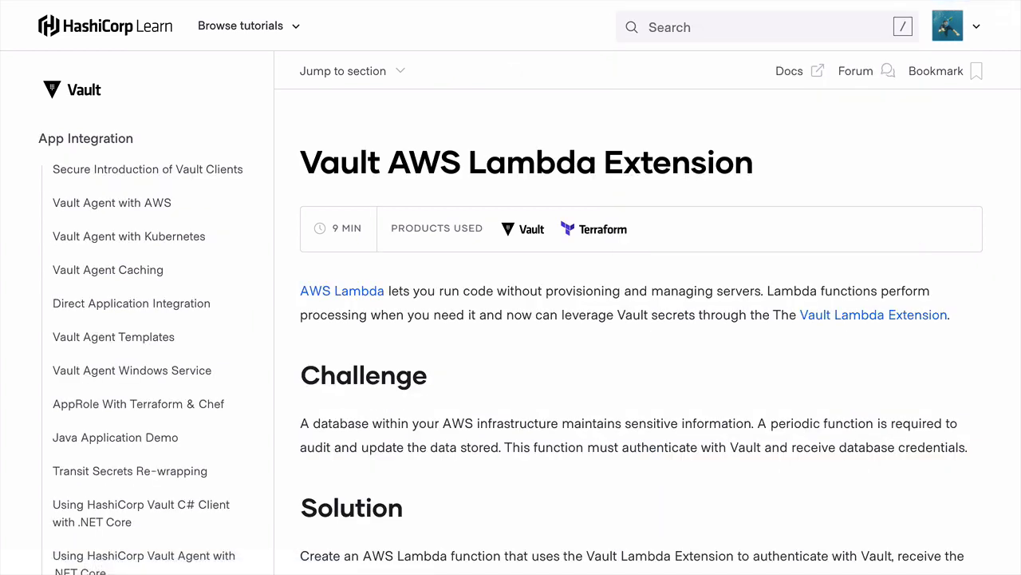
pyautogui.write('inje')
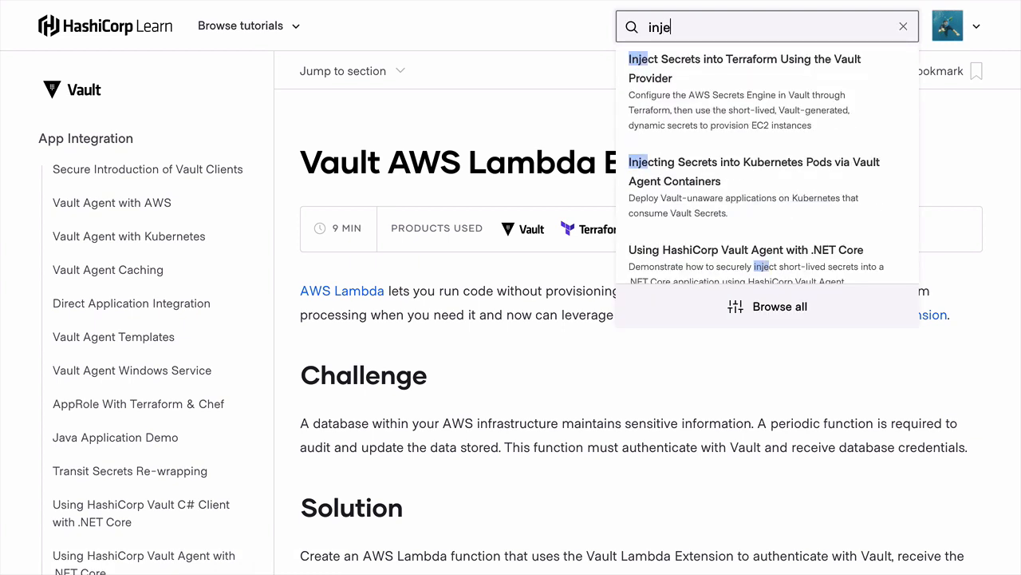
pyautogui.click(753, 171)
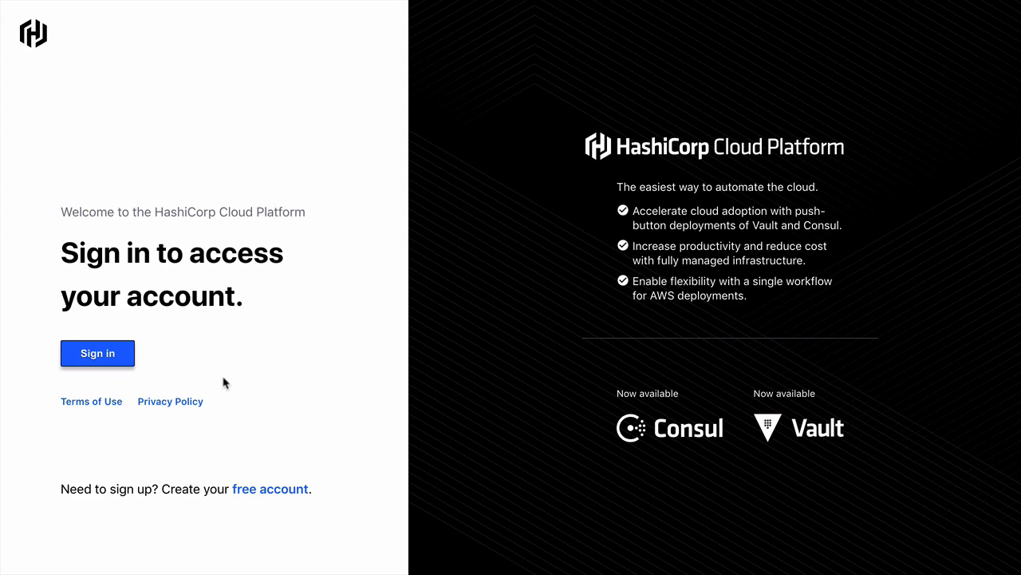
# - Sign in to HCP and scroll the Overview dashboard with Consul, Vault and $20 credit
pyautogui.click(98, 353)
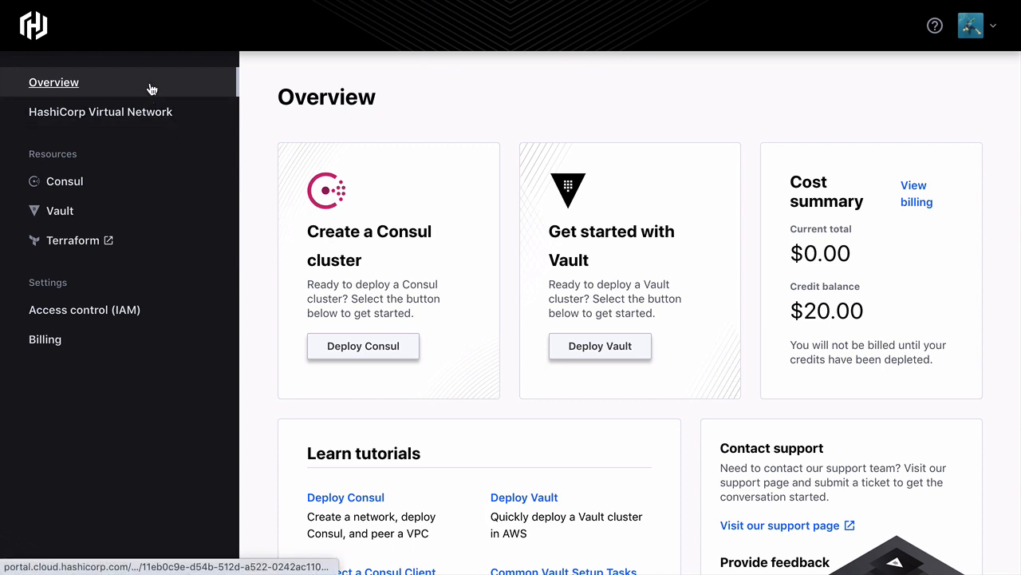
pyautogui.moveTo(101, 112)
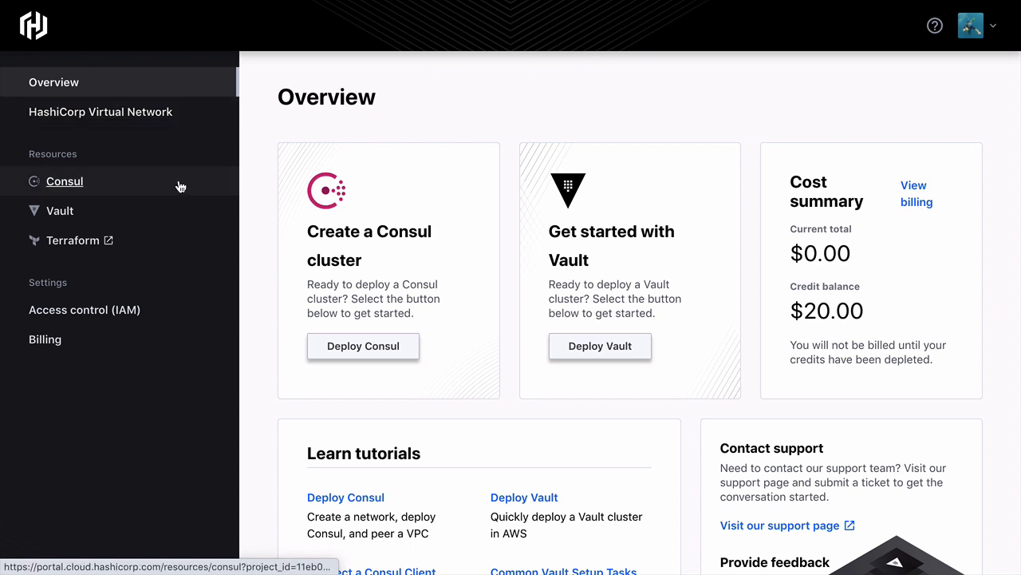
pyautogui.moveTo(181, 204)
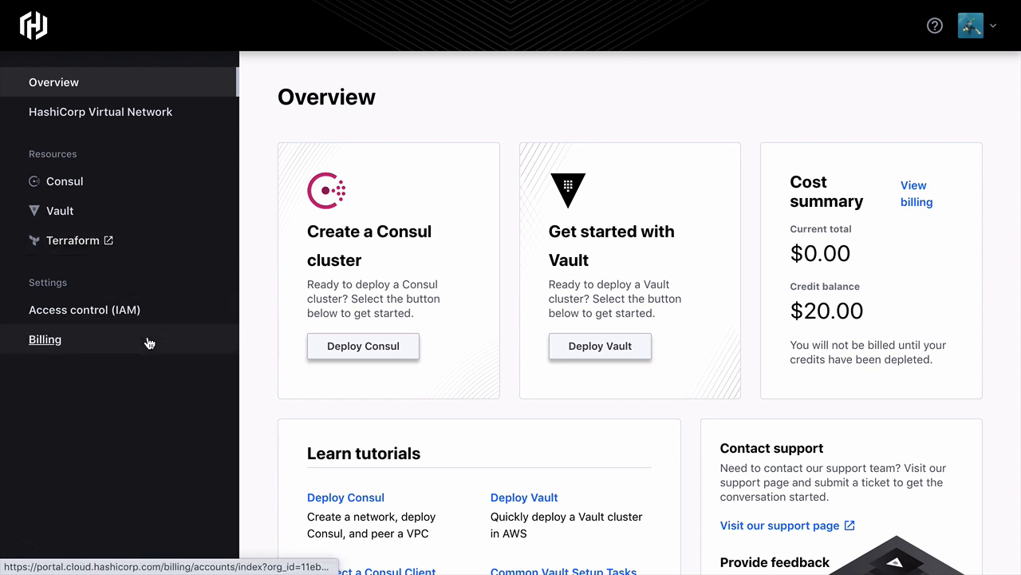
pyautogui.moveTo(392, 281)
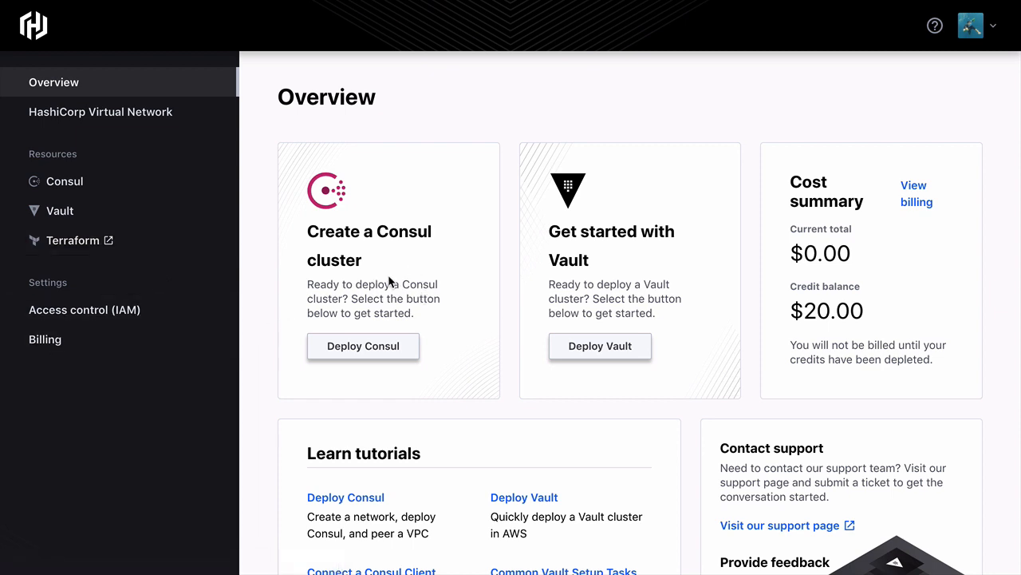
pyautogui.moveTo(634, 280)
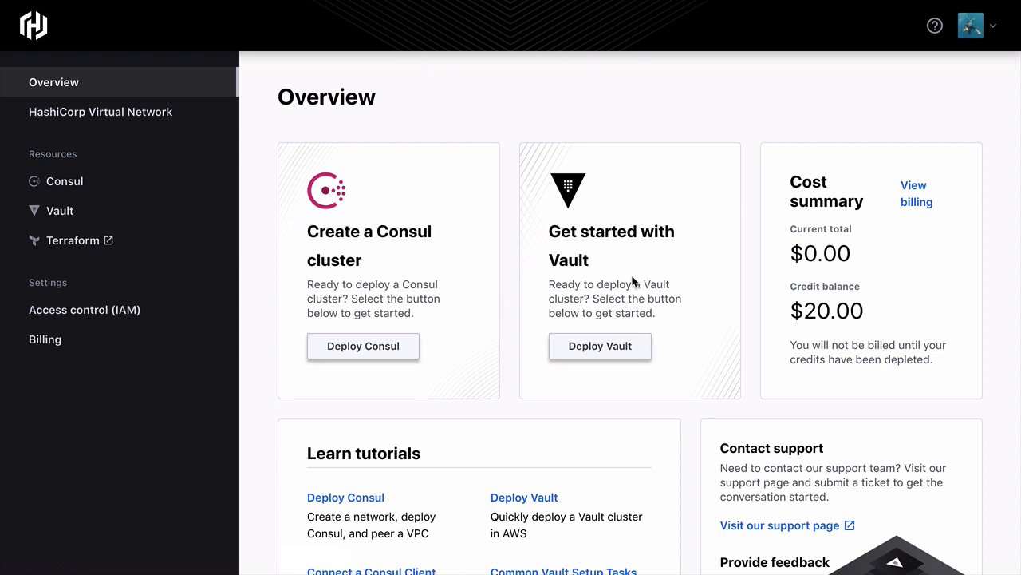
pyautogui.moveTo(890, 277)
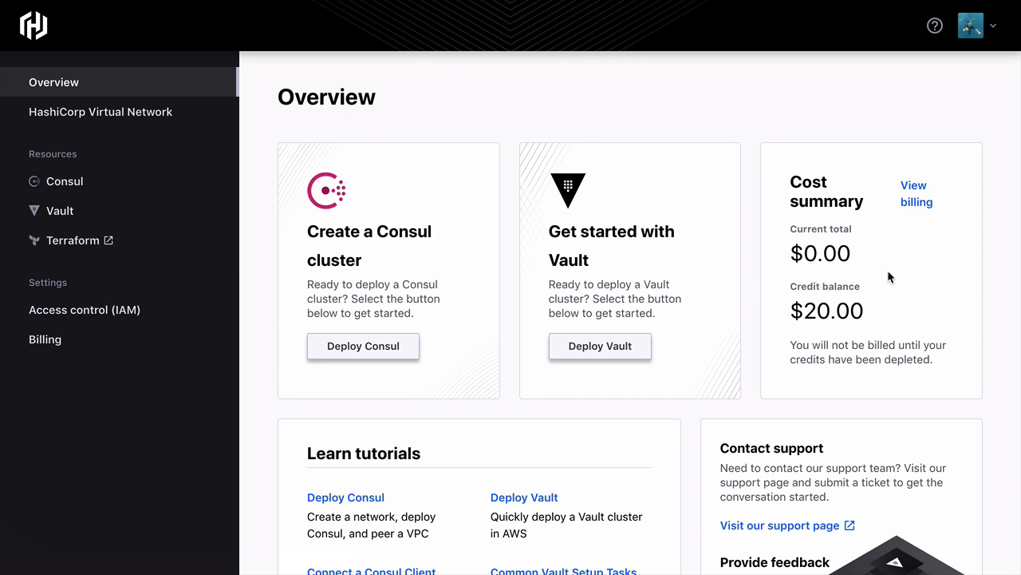
pyautogui.moveTo(730, 401)
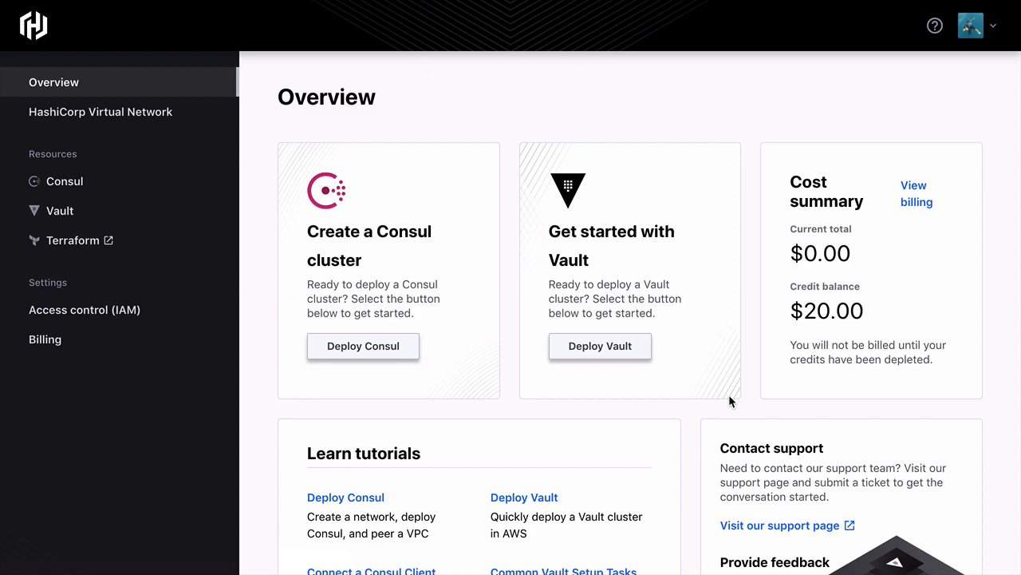
pyautogui.scroll(-3)
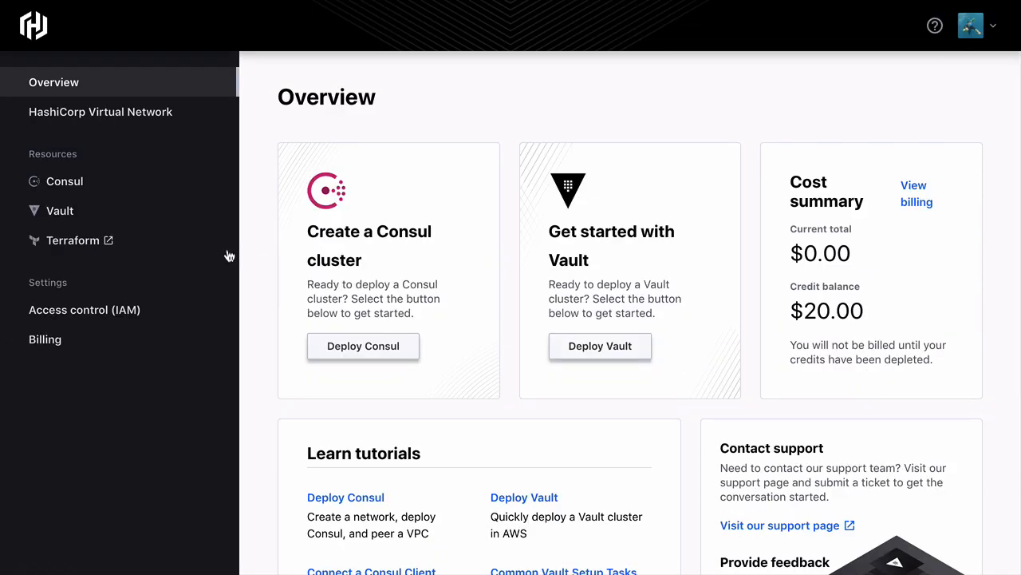
# - Show the Vault clusters list with vault-cluster-dev and vault-cluster-standard running on AWS
pyautogui.click(60, 210)
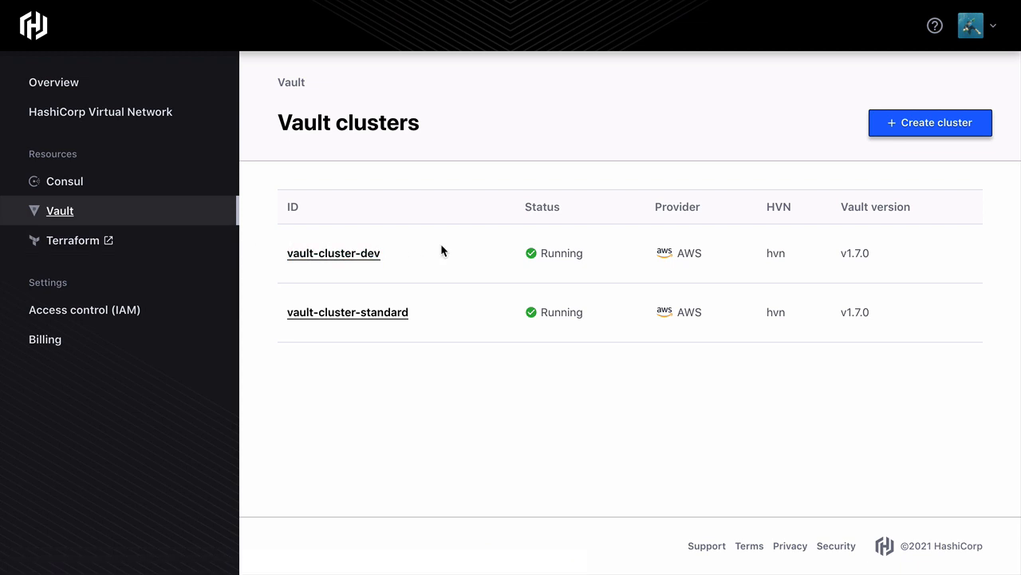
pyautogui.moveTo(334, 253)
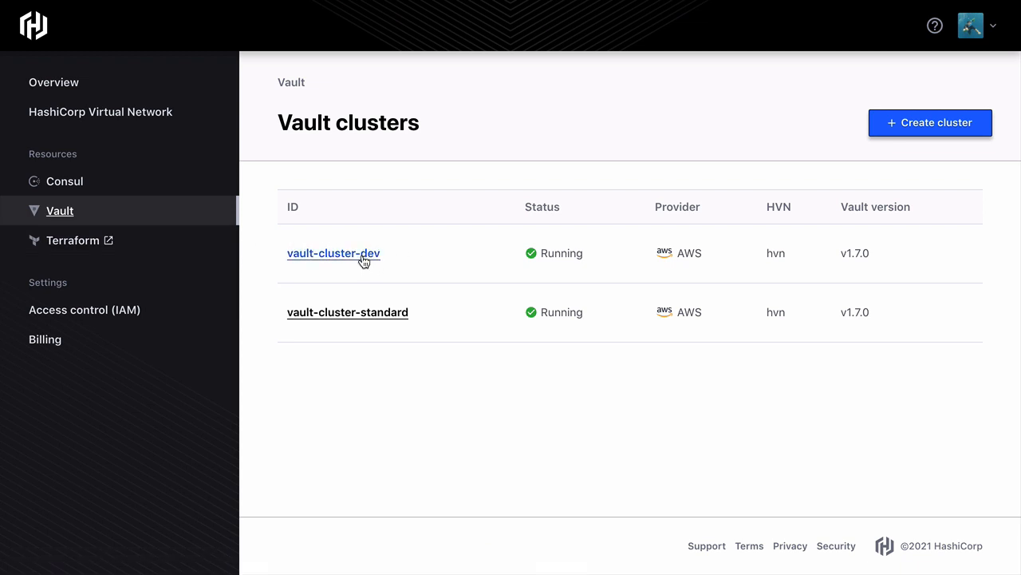
pyautogui.moveTo(391, 312)
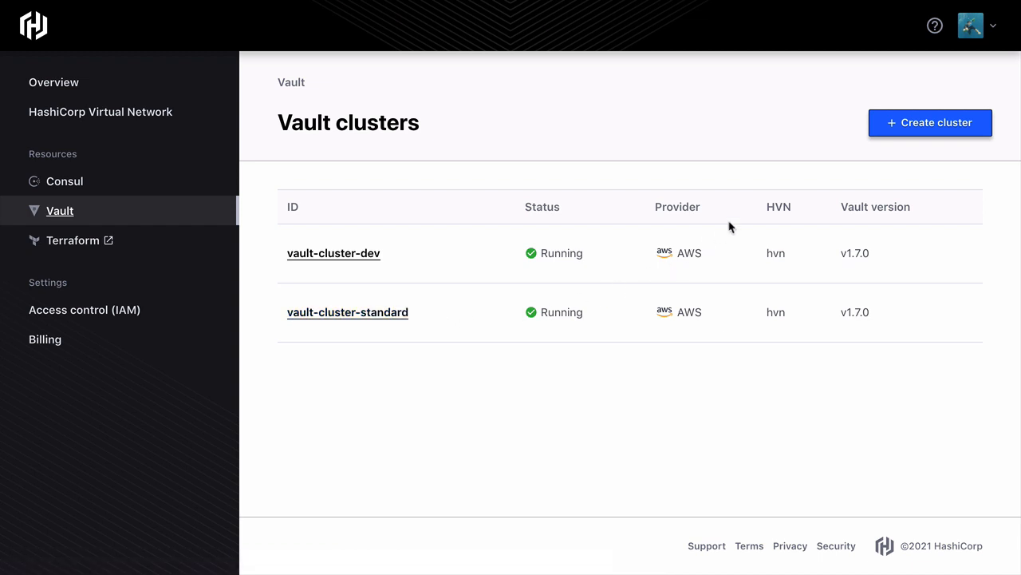
# - Start a new vault-cluster on the Oregon HVN and select the Standard tier
pyautogui.click(930, 123)
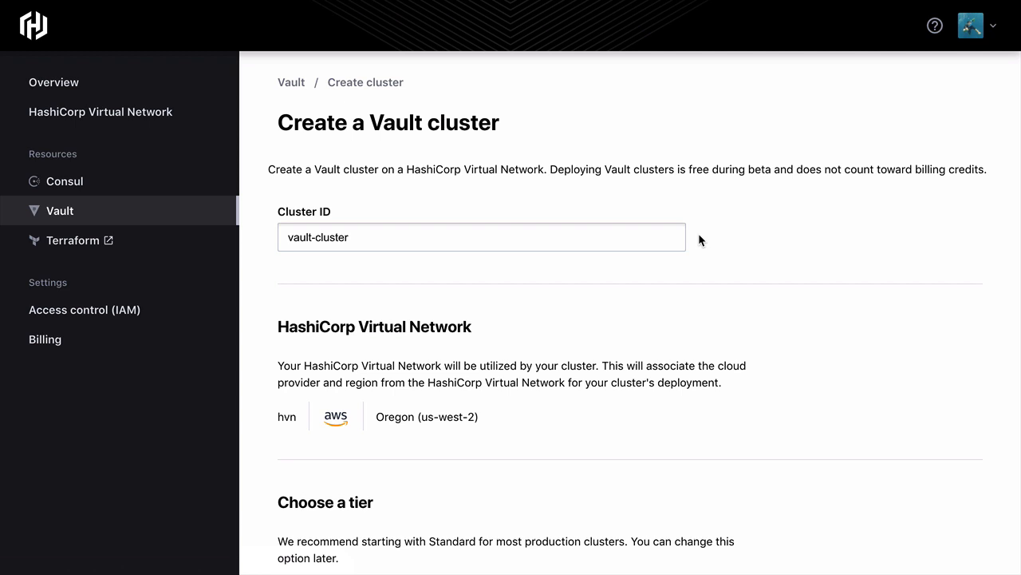
pyautogui.moveTo(740, 396)
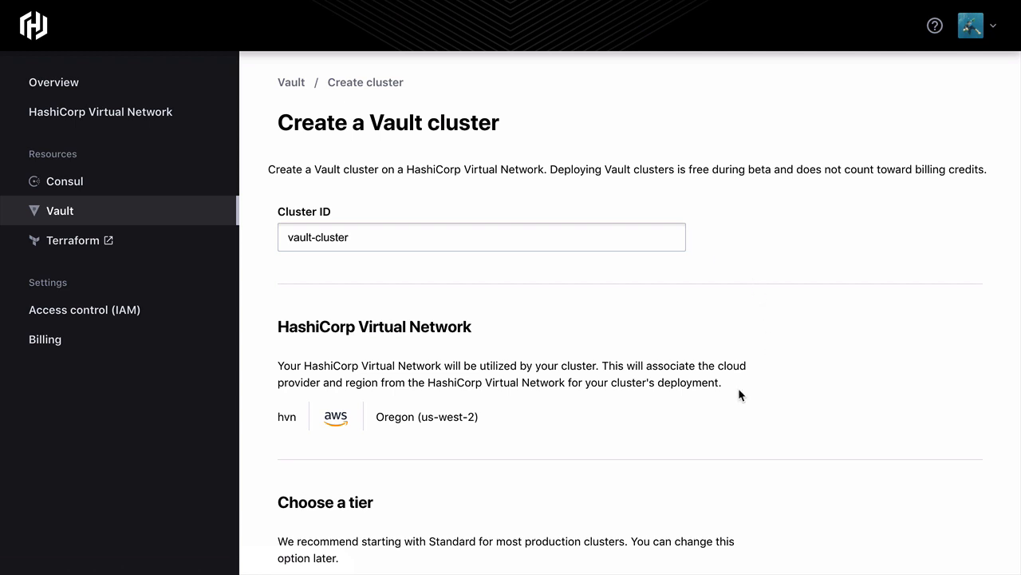
pyautogui.scroll(-3)
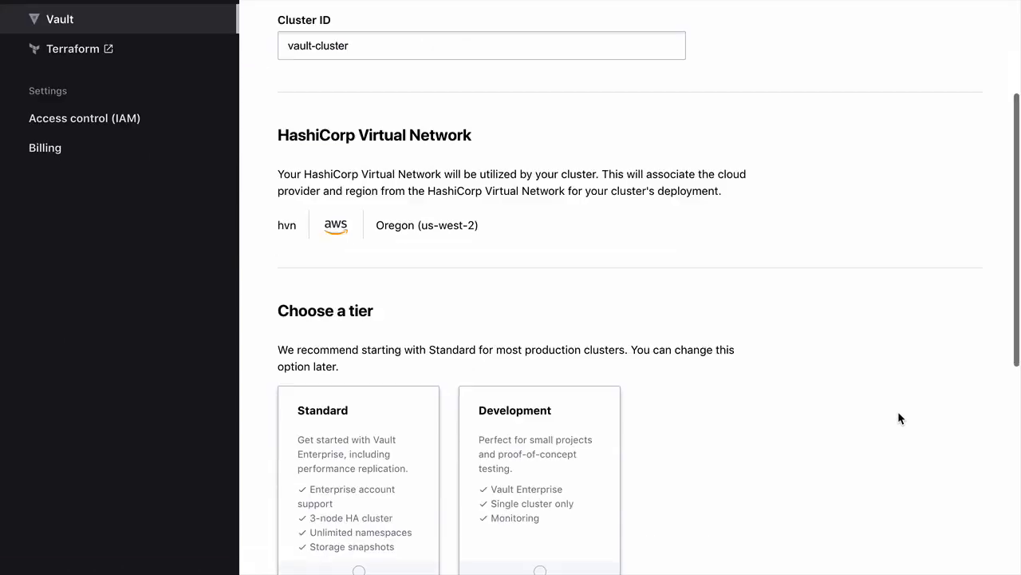
pyautogui.scroll(-3)
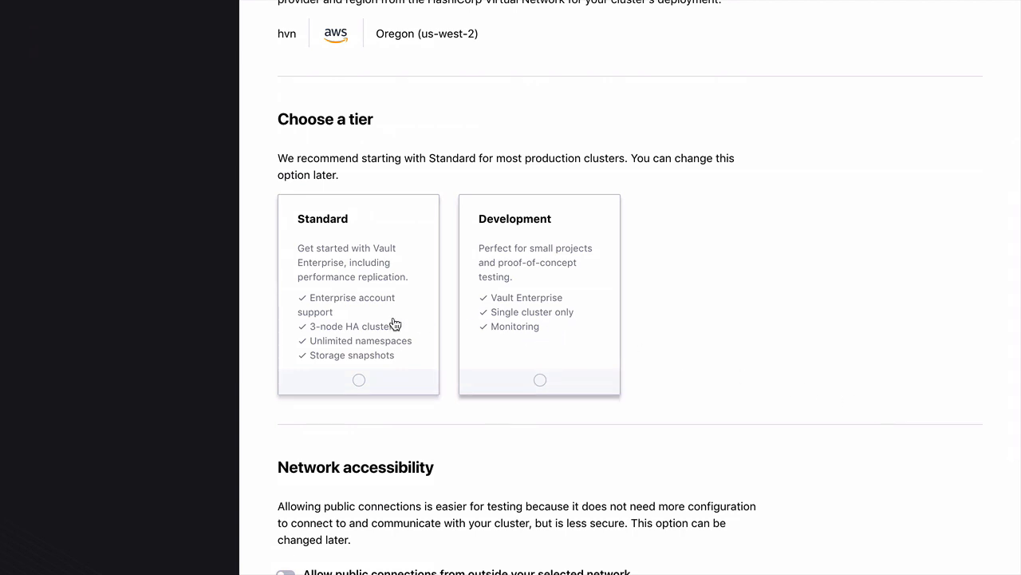
pyautogui.click(540, 380)
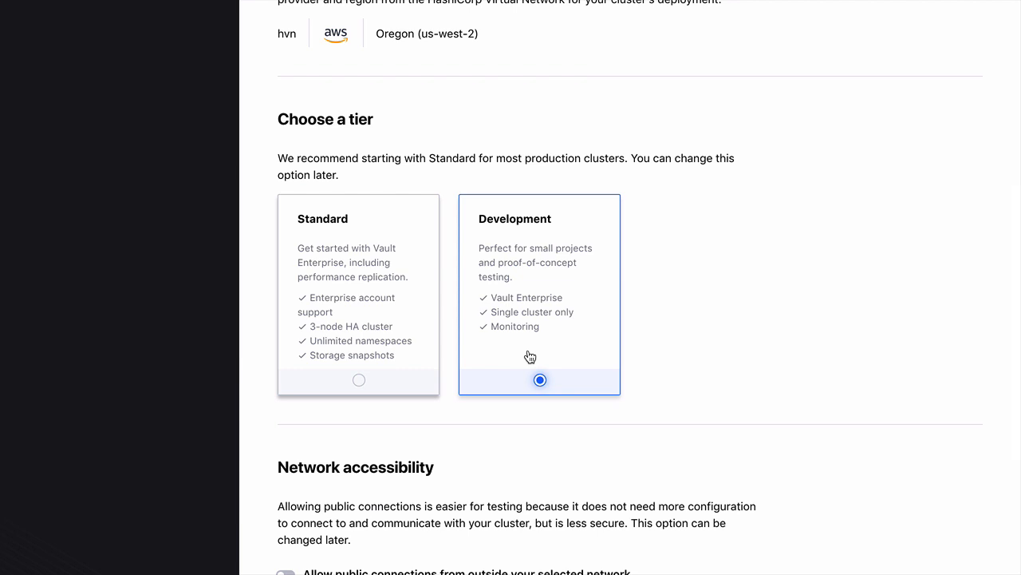
pyautogui.click(358, 380)
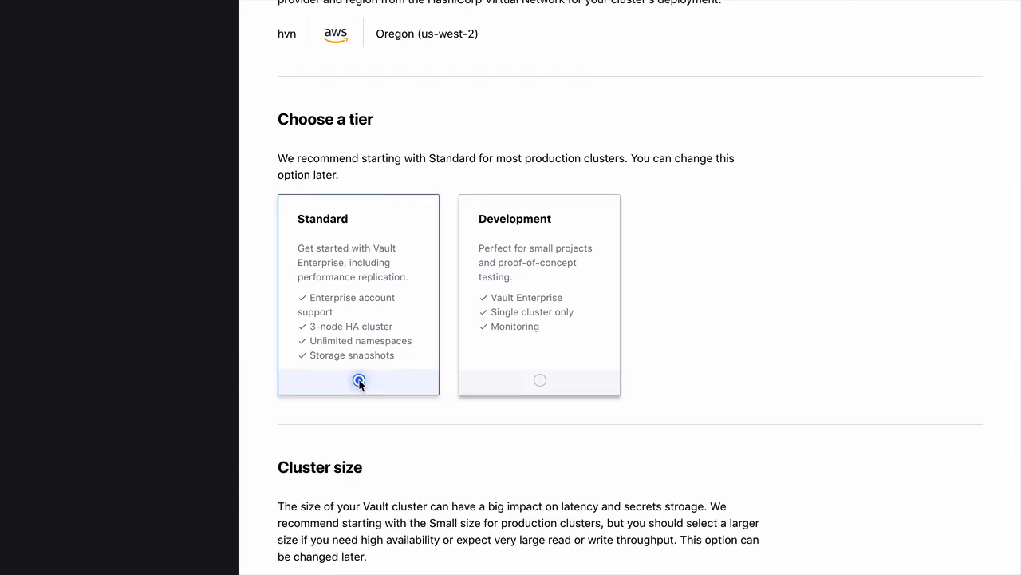
pyautogui.click(359, 380)
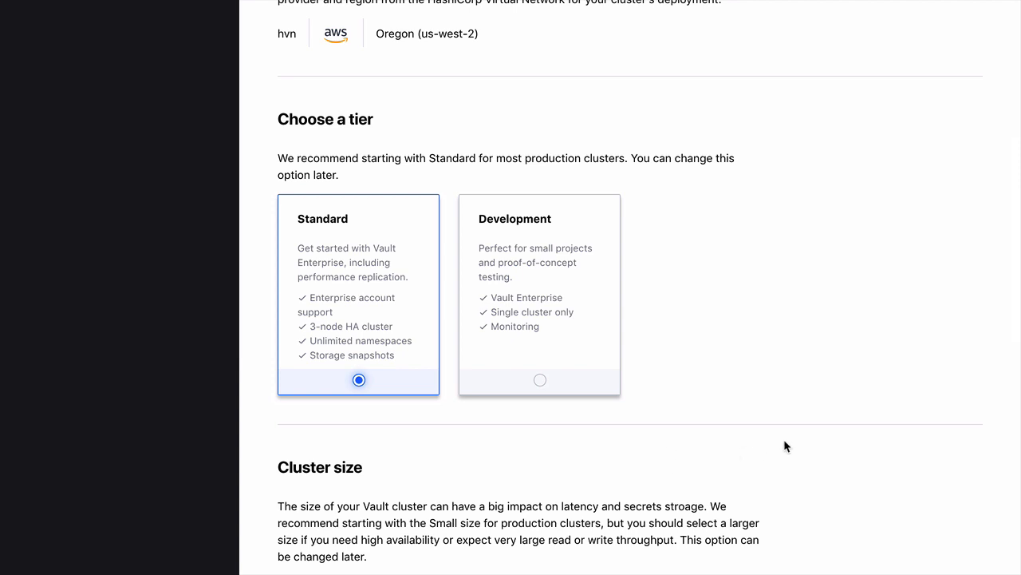
pyautogui.scroll(-3)
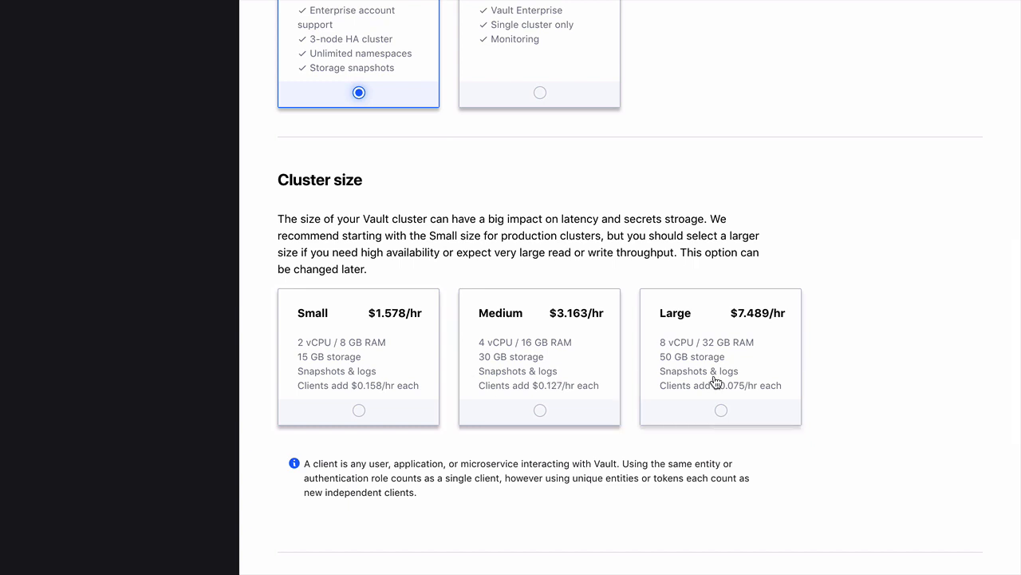
pyautogui.moveTo(319, 351)
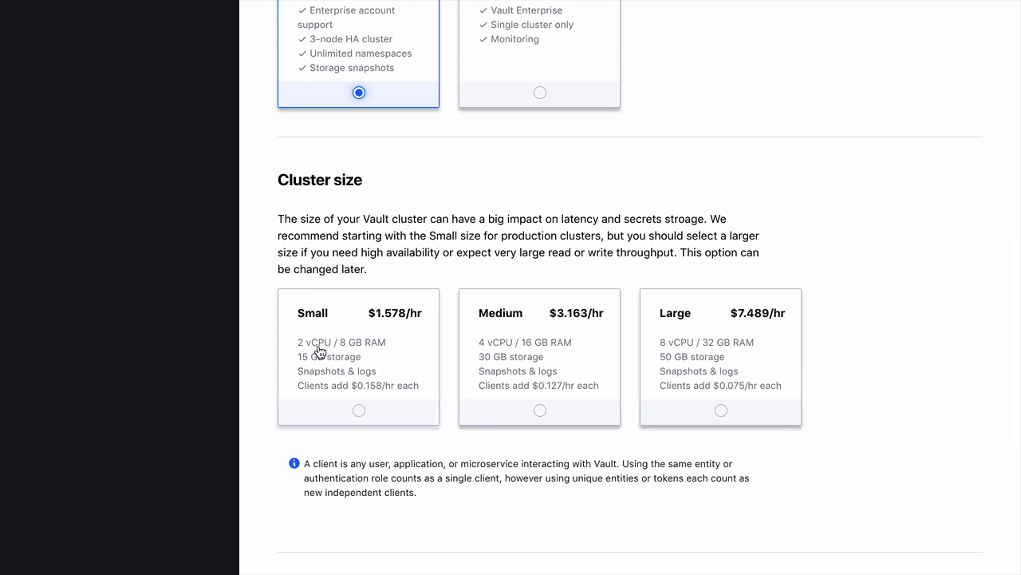
pyautogui.moveTo(831, 375)
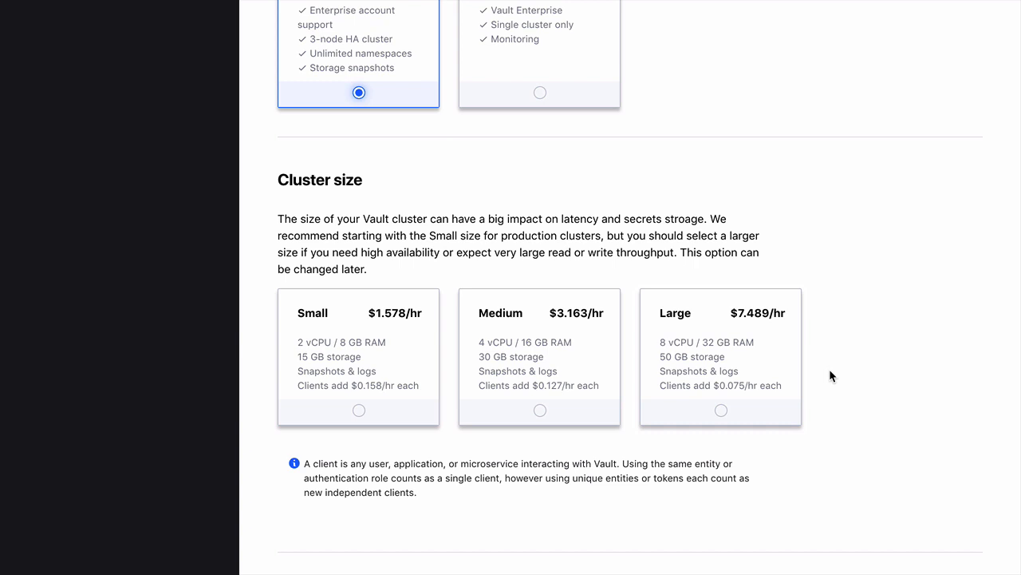
pyautogui.scroll(-3)
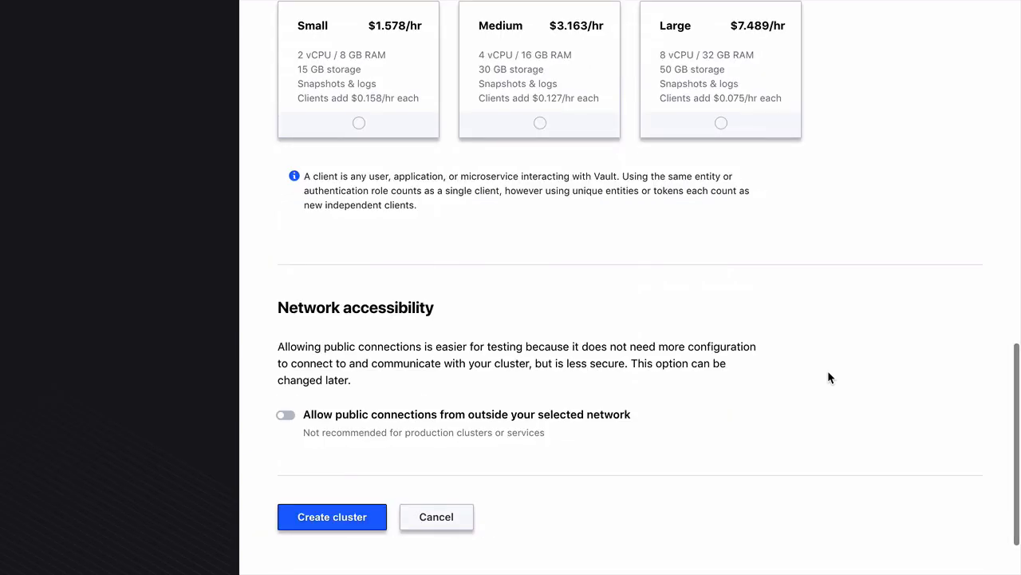
pyautogui.scroll(-3)
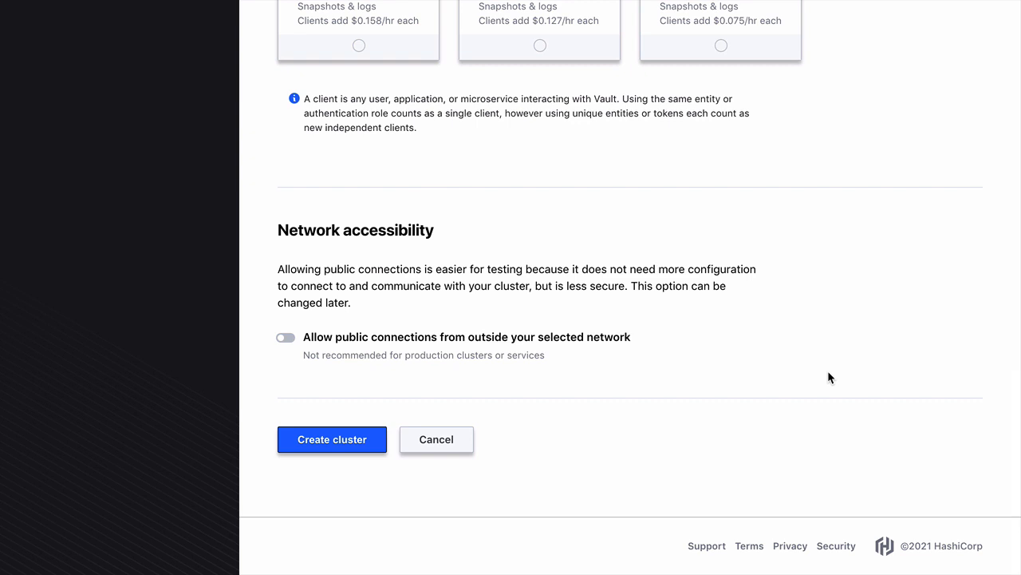
pyautogui.moveTo(435, 323)
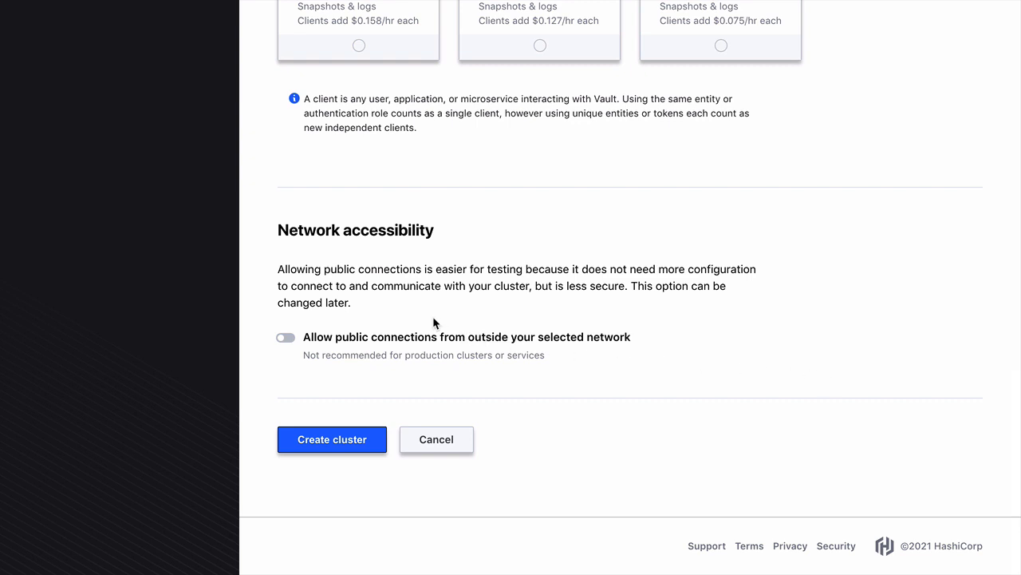
pyautogui.click(285, 337)
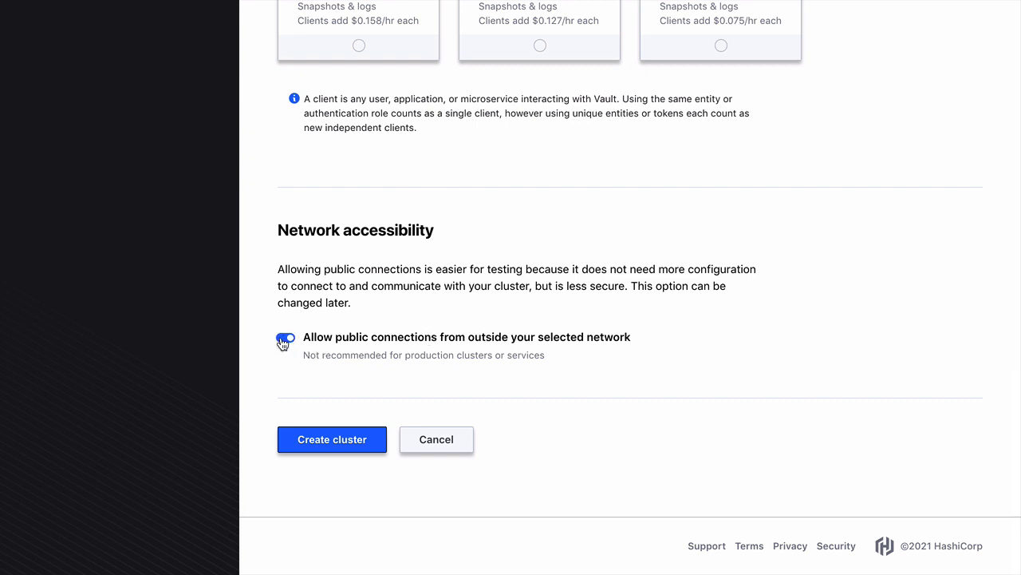
pyautogui.click(285, 337)
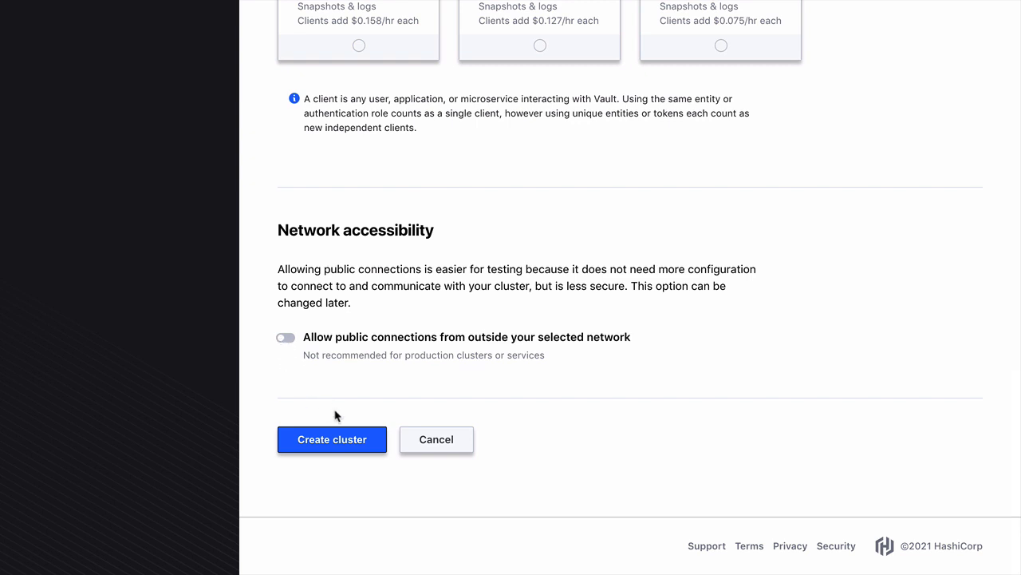
pyautogui.moveTo(437, 439)
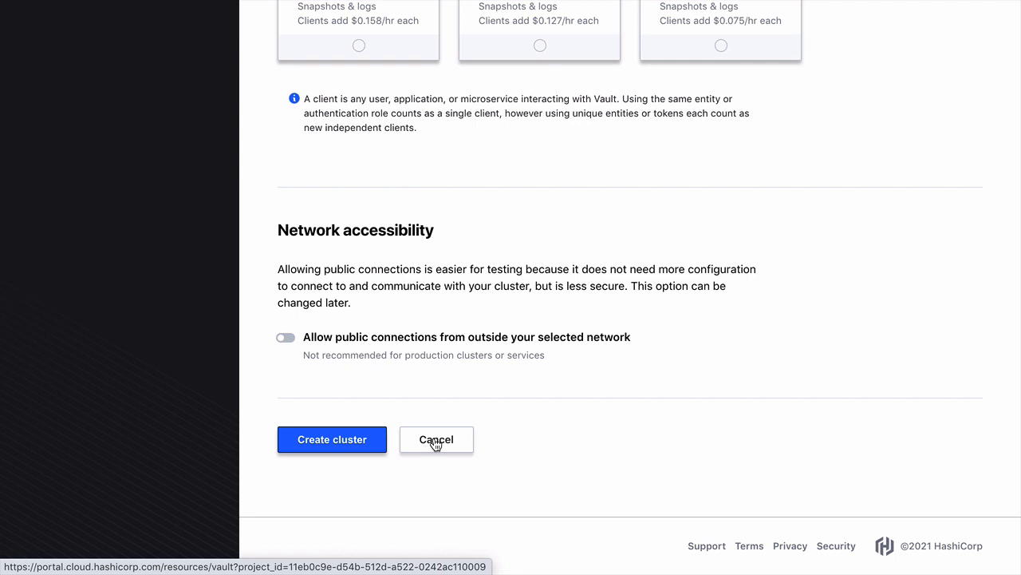
# - Cancel cluster creation, open vault-cluster-standard, and briefly view its Access Vault options
pyautogui.click(437, 439)
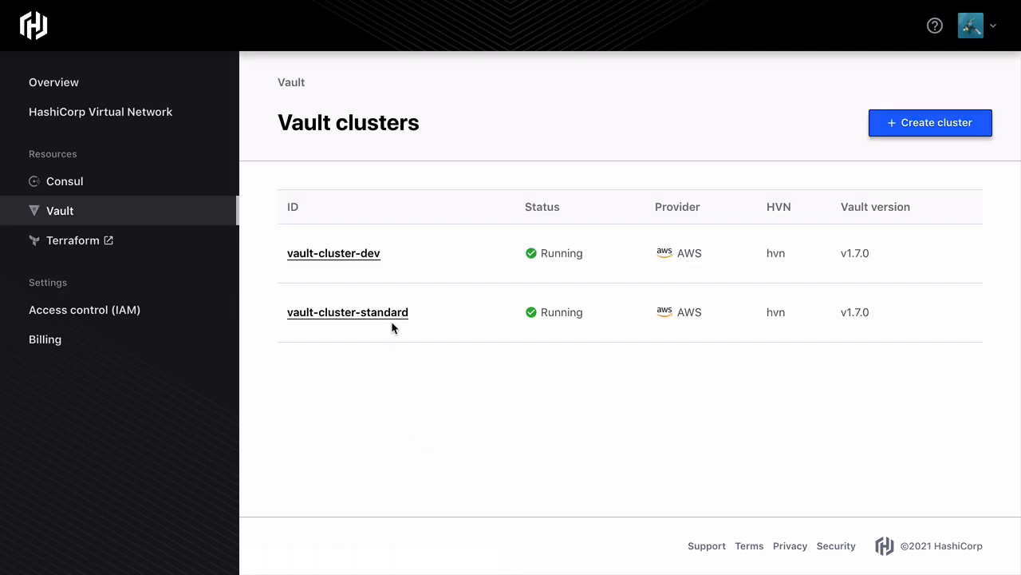
pyautogui.click(347, 312)
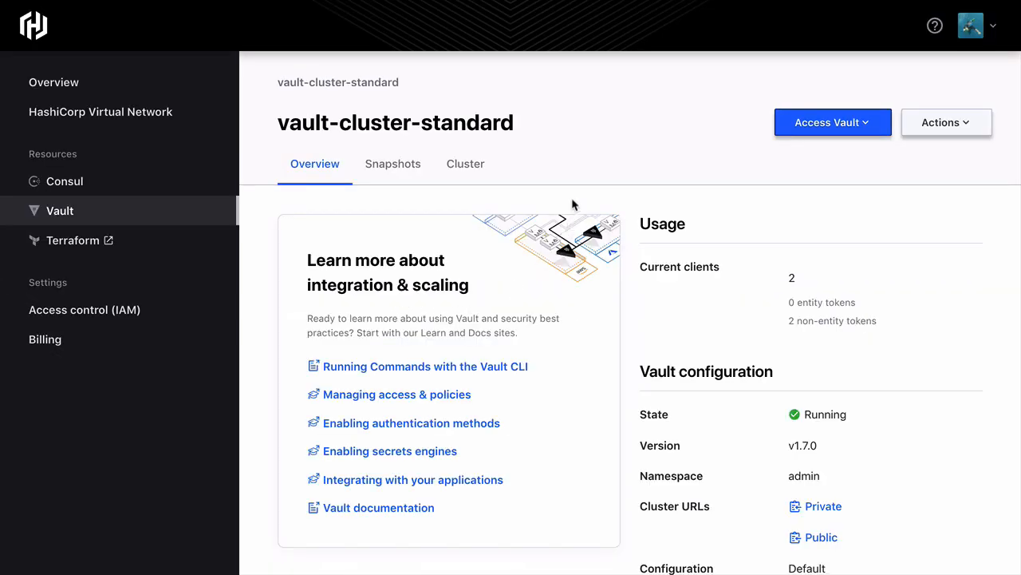
pyautogui.moveTo(525, 138)
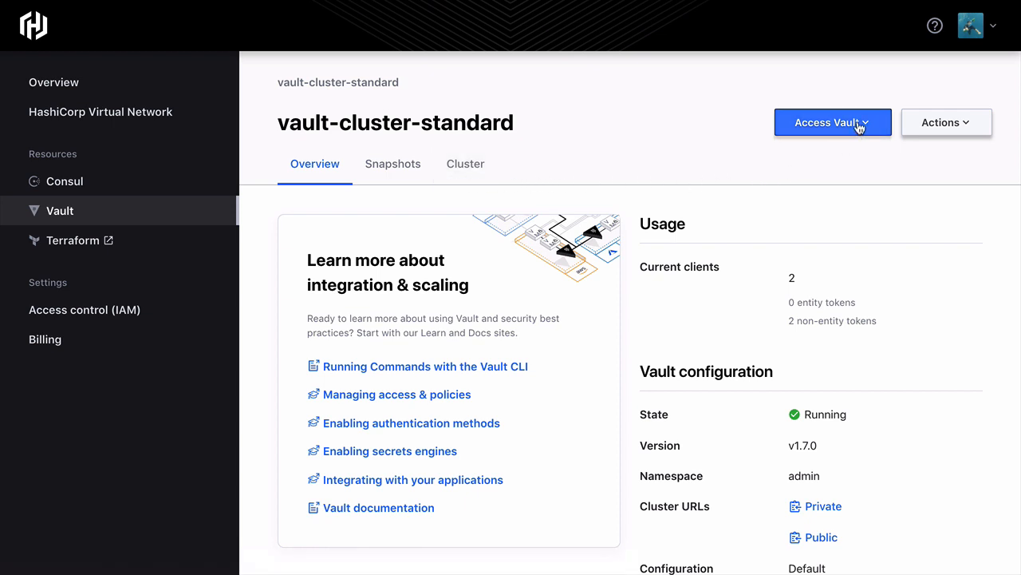
pyautogui.click(828, 122)
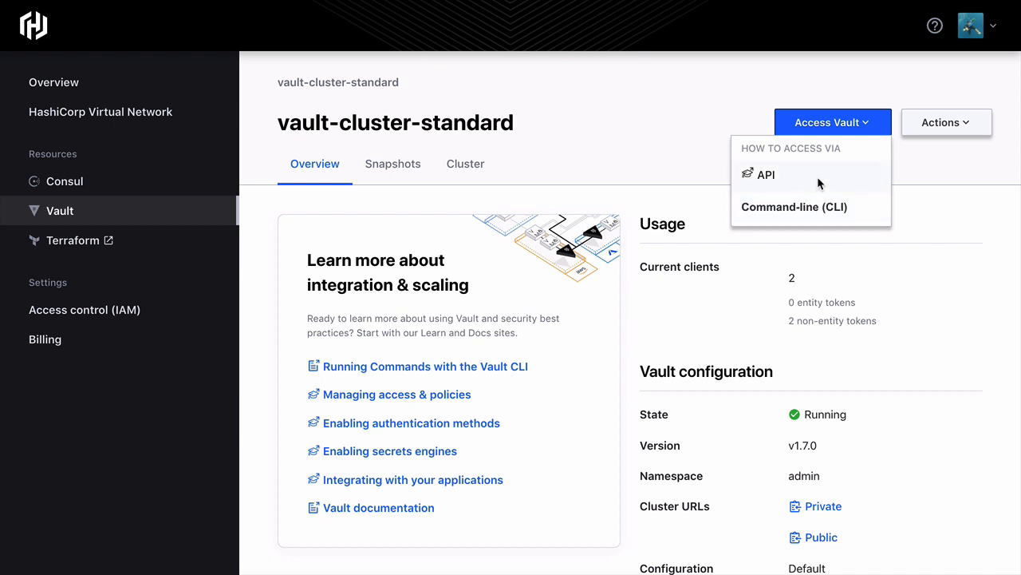
pyautogui.click(946, 122)
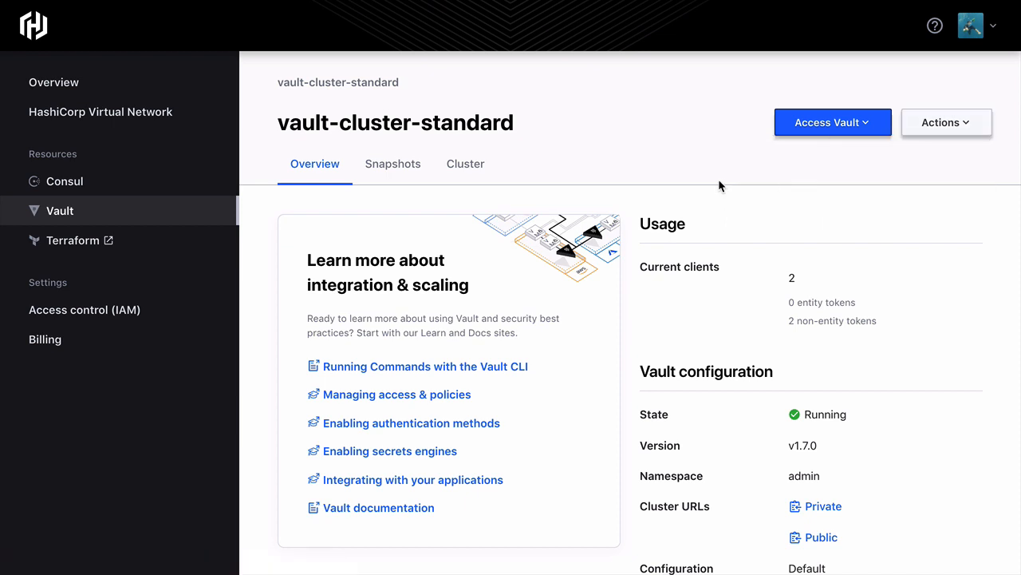
pyautogui.scroll(-3)
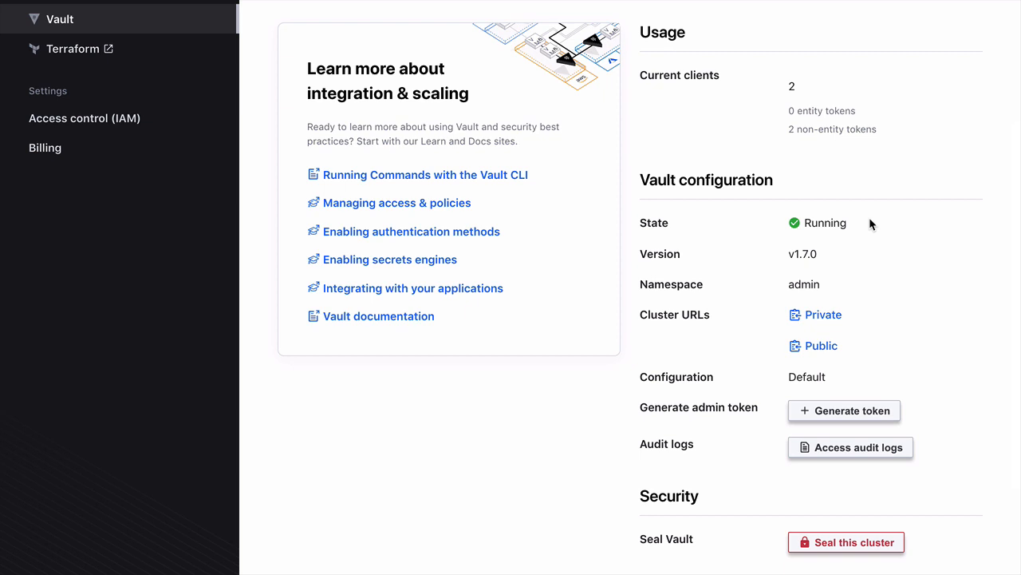
pyautogui.moveTo(854, 255)
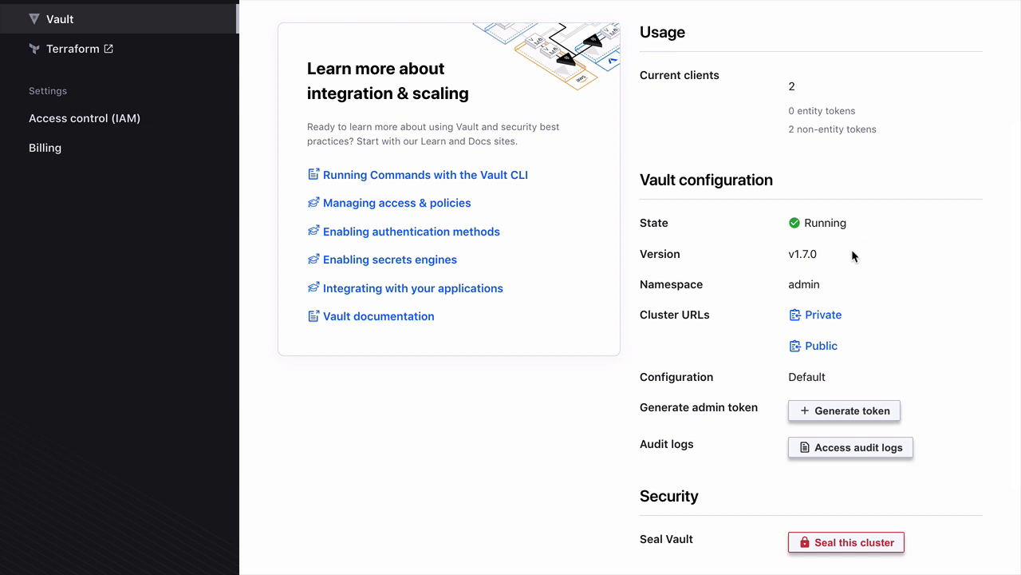
pyautogui.moveTo(838, 333)
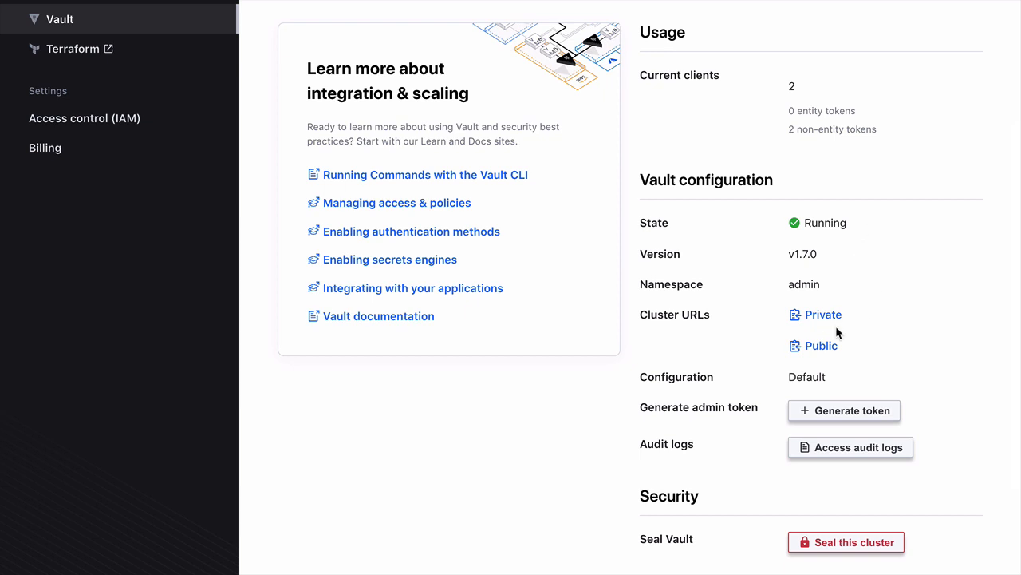
pyautogui.moveTo(884, 344)
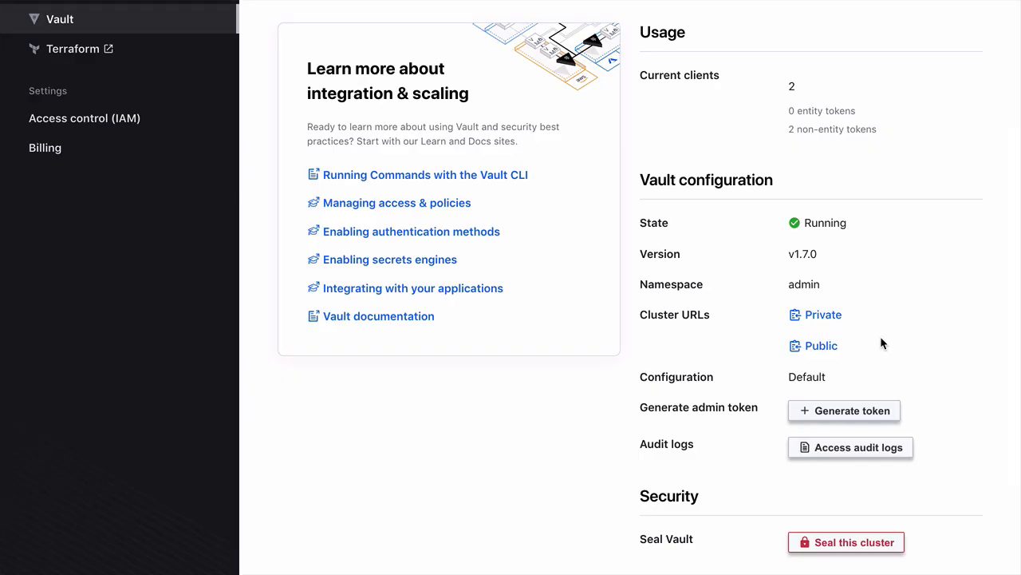
pyautogui.moveTo(916, 405)
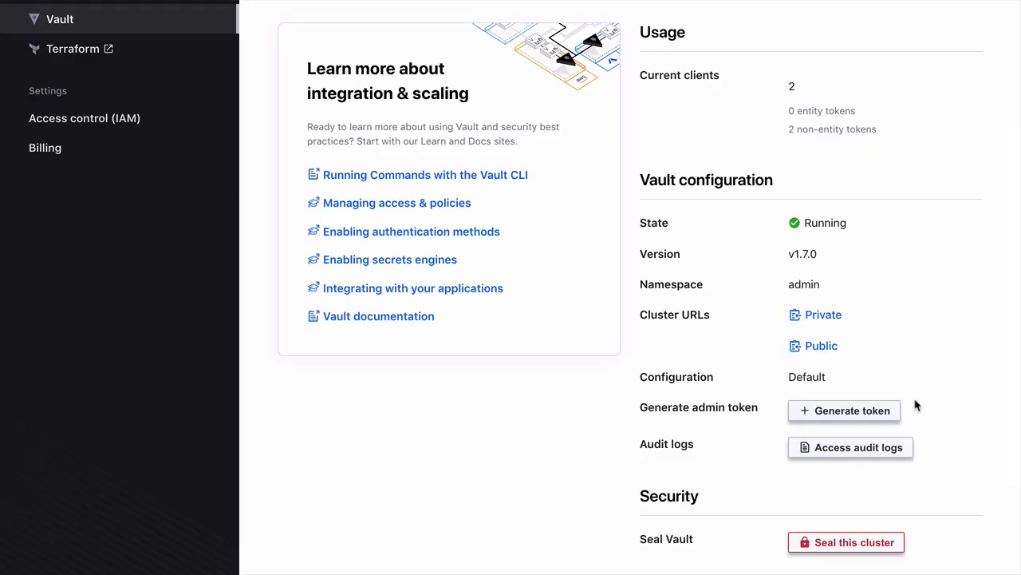
pyautogui.moveTo(896, 435)
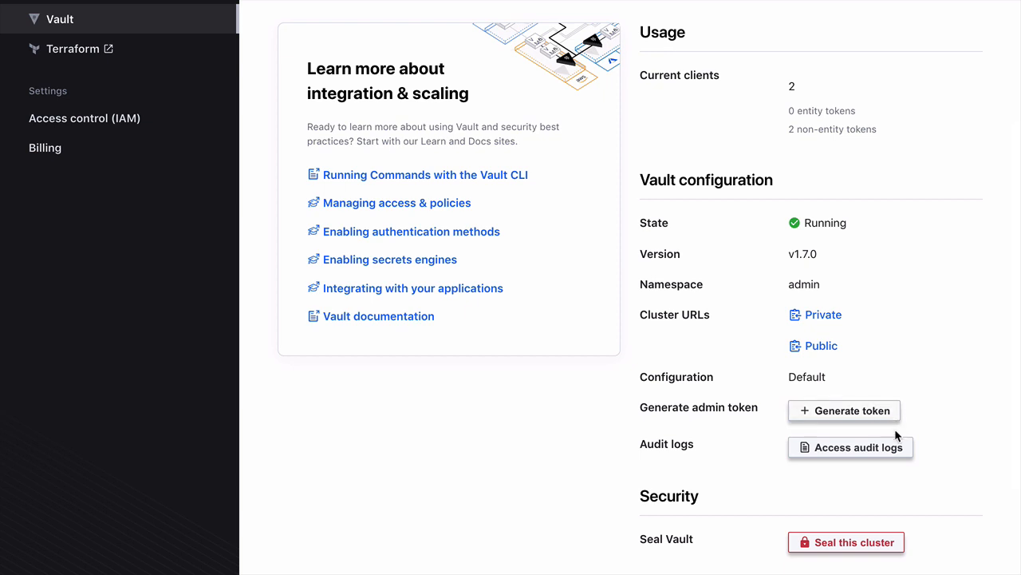
pyautogui.moveTo(846, 542)
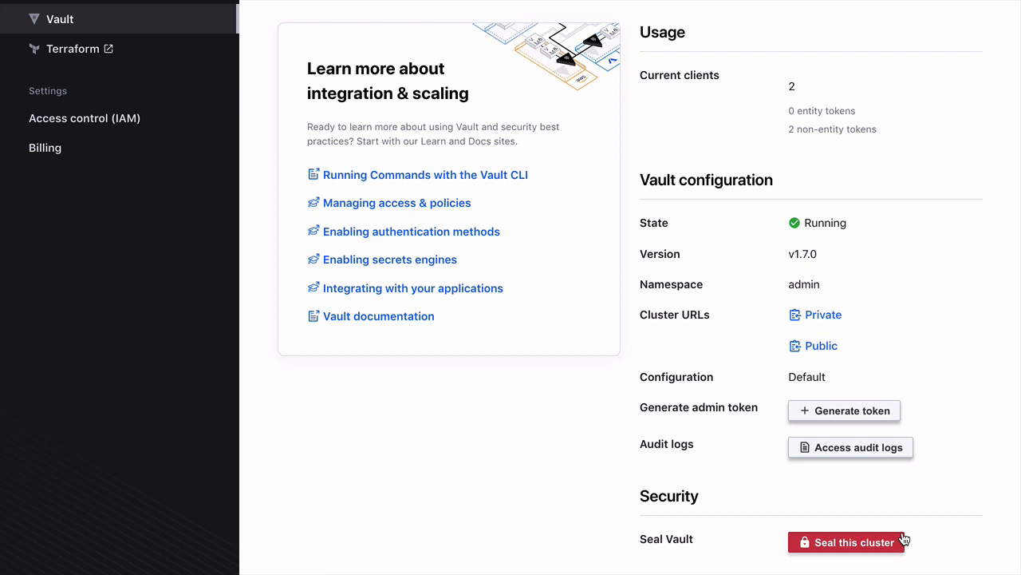
pyautogui.moveTo(917, 408)
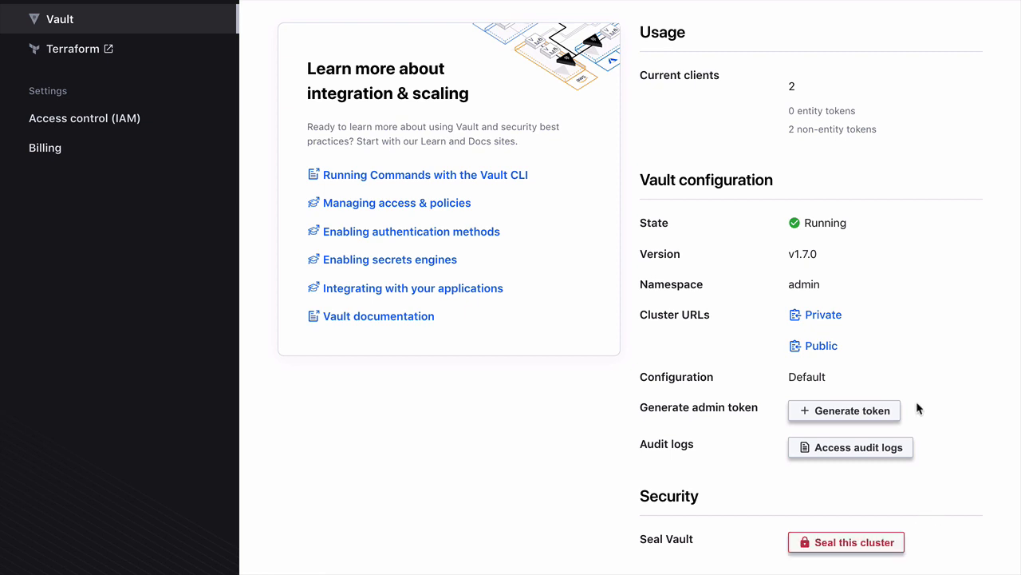
# - Generate and copy an admin token from the cluster overview into the Vault sign-in form
pyautogui.click(820, 346)
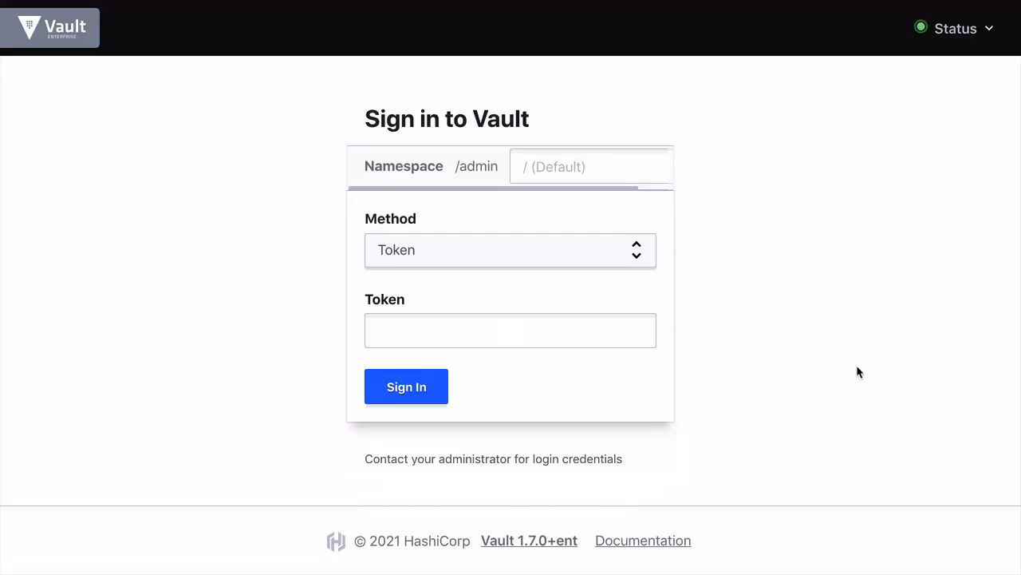
pyautogui.moveTo(750, 263)
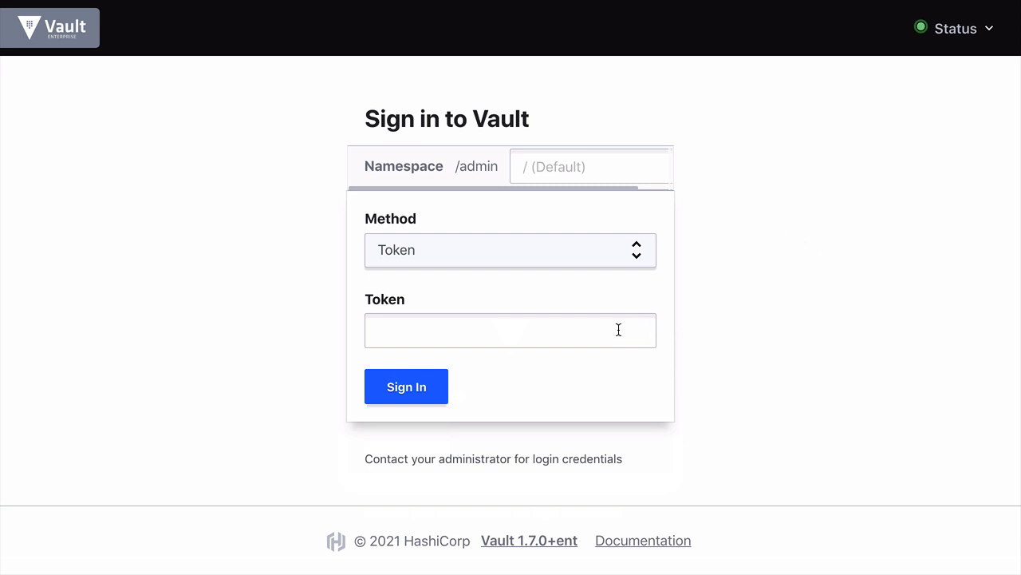
pyautogui.moveTo(764, 330)
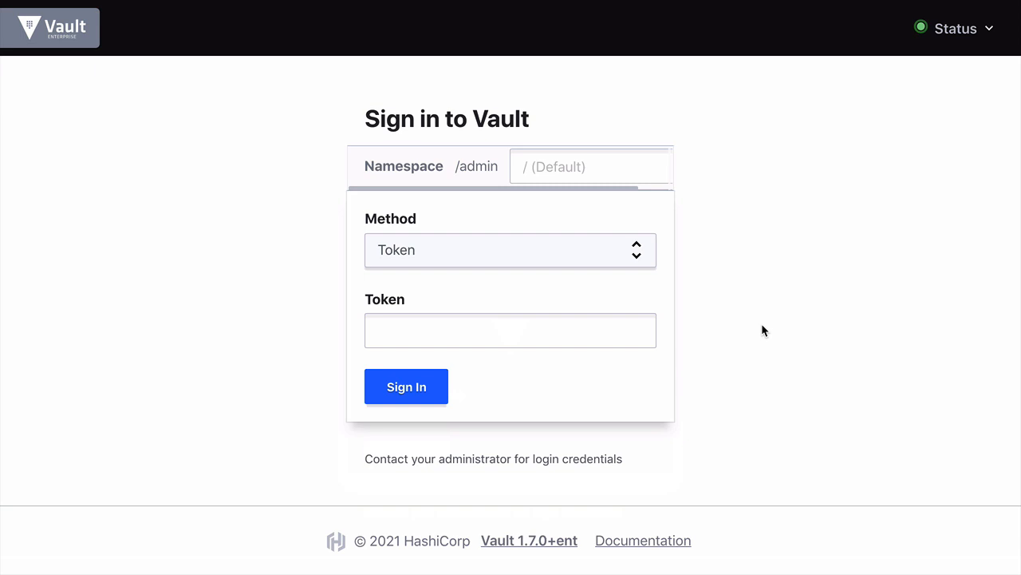
pyautogui.click(406, 387)
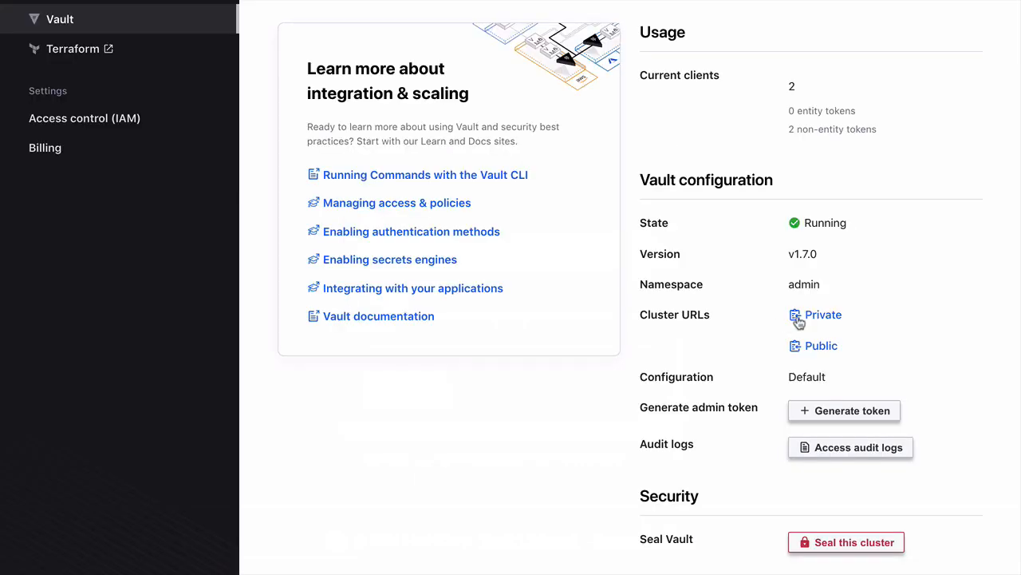
pyautogui.moveTo(856, 416)
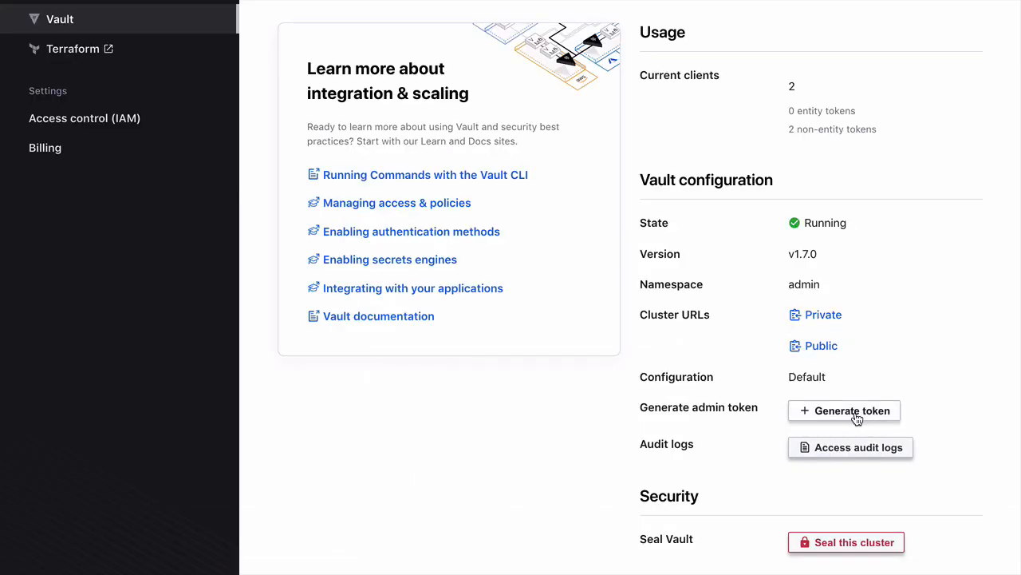
pyautogui.click(843, 410)
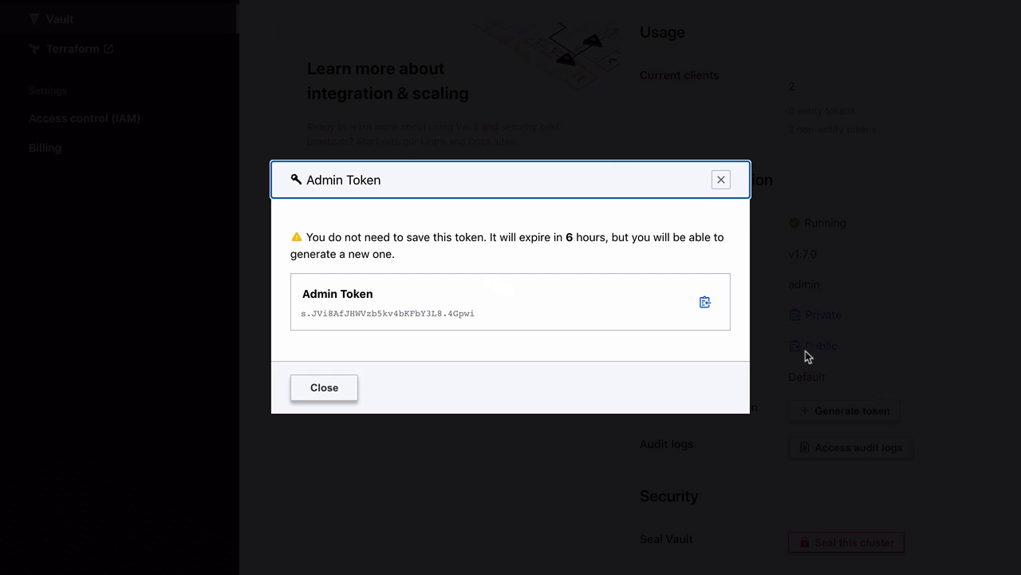
pyautogui.click(704, 302)
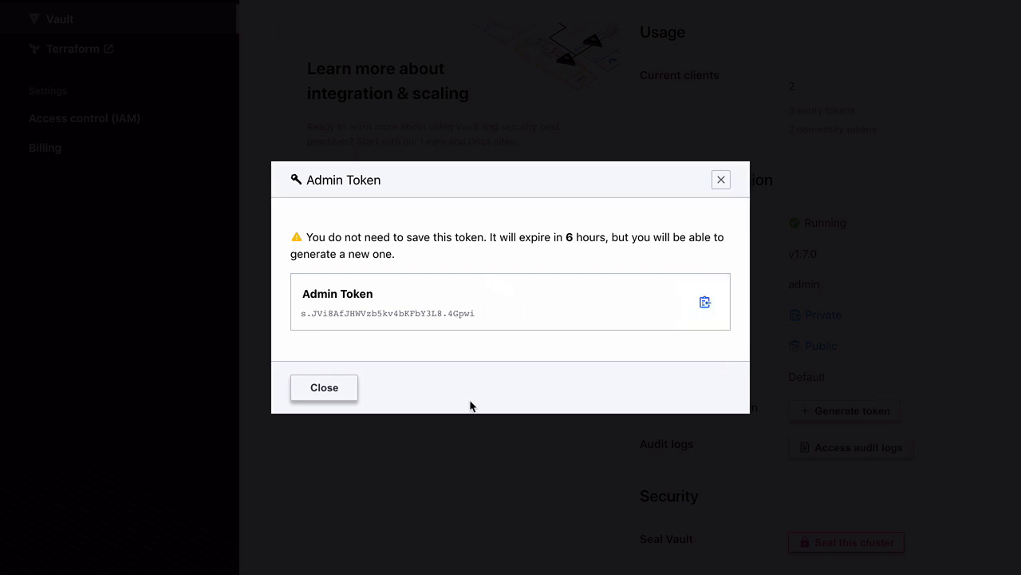
pyautogui.click(324, 387)
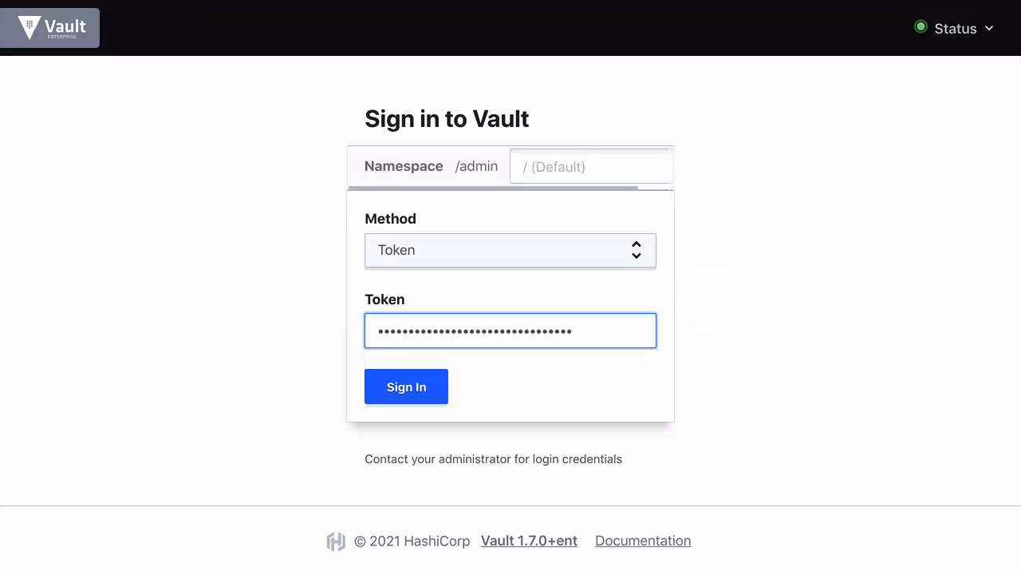
# - Sign in to Vault with the admin token and view the cubbyhole/, kv/, secret/ engines
pyautogui.click(406, 386)
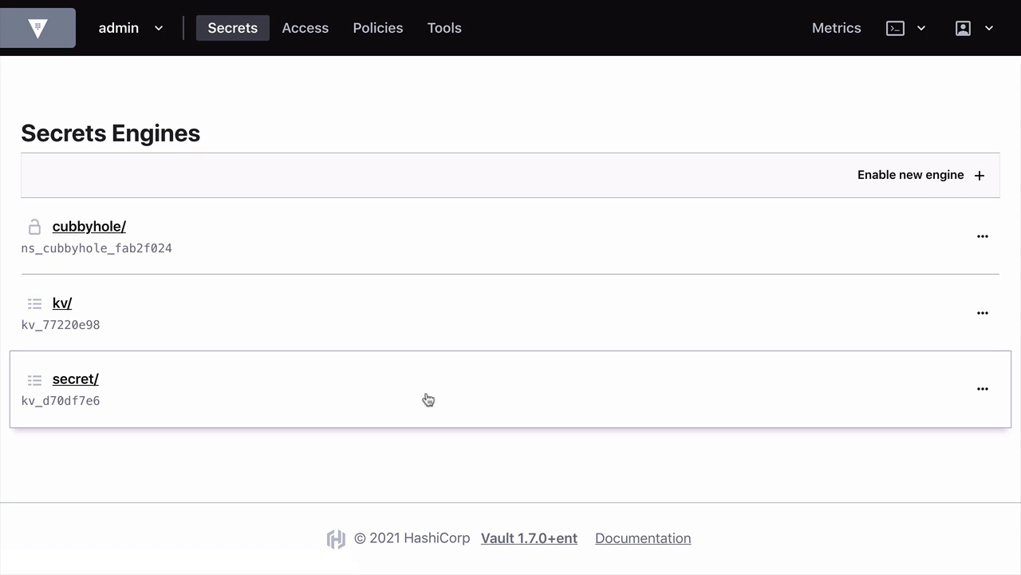
pyautogui.moveTo(579, 123)
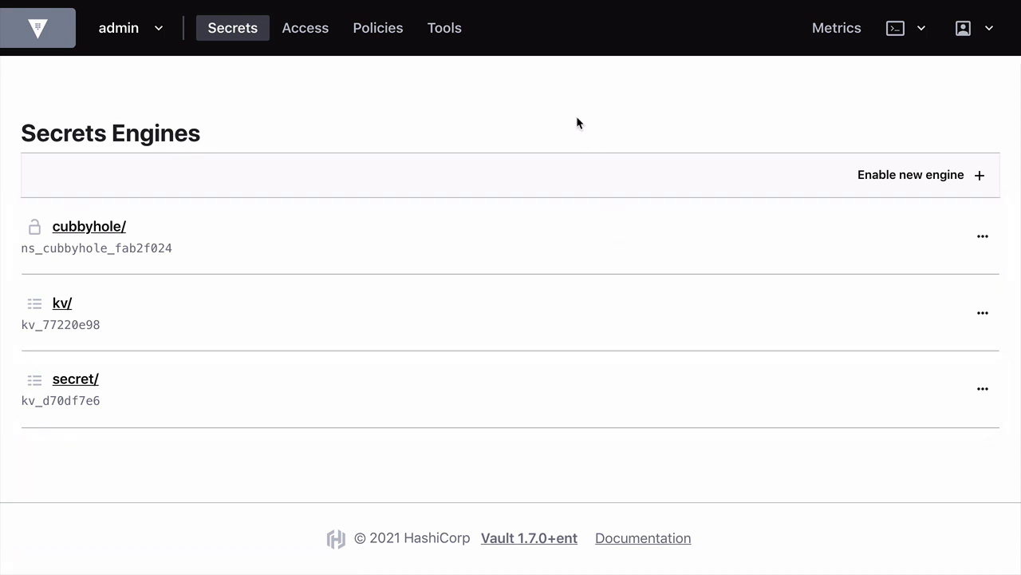
pyautogui.moveTo(637, 343)
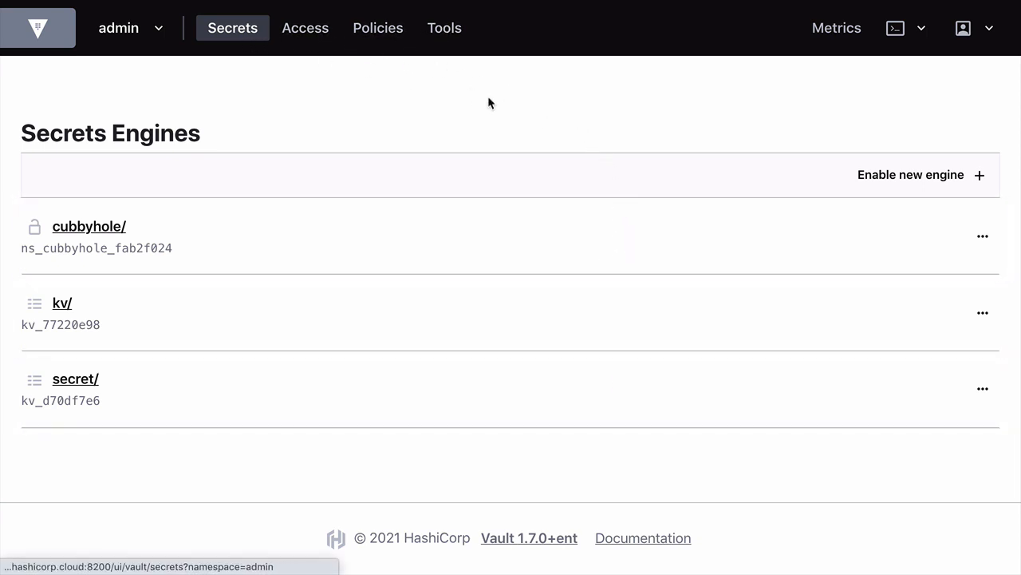
pyautogui.moveTo(507, 122)
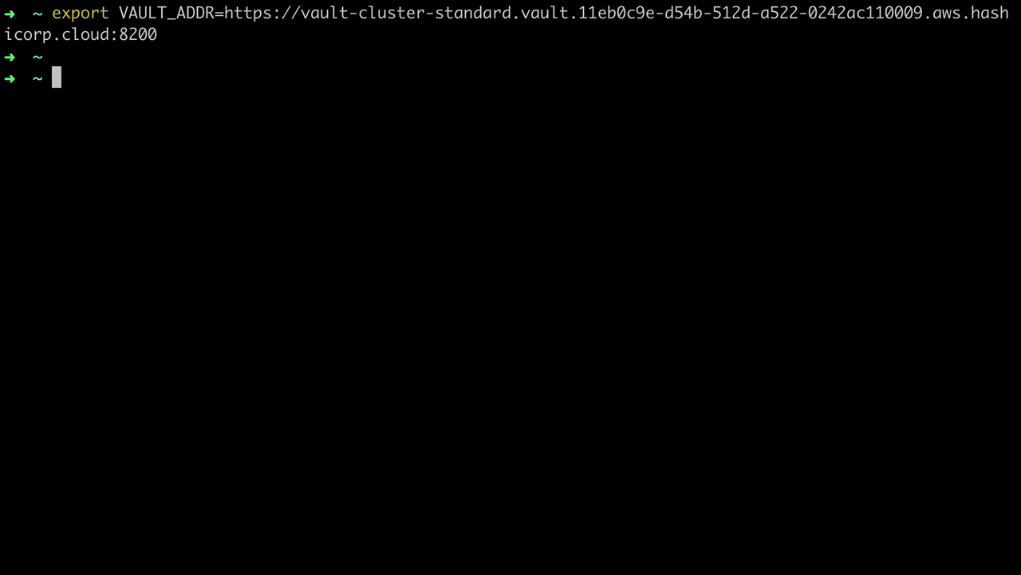
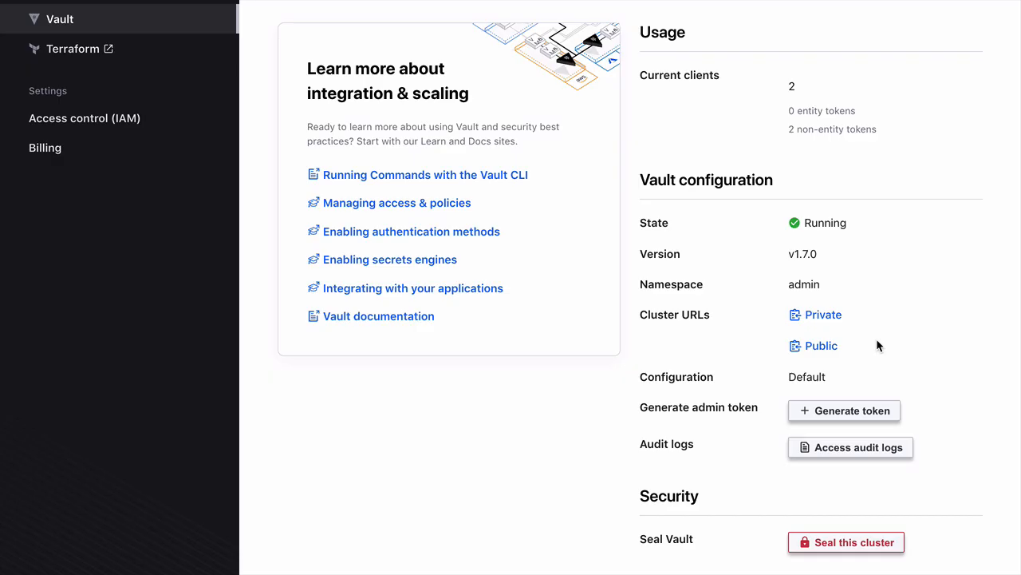
# - Export admin namespace and token, enable kv at kv-demo, and store app/config credentials
pyautogui.moveTo(868, 356)
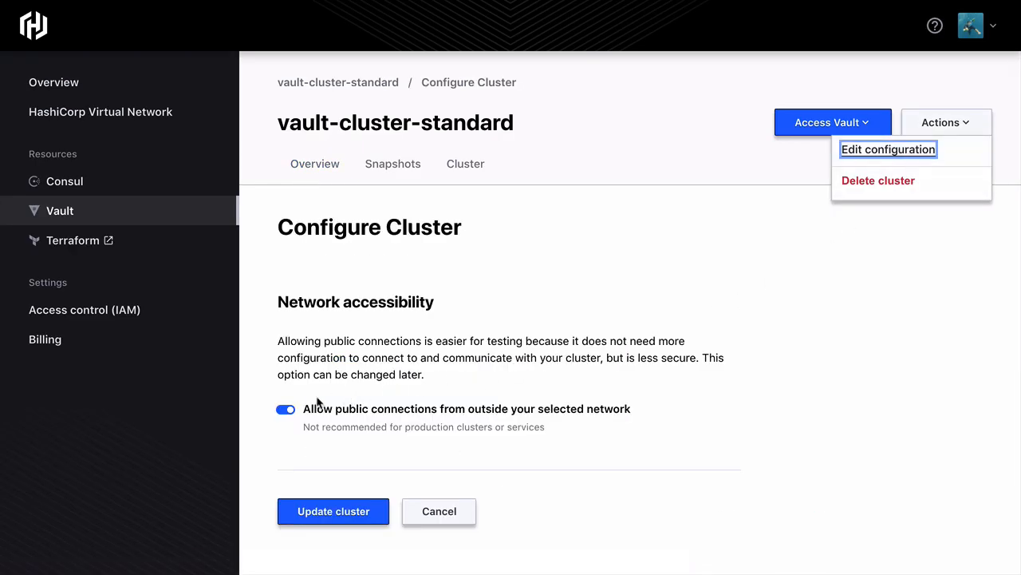
# - Switch off public connections for vault-cluster-standard and update the cluster
pyautogui.click(286, 409)
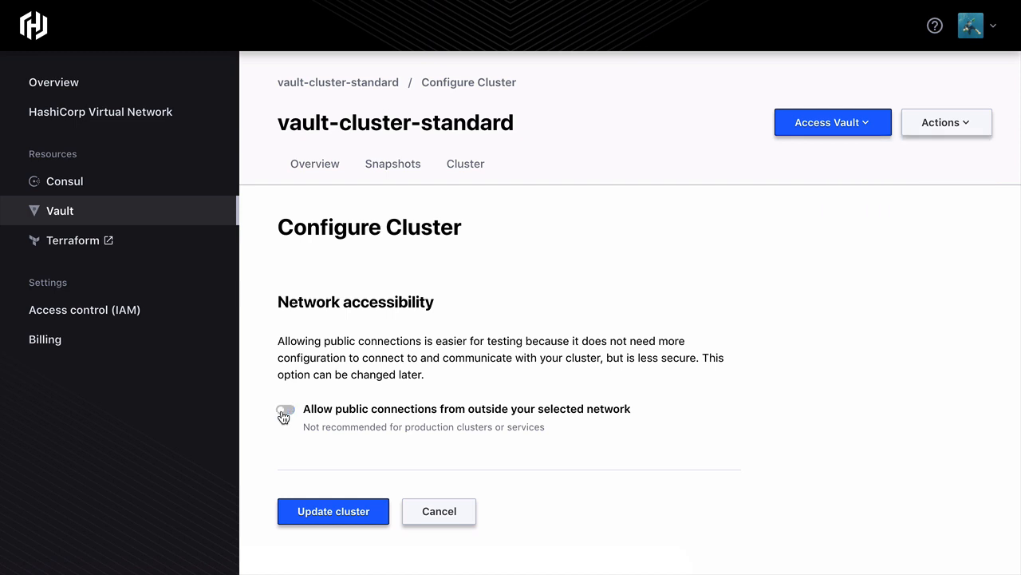
pyautogui.click(333, 510)
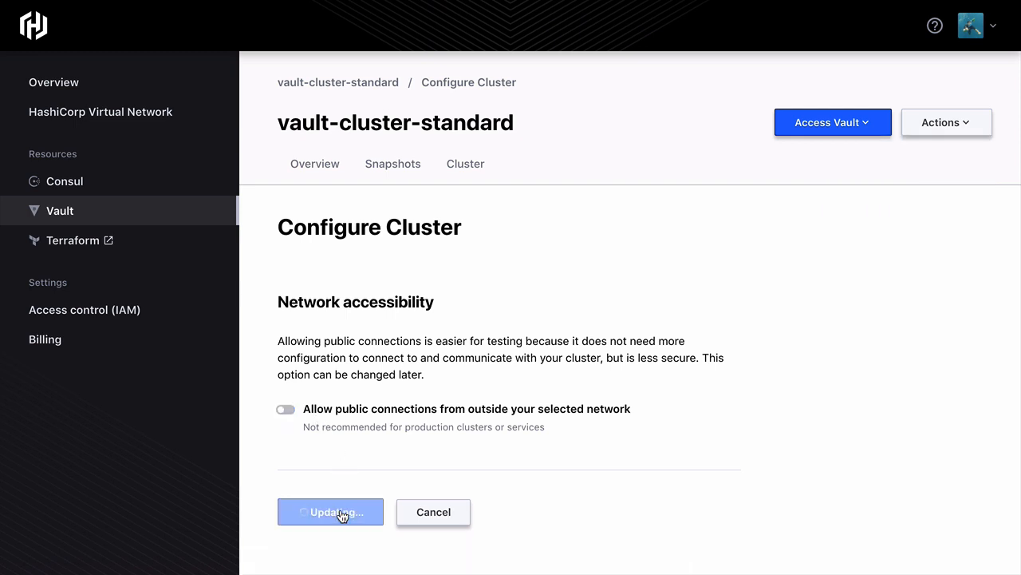
pyautogui.click(331, 511)
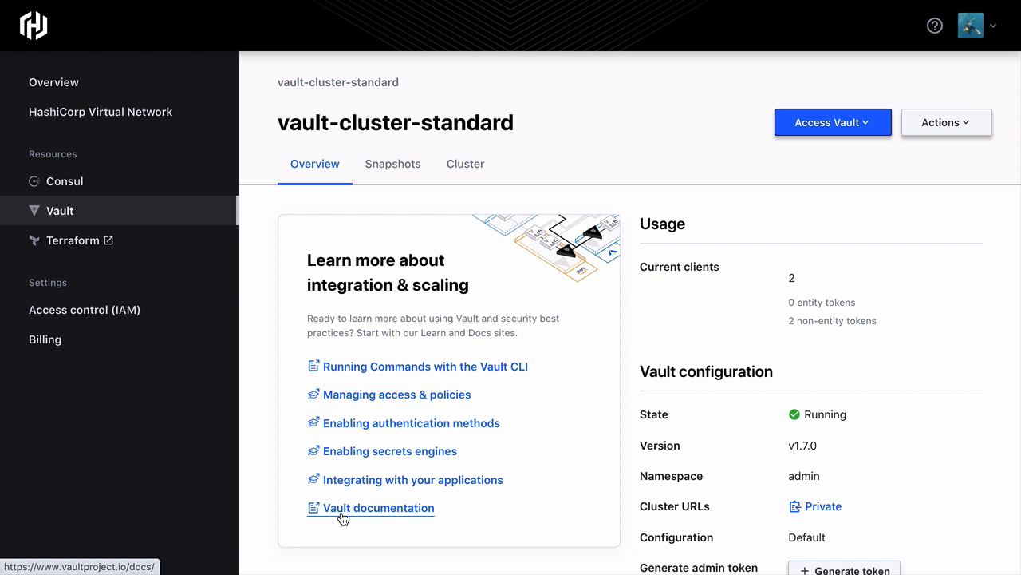
pyautogui.moveTo(888, 473)
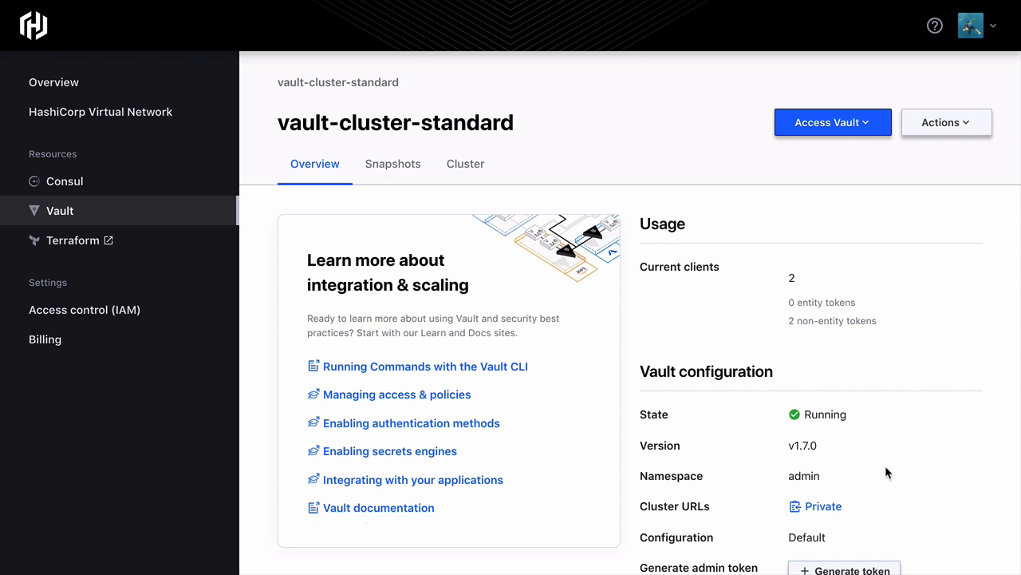
pyautogui.scroll(-3)
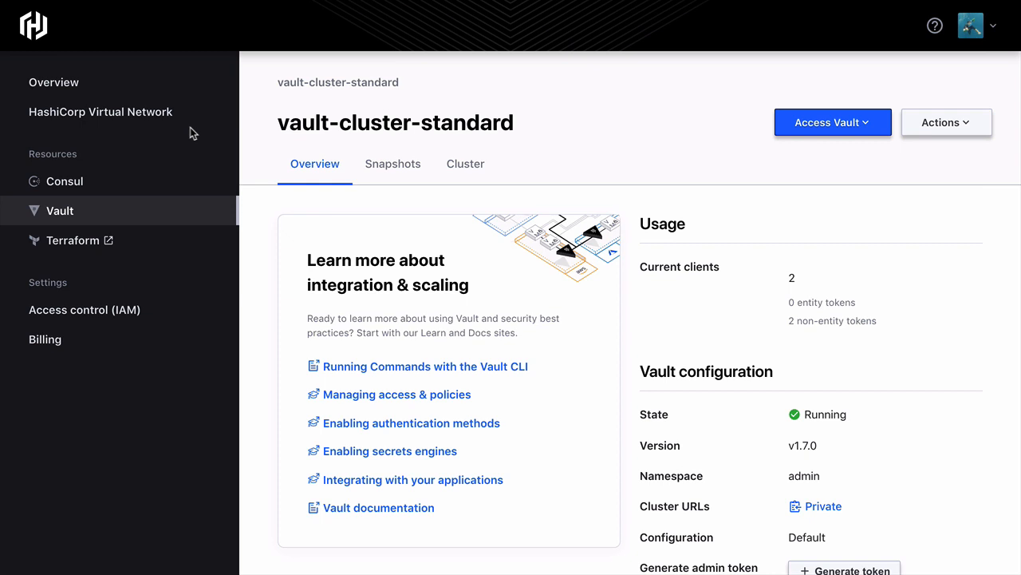
pyautogui.moveTo(101, 112)
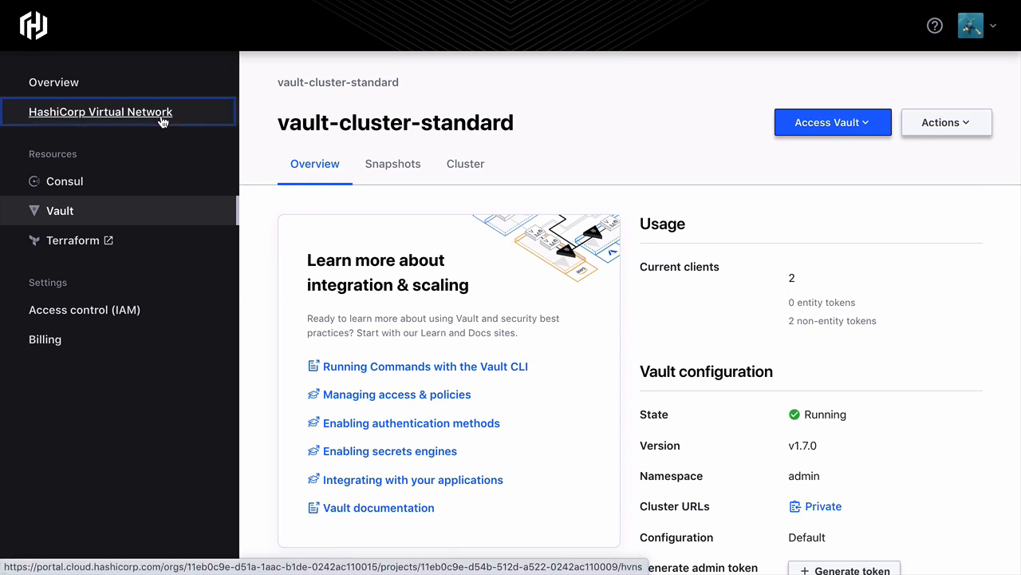
# - Open the hvn network's details and its Peering connections tab, showing no peered VPCs
pyautogui.click(100, 112)
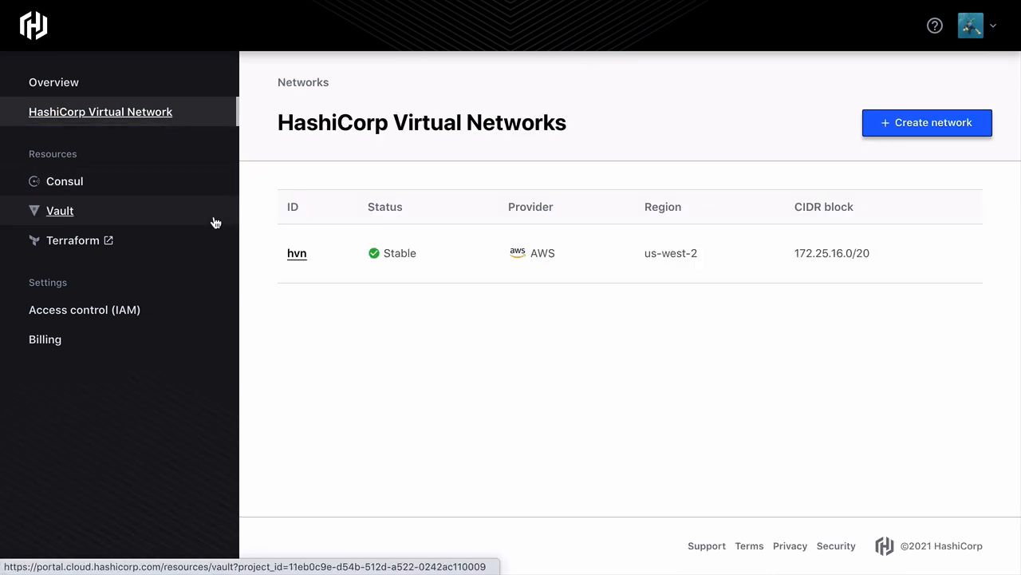
pyautogui.moveTo(414, 296)
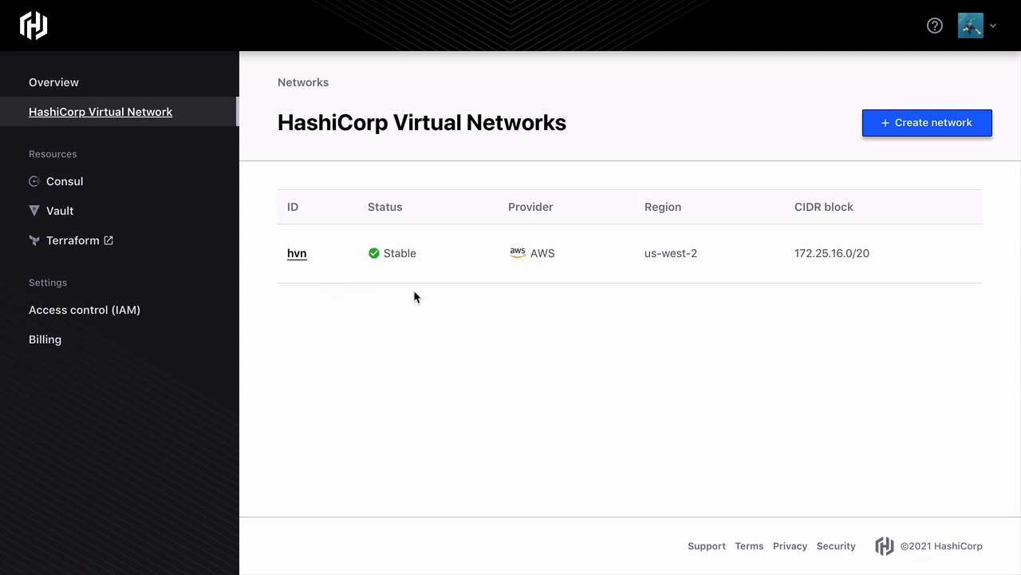
pyautogui.moveTo(539, 277)
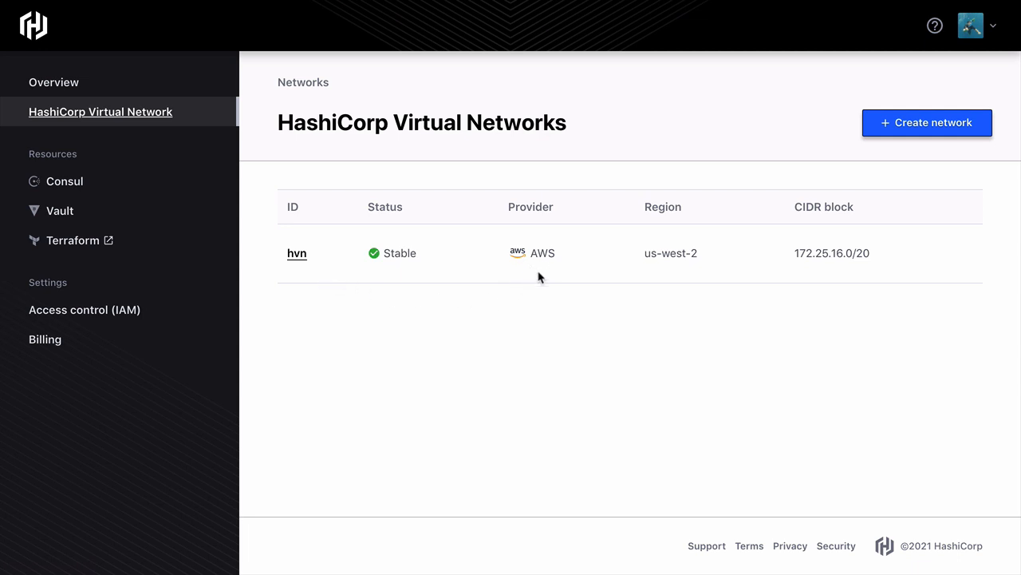
pyautogui.moveTo(669, 270)
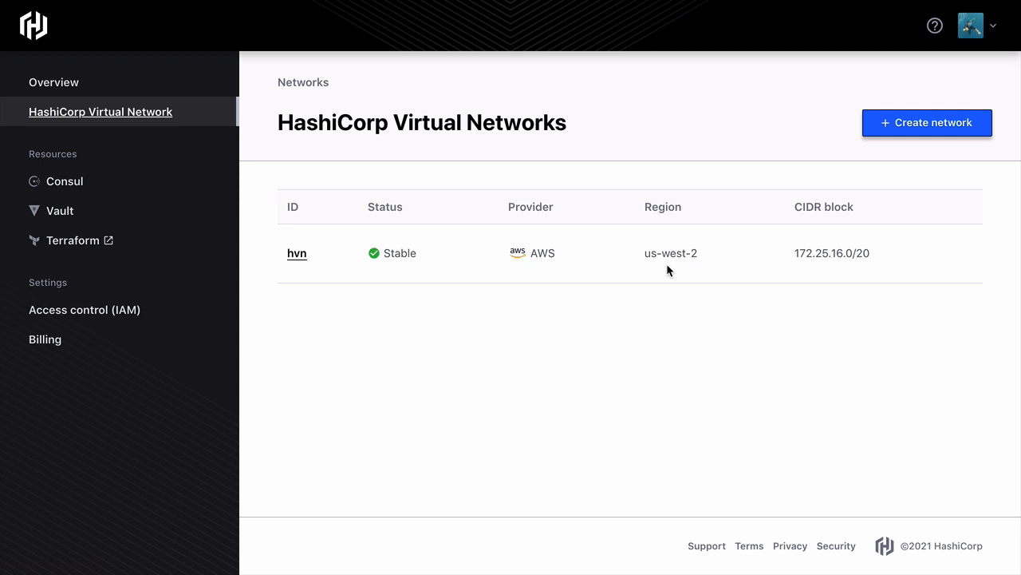
pyautogui.moveTo(324, 260)
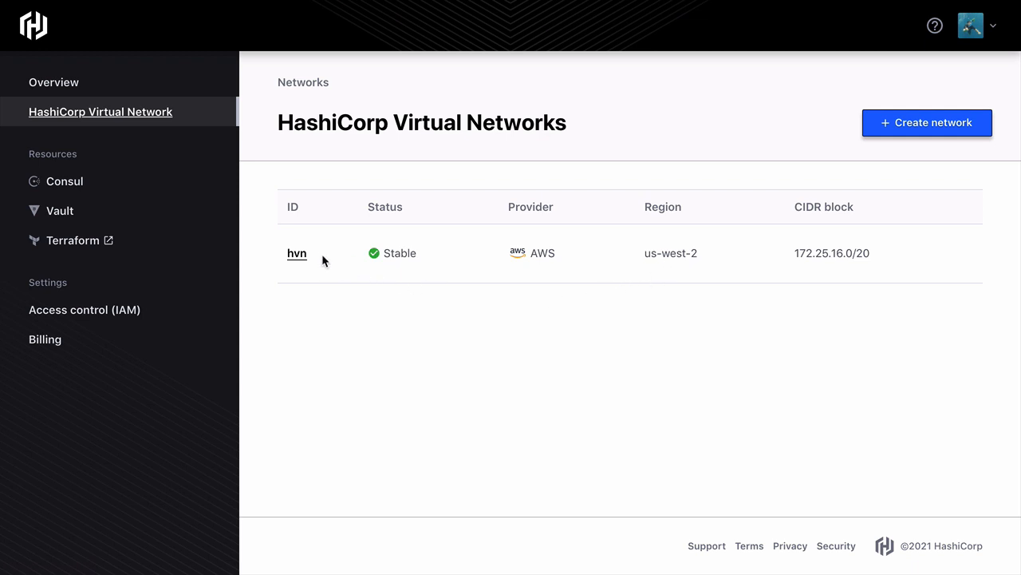
pyautogui.click(297, 253)
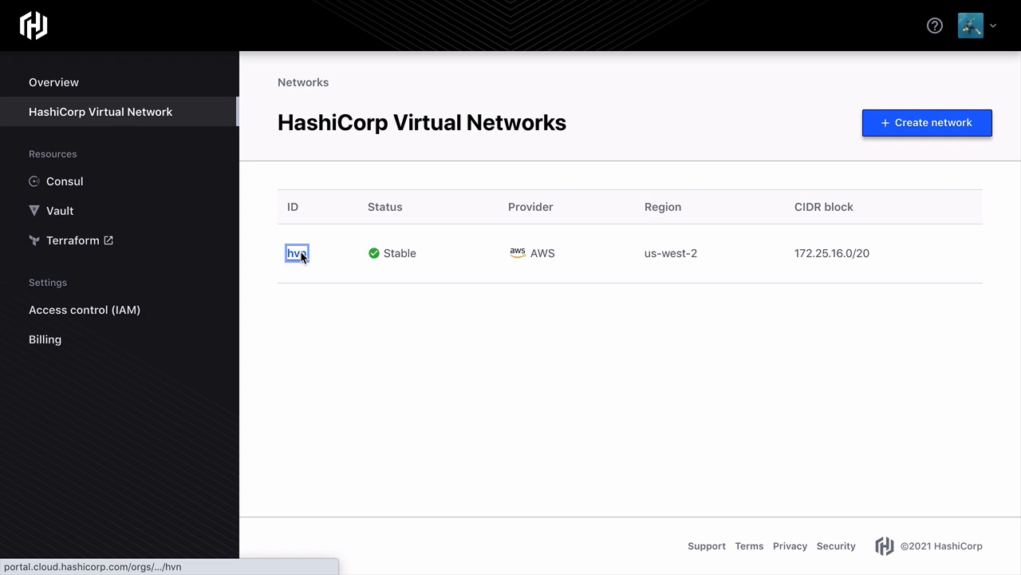
pyautogui.click(296, 253)
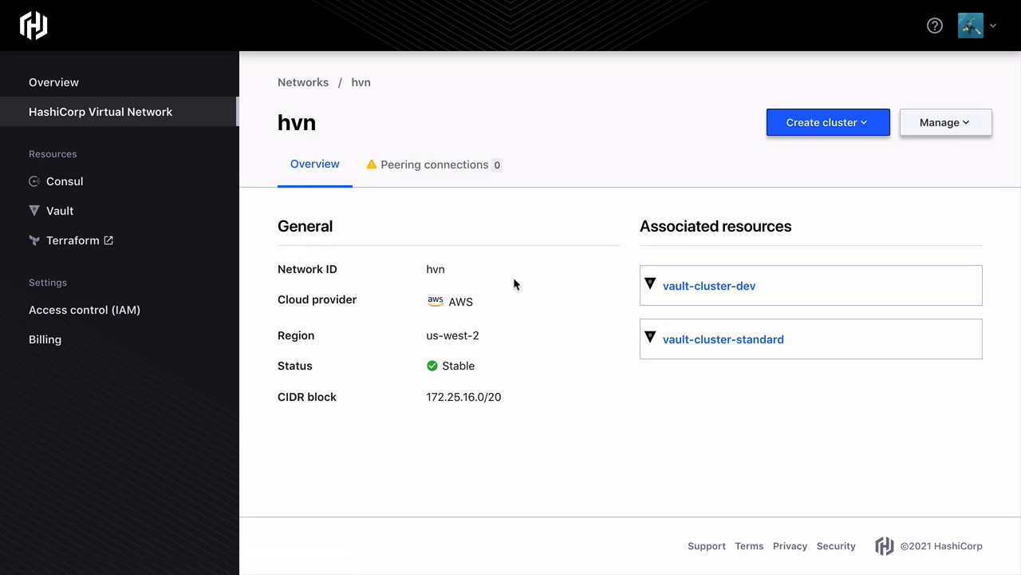
pyautogui.moveTo(680, 298)
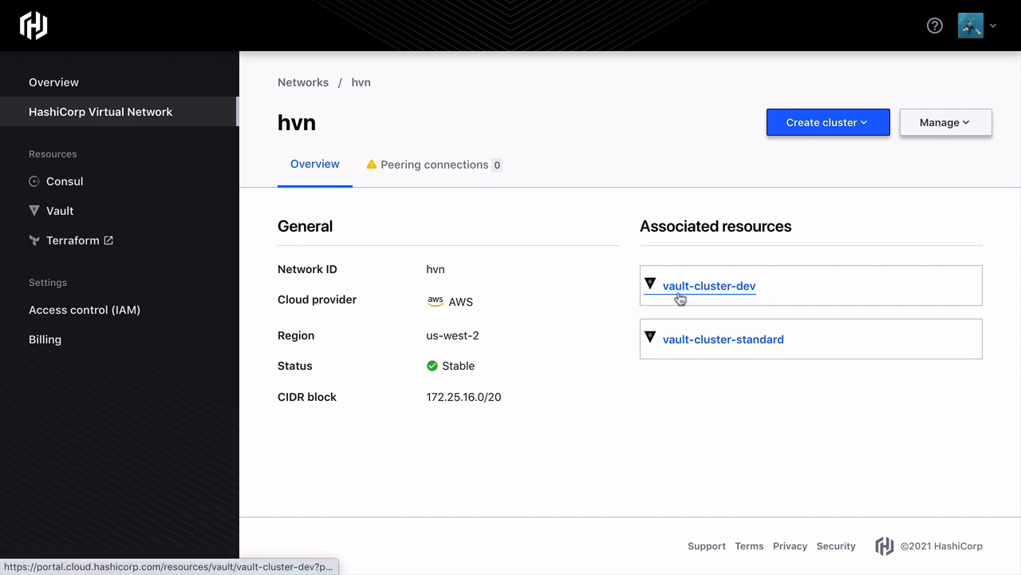
pyautogui.moveTo(583, 306)
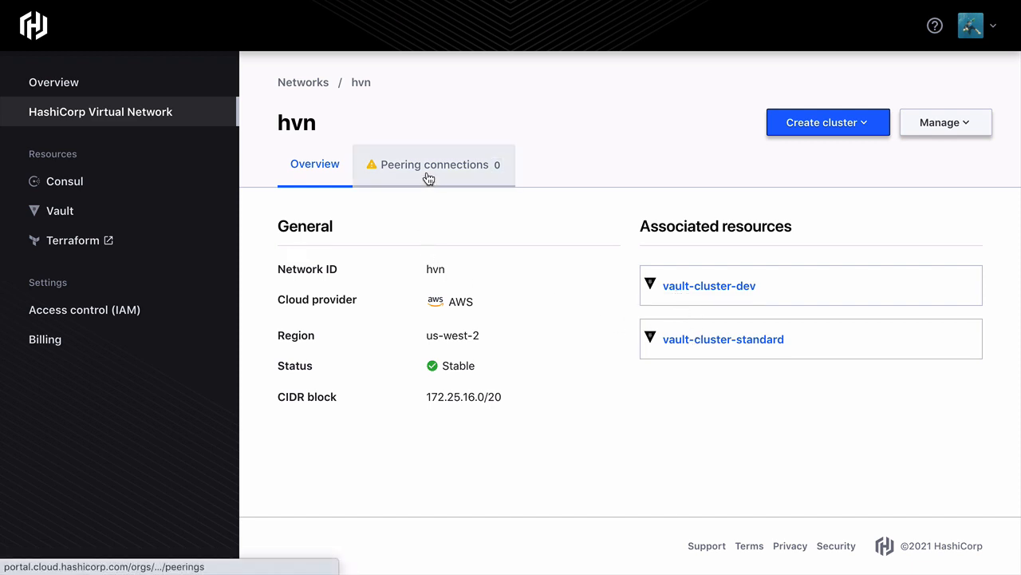
pyautogui.click(433, 164)
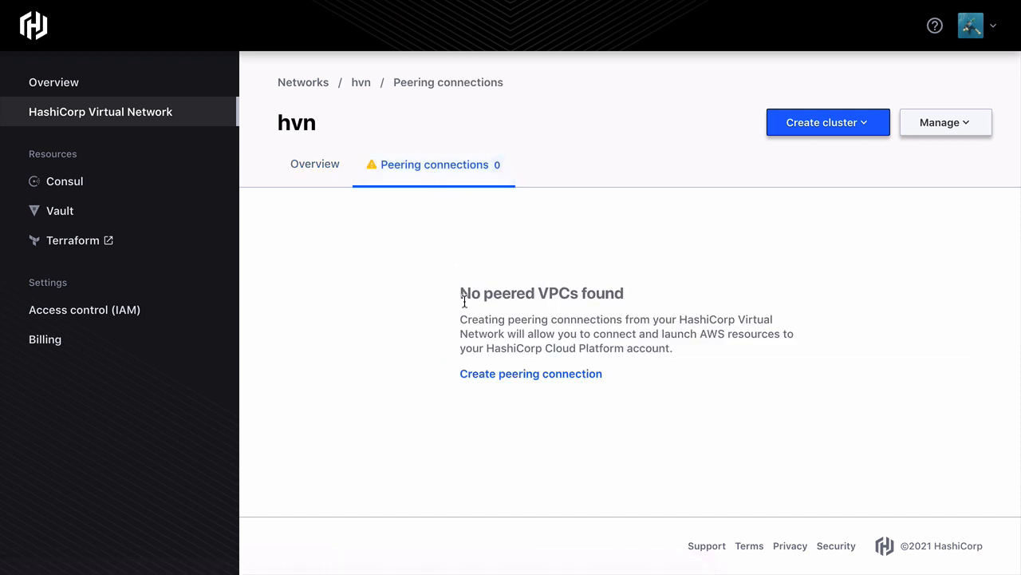
pyautogui.moveTo(531, 374)
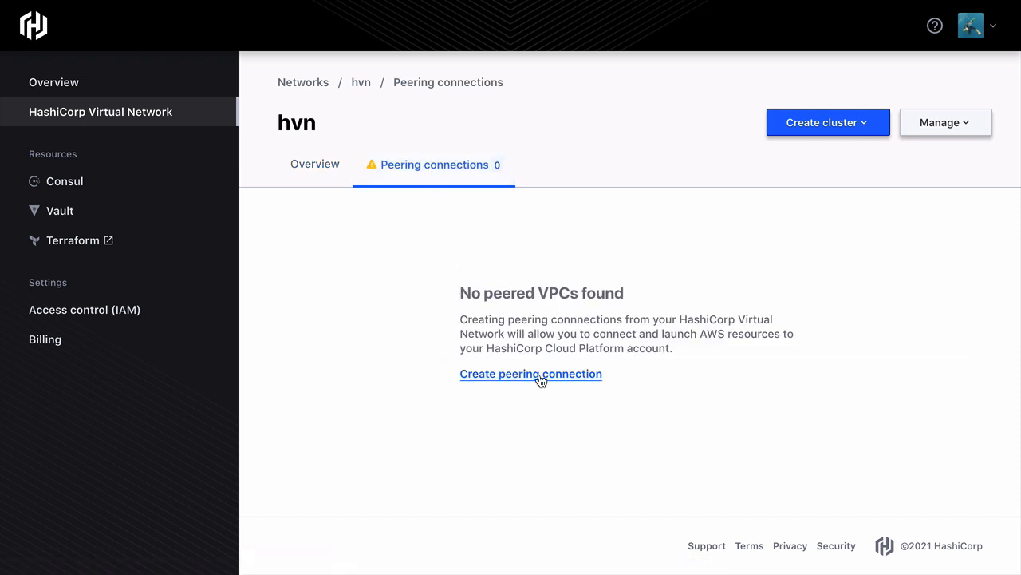
# - Open the hvn Create peering connection form and reach the AWS VPC fields
pyautogui.click(531, 373)
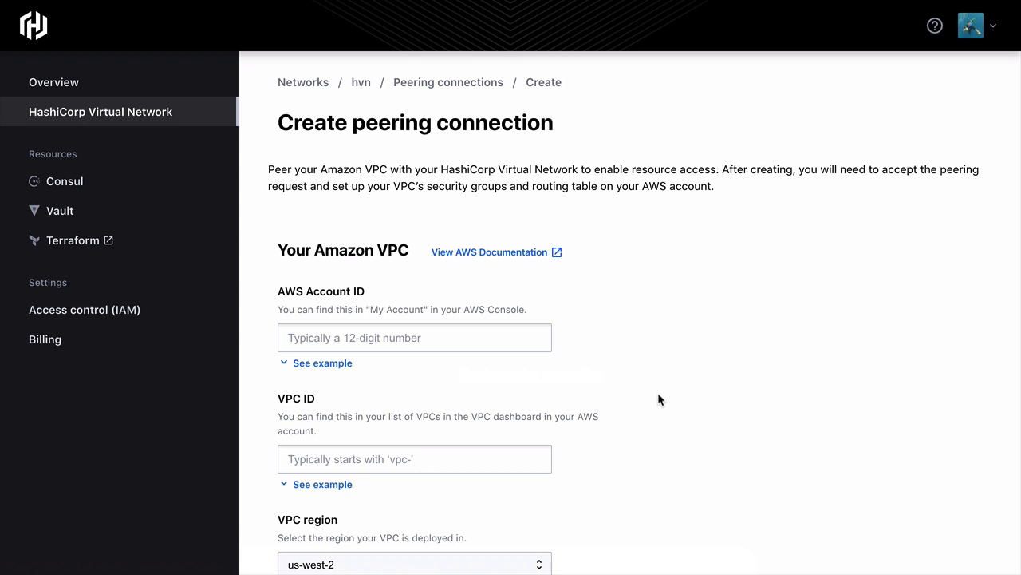
pyautogui.scroll(-3)
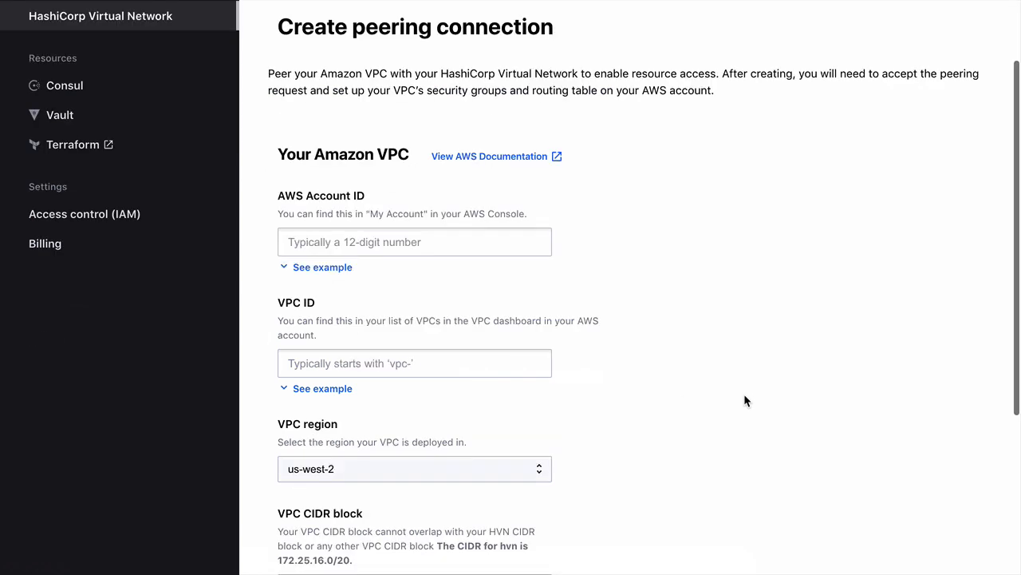
pyautogui.scroll(-3)
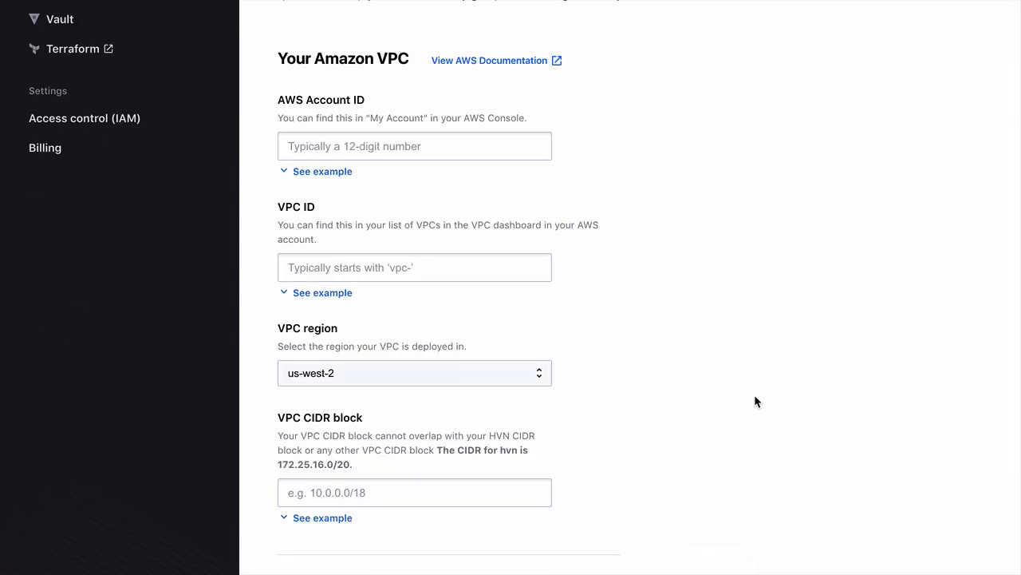
pyautogui.moveTo(609, 149)
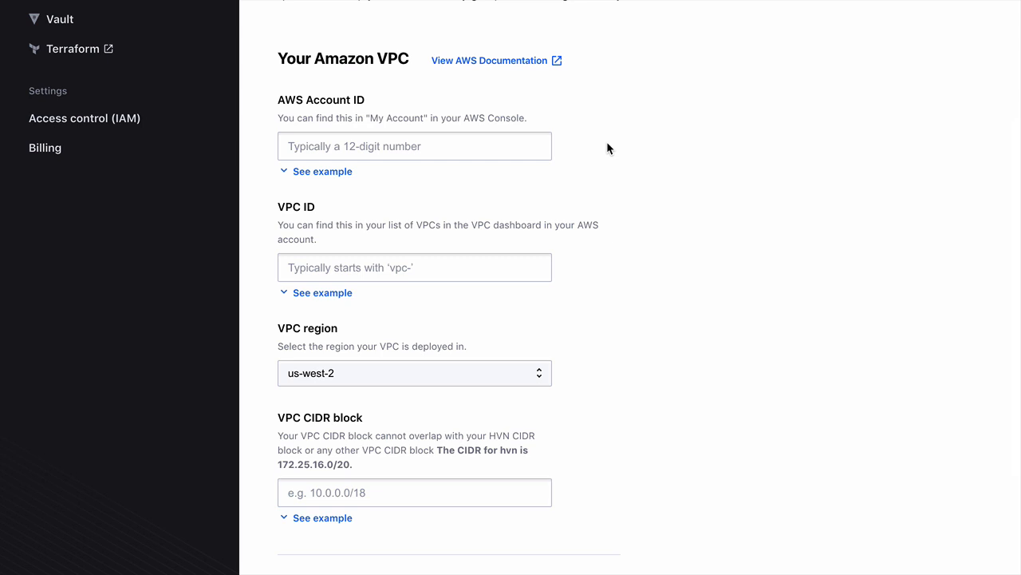
pyautogui.moveTo(646, 275)
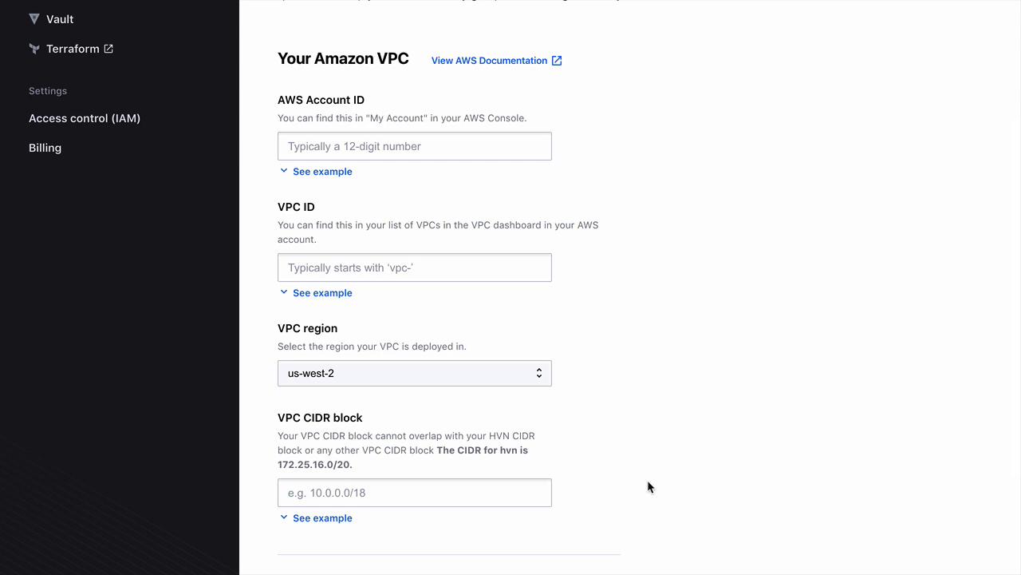
pyautogui.moveTo(697, 261)
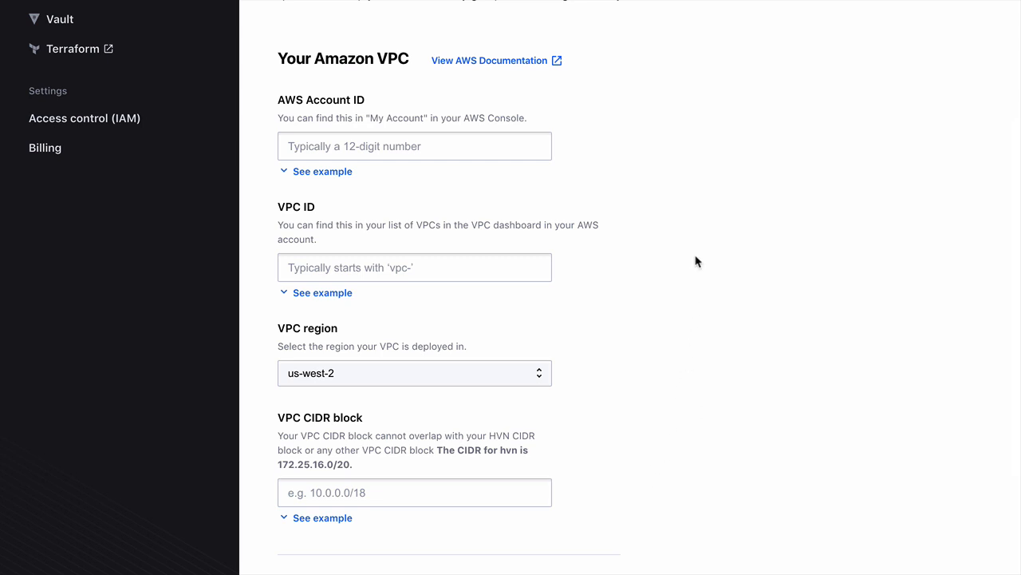
pyautogui.moveTo(611, 158)
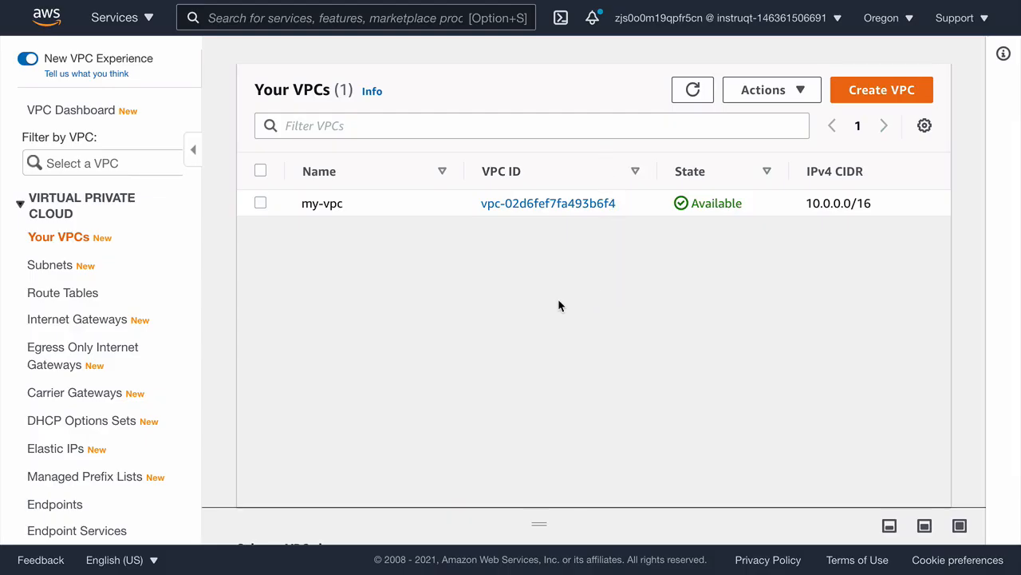
pyautogui.moveTo(561, 297)
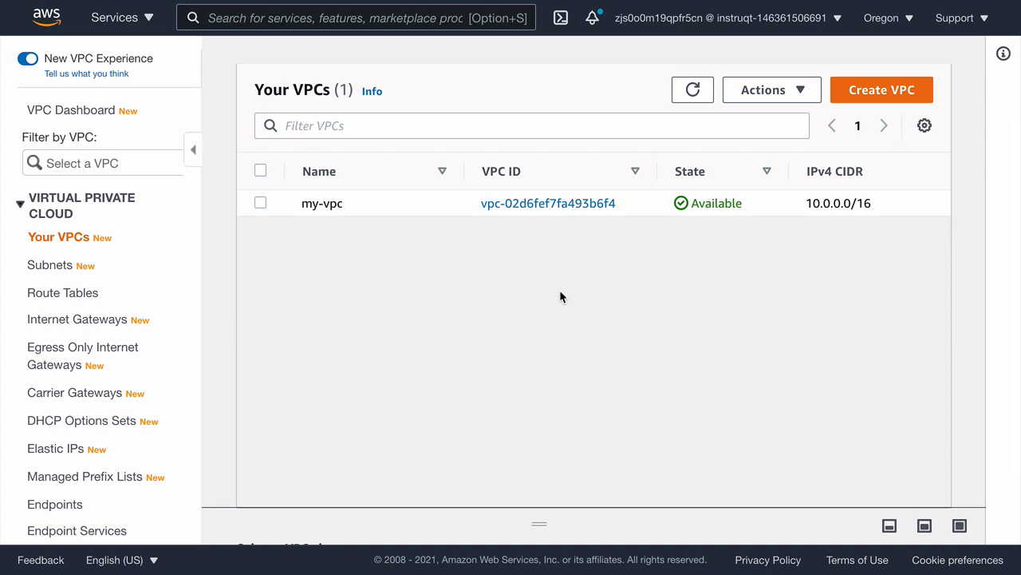
pyautogui.moveTo(549, 202)
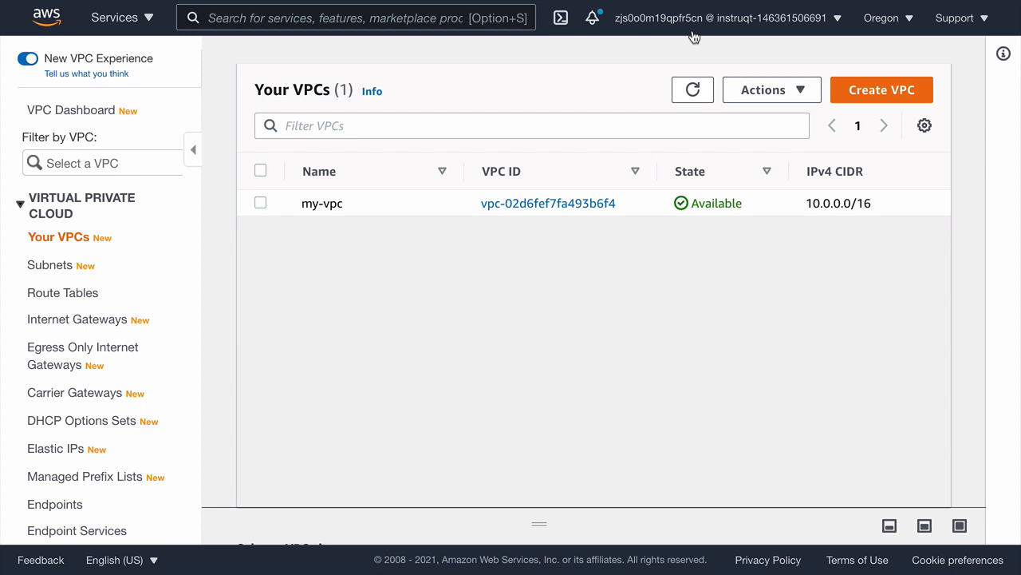
pyautogui.click(723, 17)
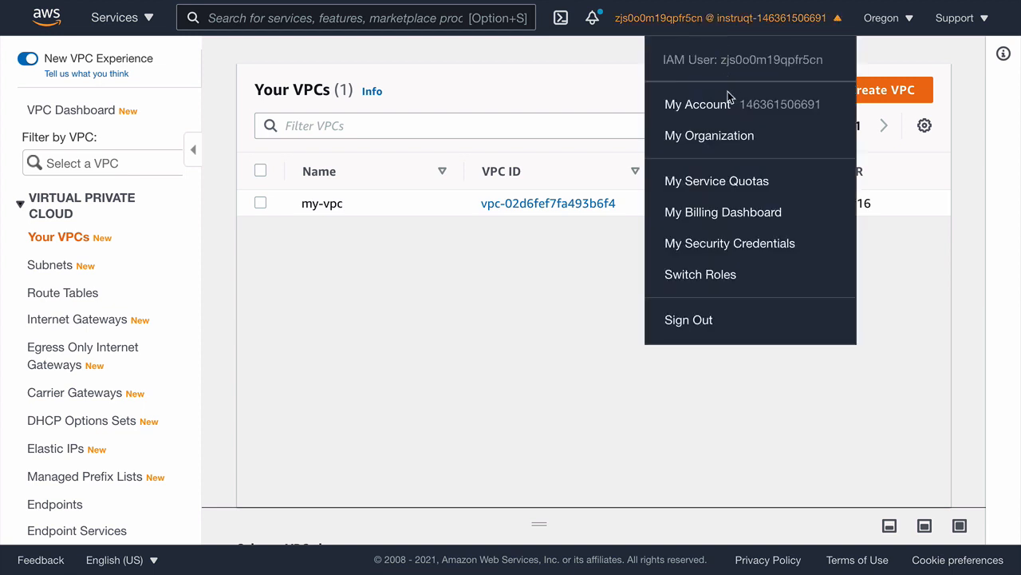
pyautogui.doubleClick(750, 105)
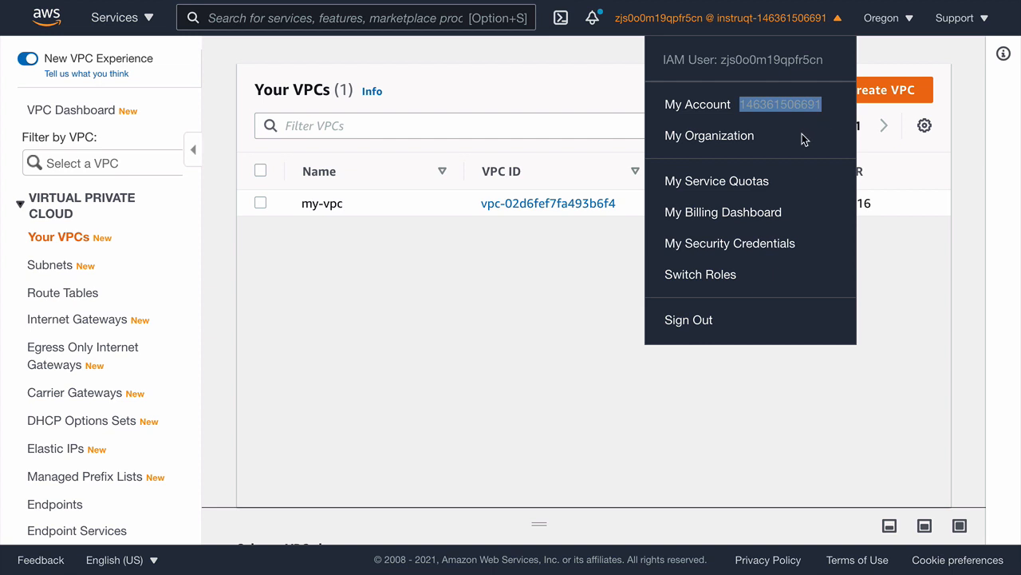
pyautogui.moveTo(741, 289)
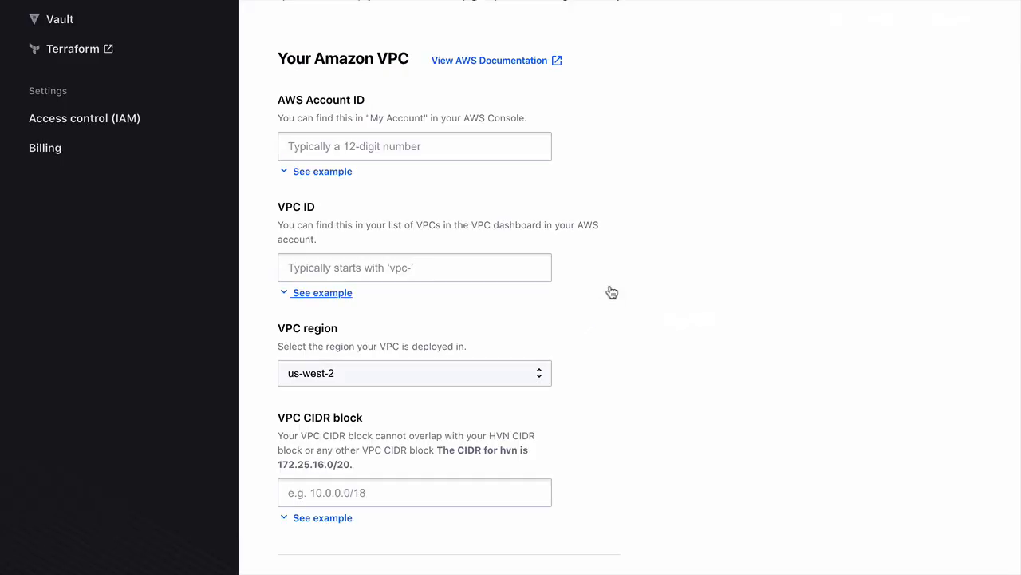
pyautogui.write('146361506691')
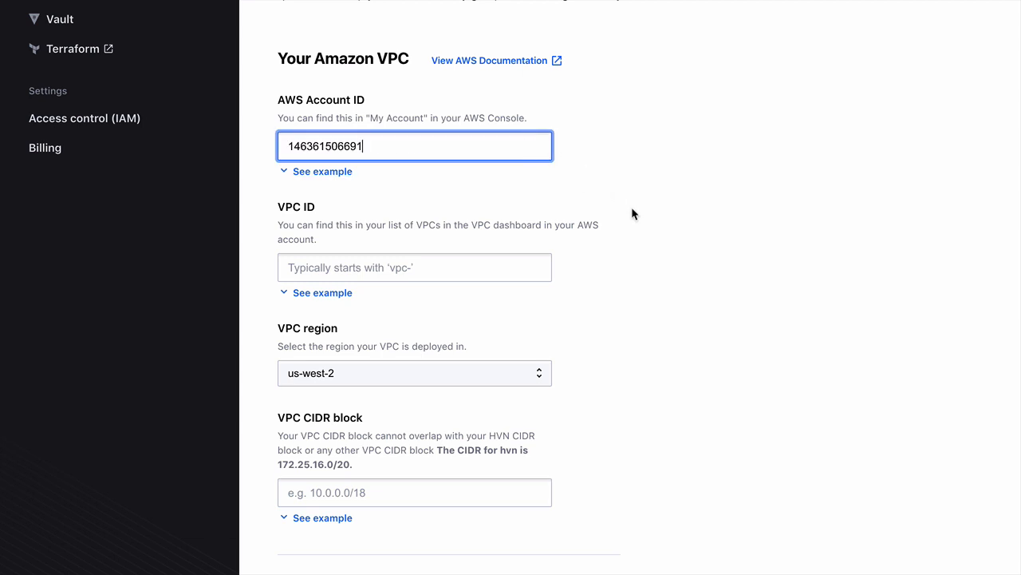
pyautogui.click(414, 267)
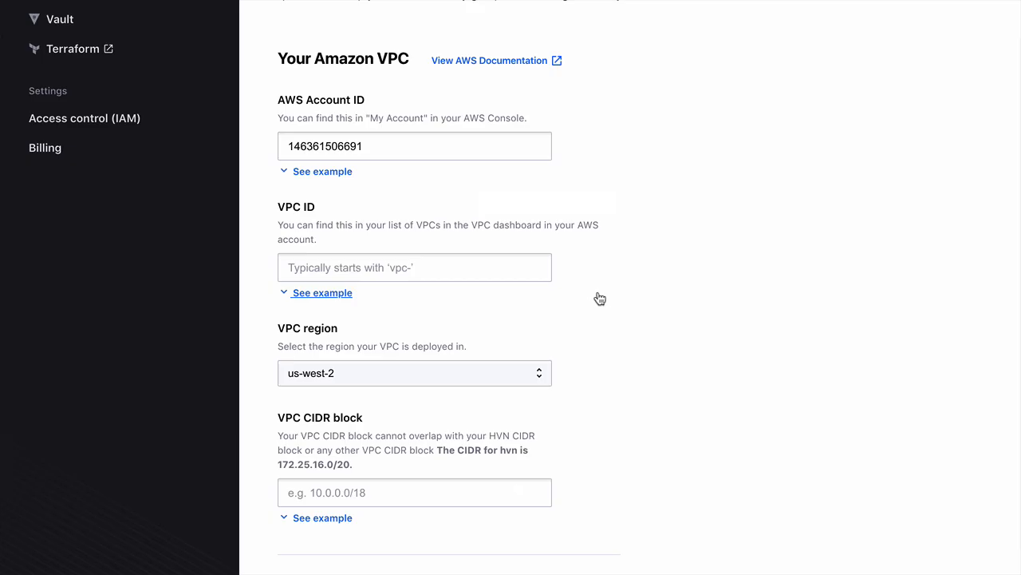
pyautogui.write('vpc-02d6fef7fa493b6f4')
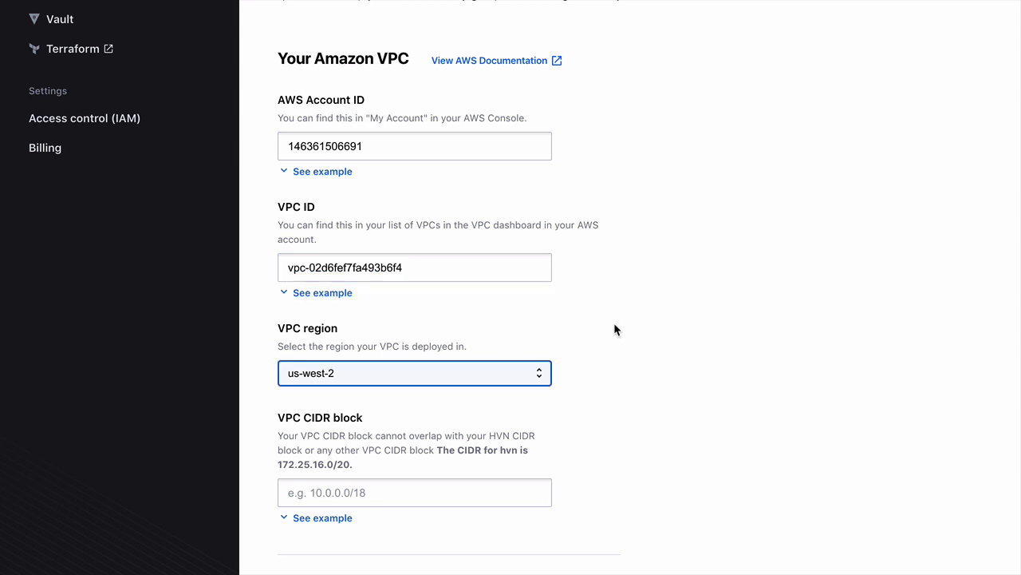
pyautogui.moveTo(569, 373)
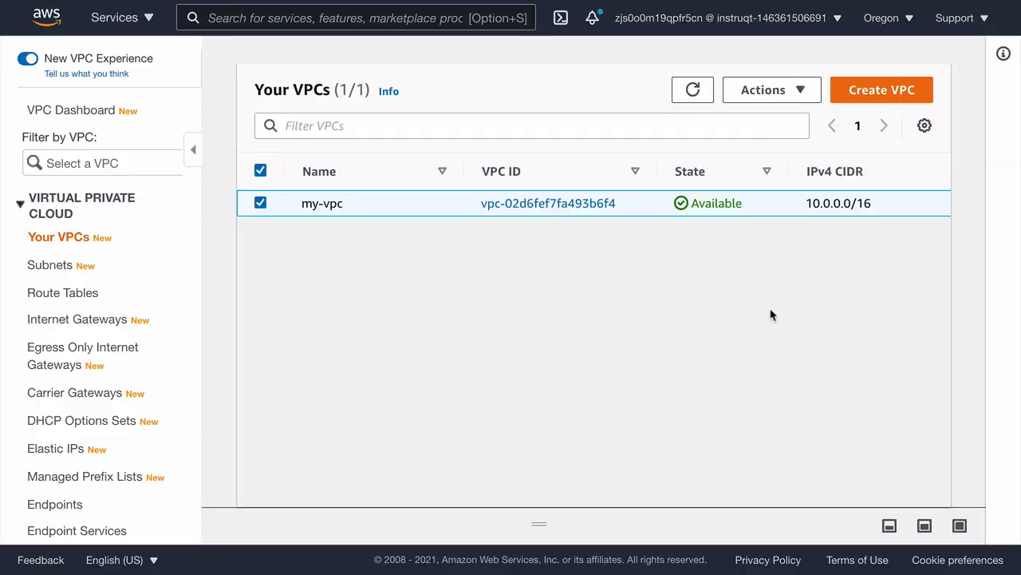
# - Enter CIDR 10.0.0.0/16 and submit the peering connection
pyautogui.doubleClick(838, 203)
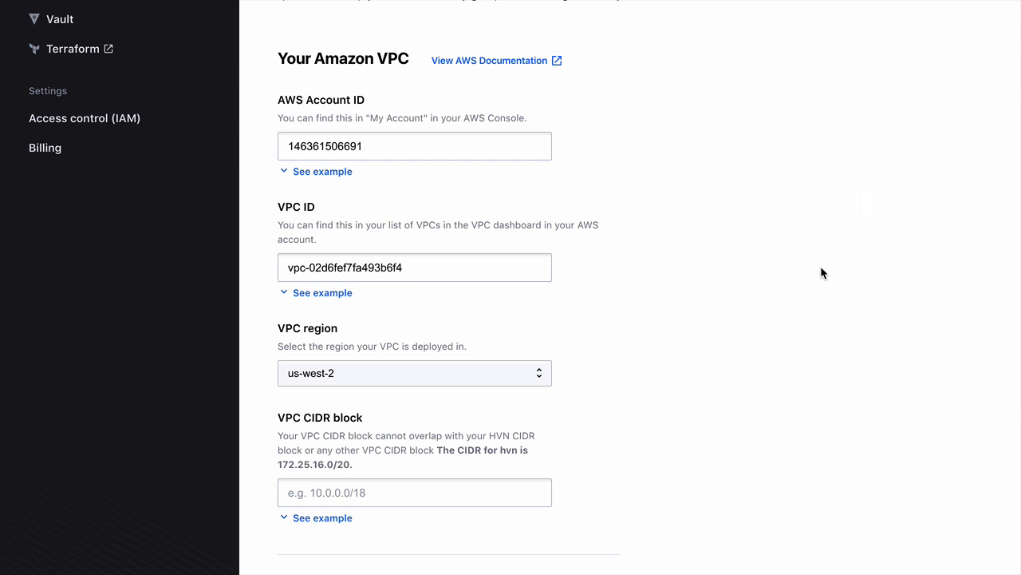
pyautogui.write('10.0.0.0/16')
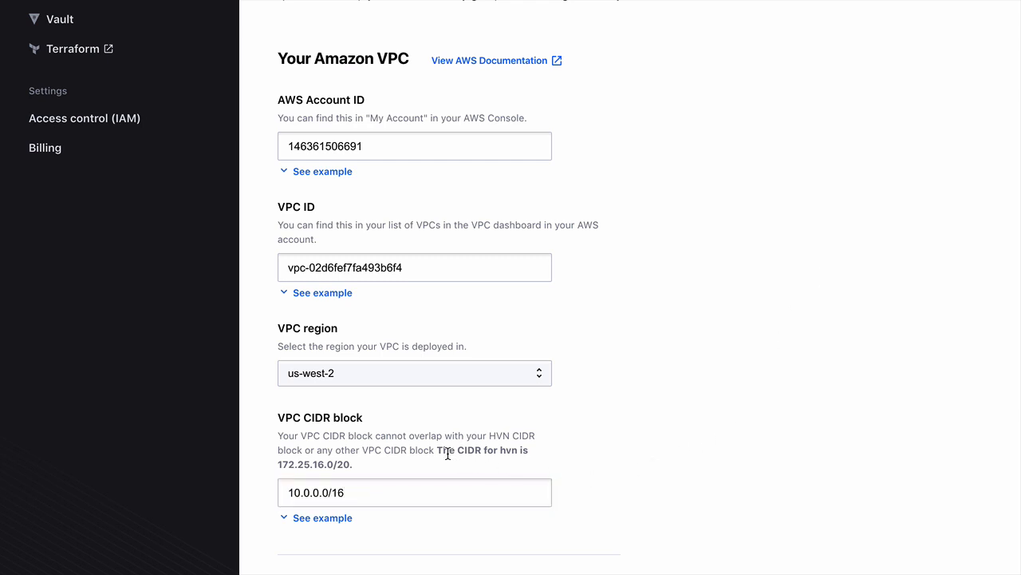
pyautogui.moveTo(440, 449); pyautogui.dragTo(353, 464)
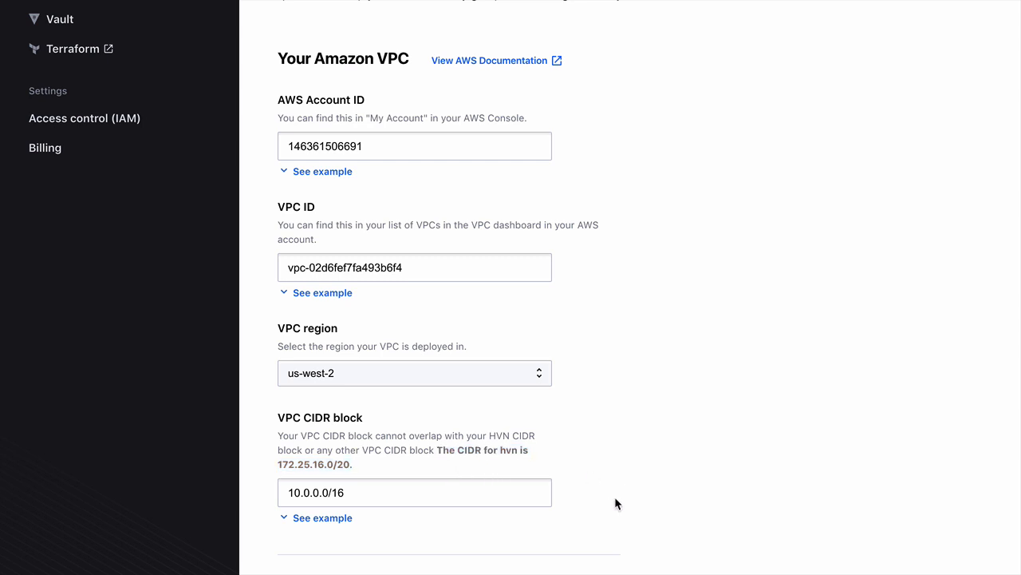
pyautogui.scroll(-3)
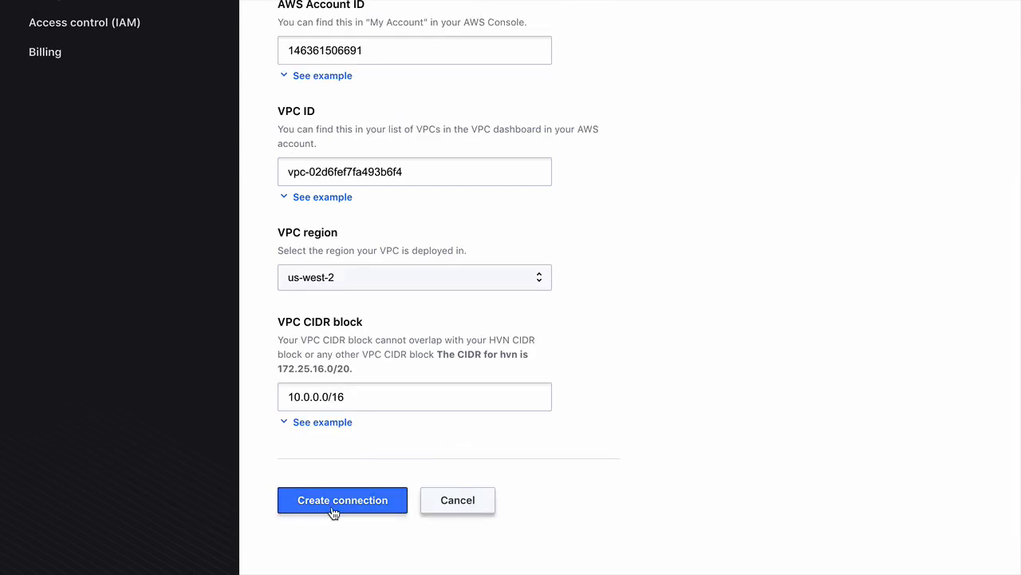
pyautogui.click(342, 499)
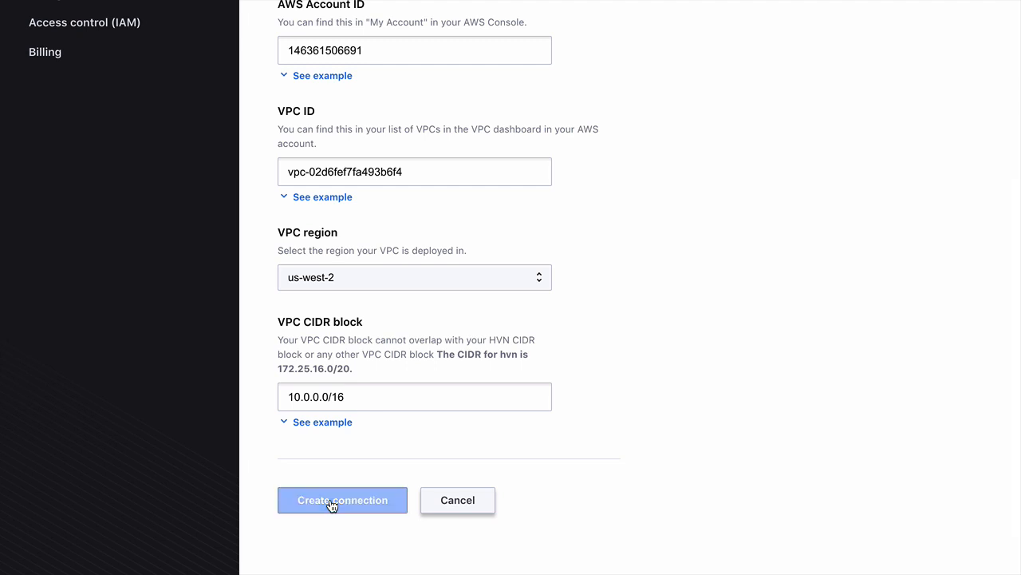
# - Accept the pending HVN peering request from the AWS Peering Connections list
pyautogui.click(343, 499)
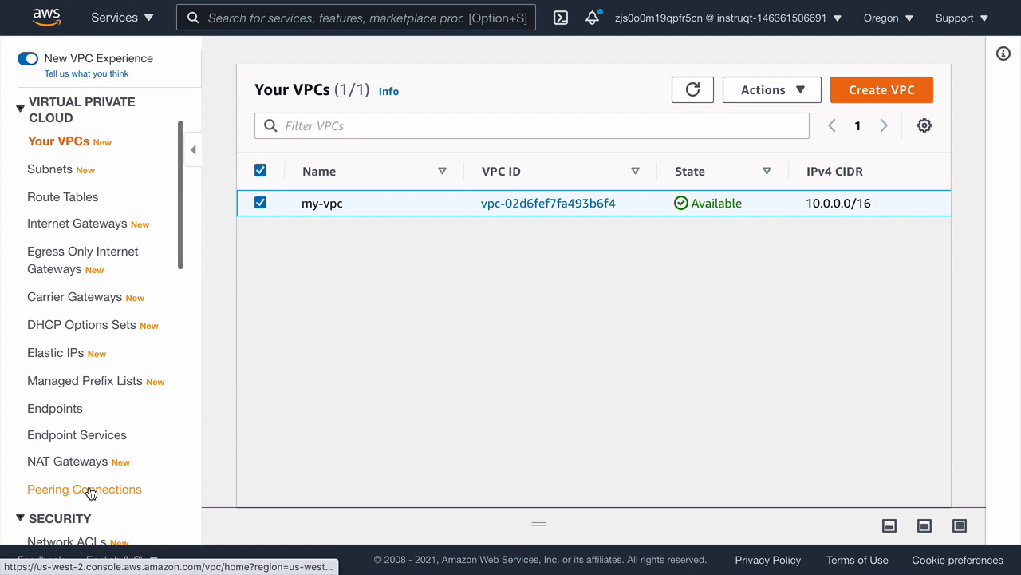
pyautogui.click(84, 488)
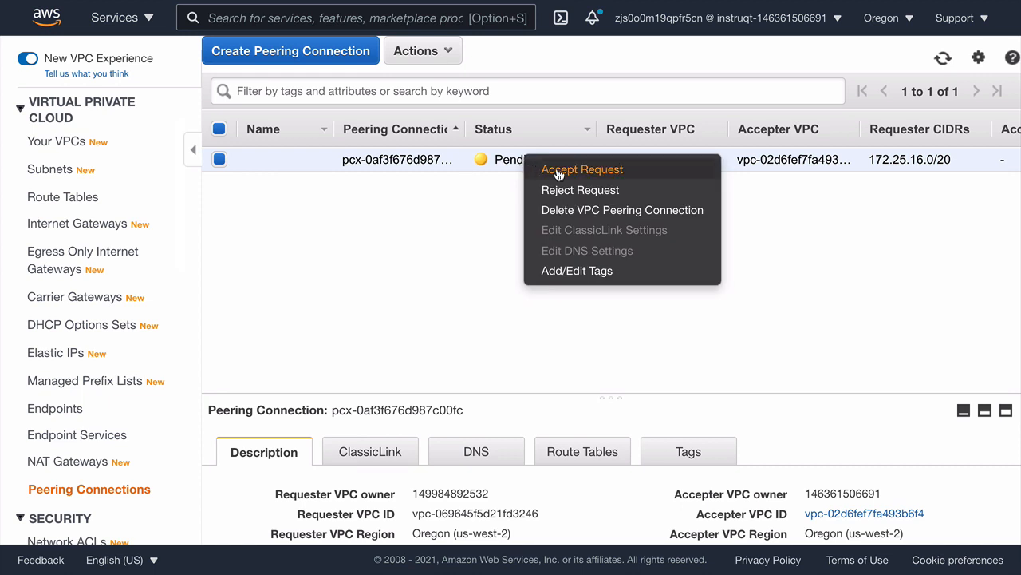
pyautogui.click(581, 169)
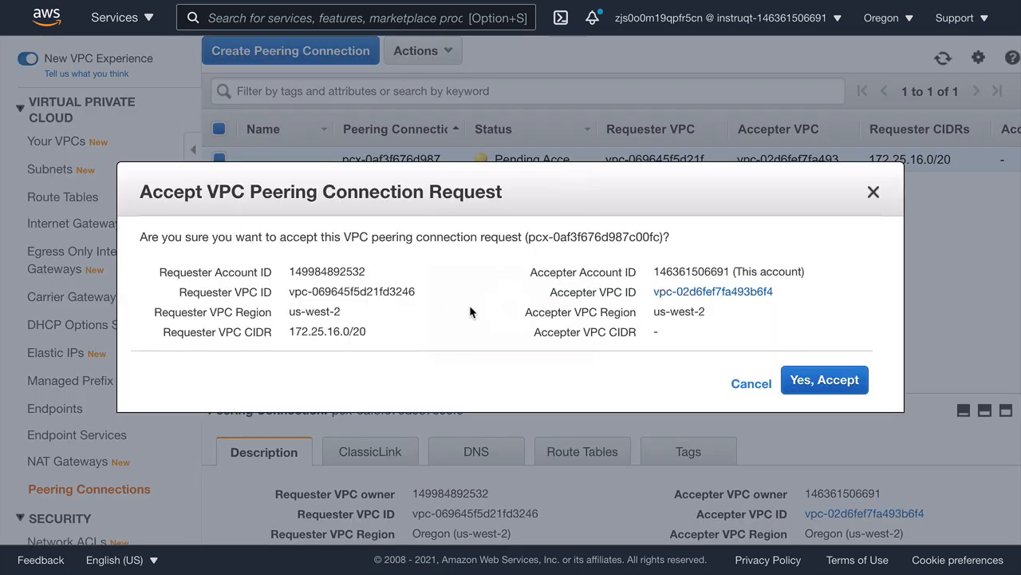
pyautogui.click(825, 379)
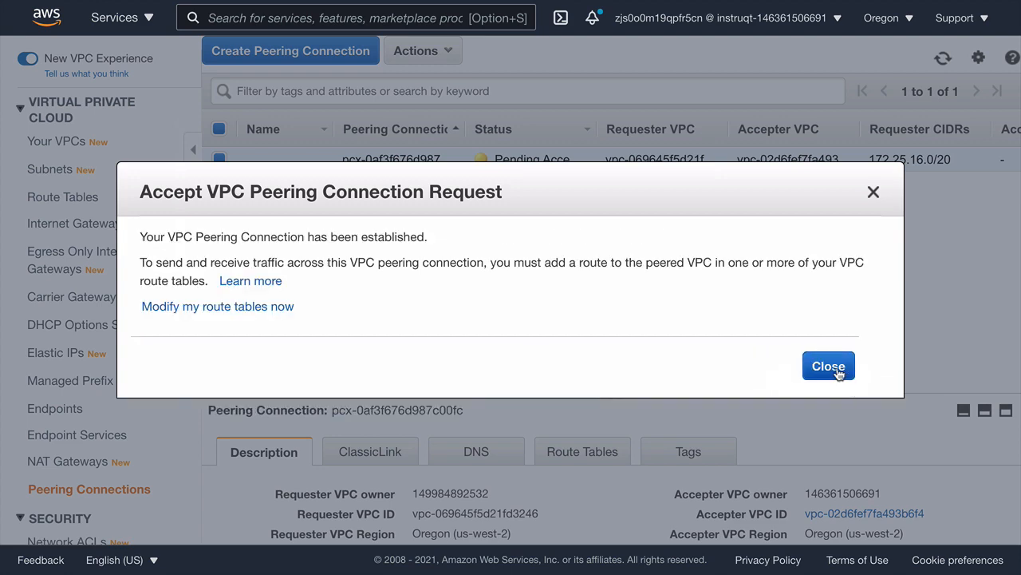
pyautogui.click(828, 366)
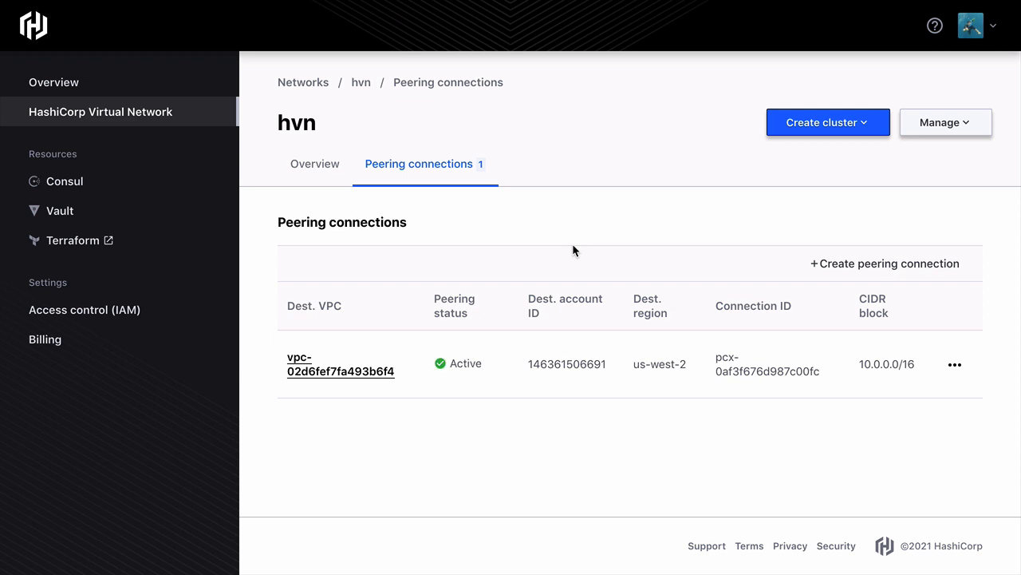
pyautogui.moveTo(438, 415)
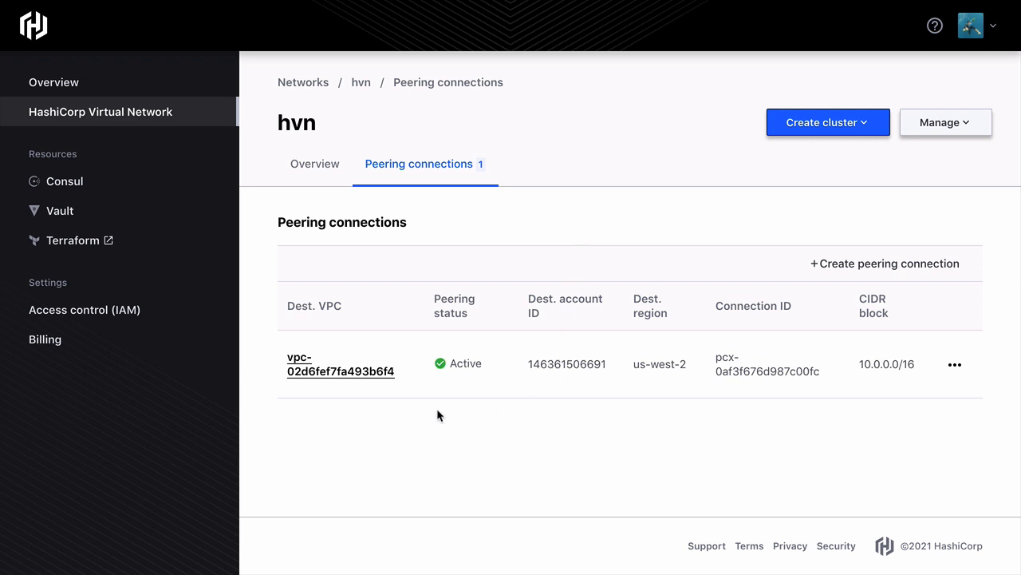
pyautogui.moveTo(410, 397)
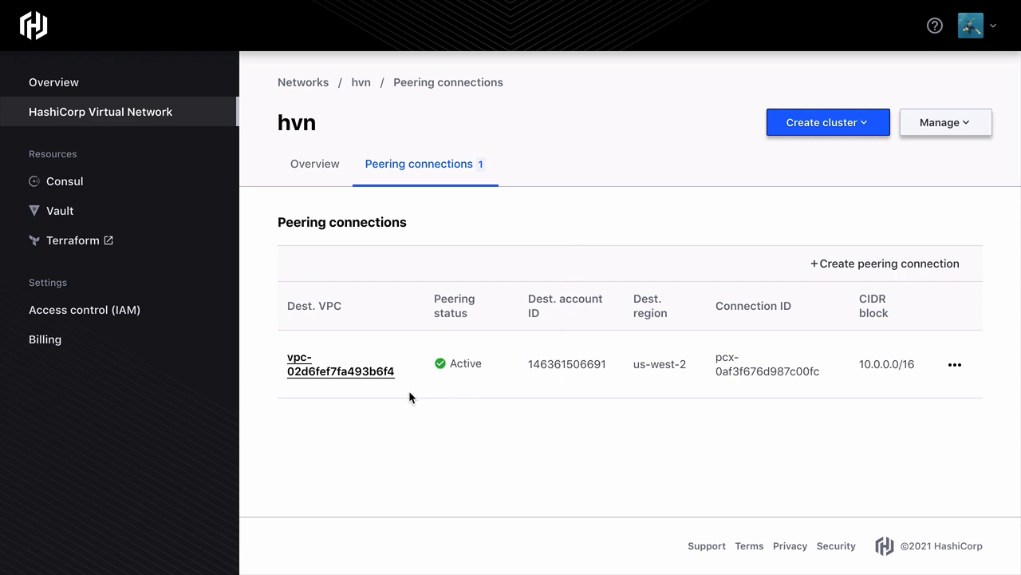
# - Open the active vpc-02d6fef7fa493b6f4 peering connection's details page
pyautogui.click(340, 364)
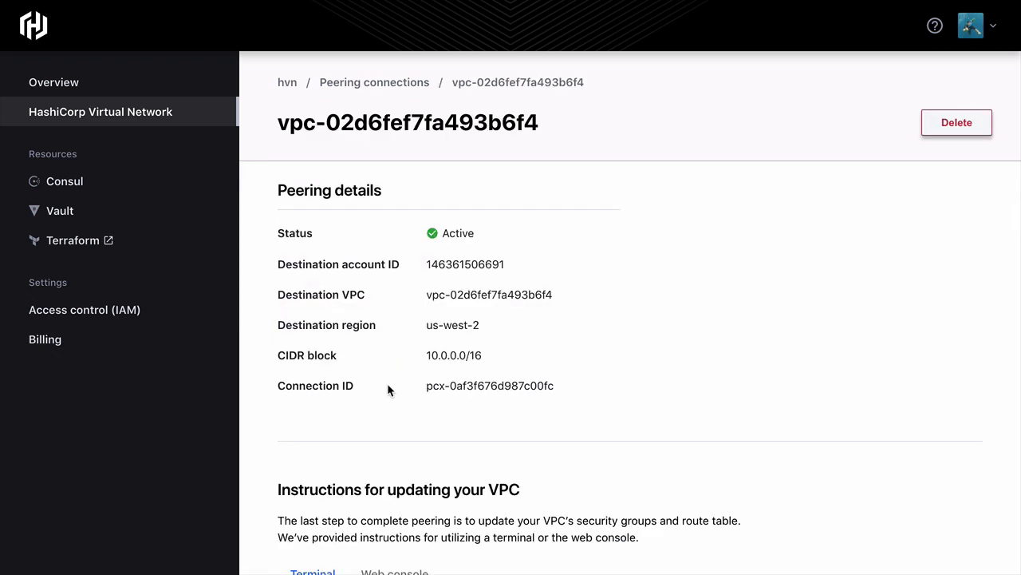
pyautogui.moveTo(394, 391)
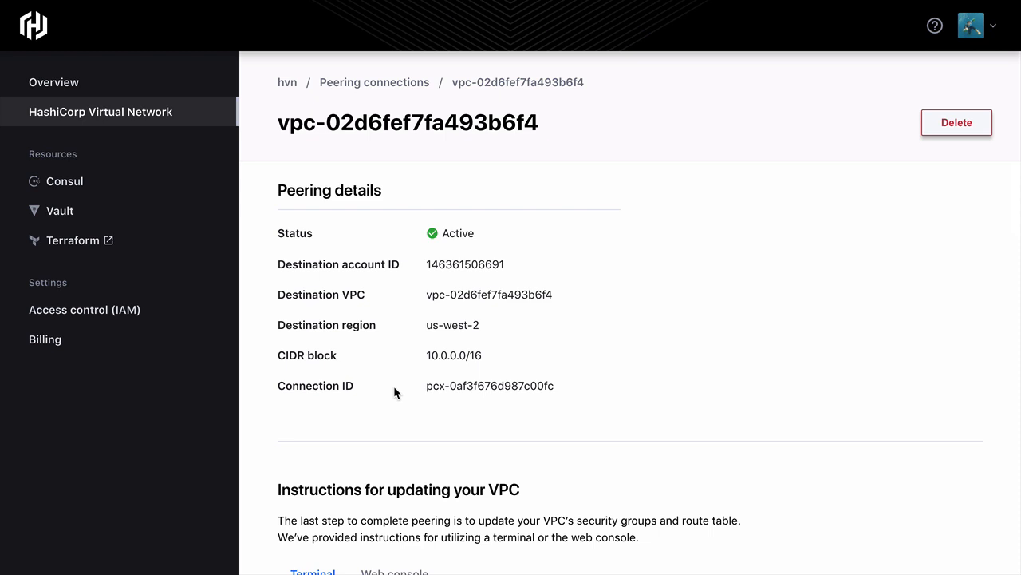
# - Switch the VPC update instructions to Vault snippets and scroll to the route table section
pyautogui.scroll(-3)
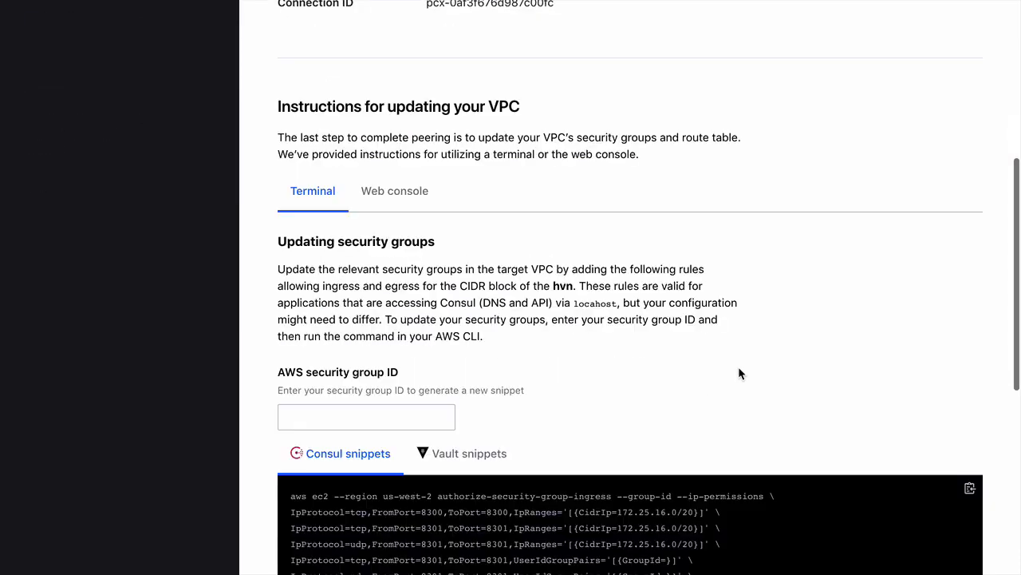
pyautogui.moveTo(640, 181)
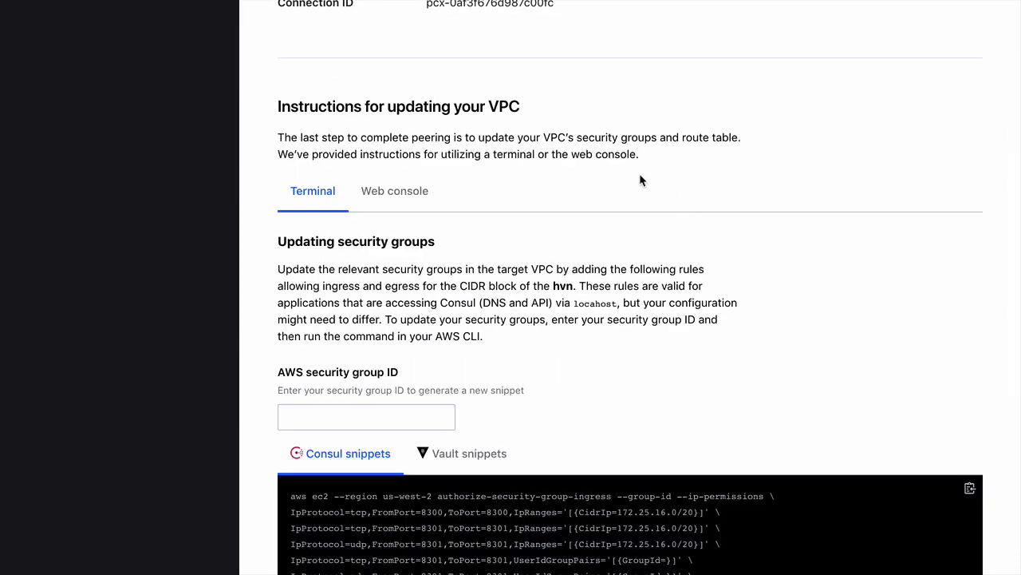
pyautogui.moveTo(676, 190)
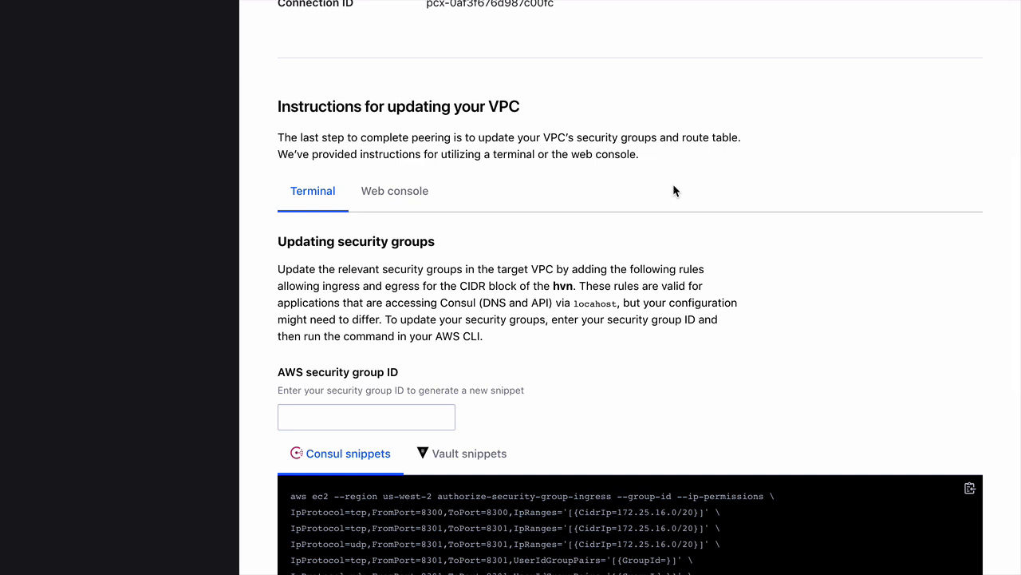
pyautogui.moveTo(489, 427)
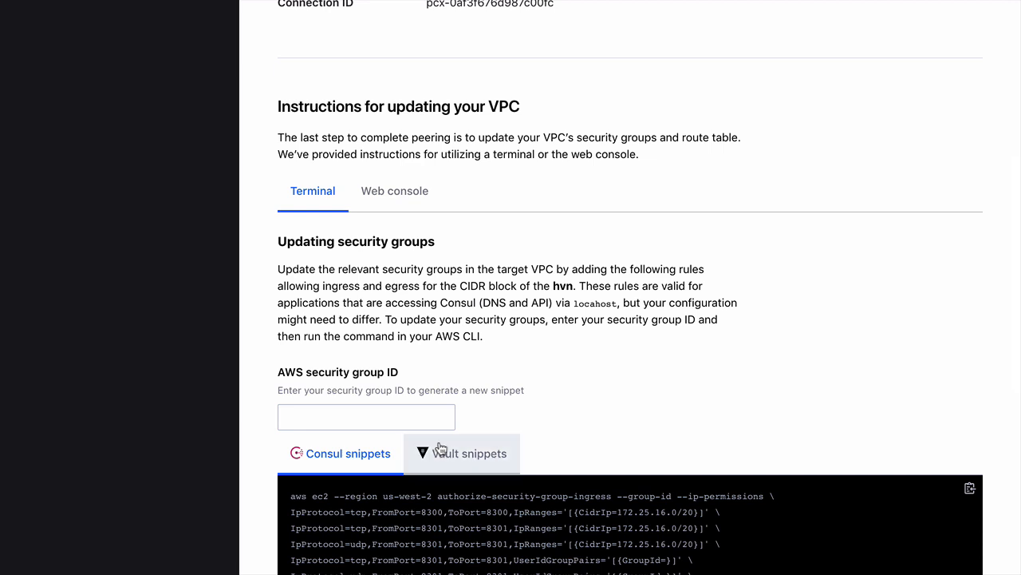
pyautogui.click(469, 453)
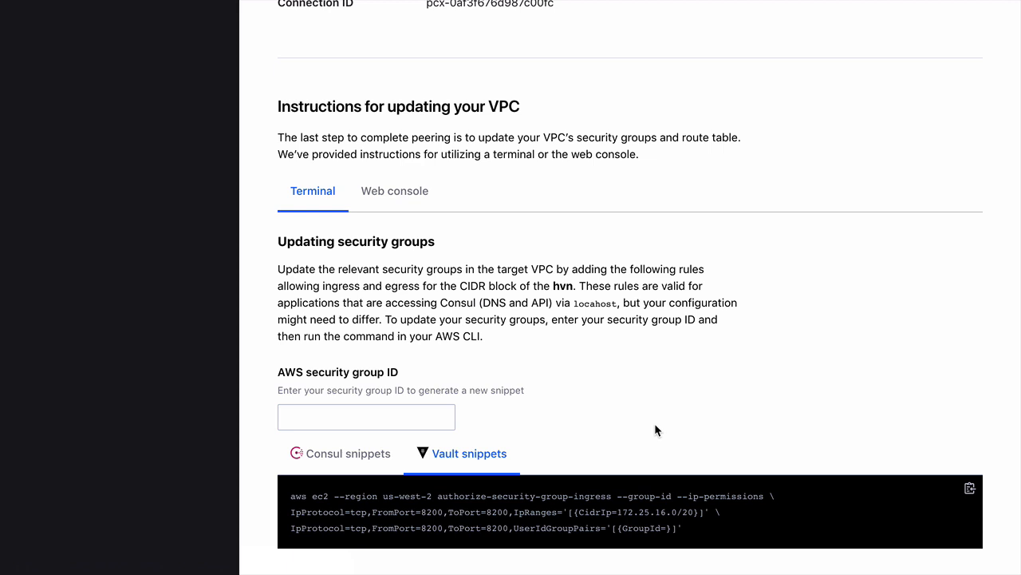
pyautogui.scroll(-3)
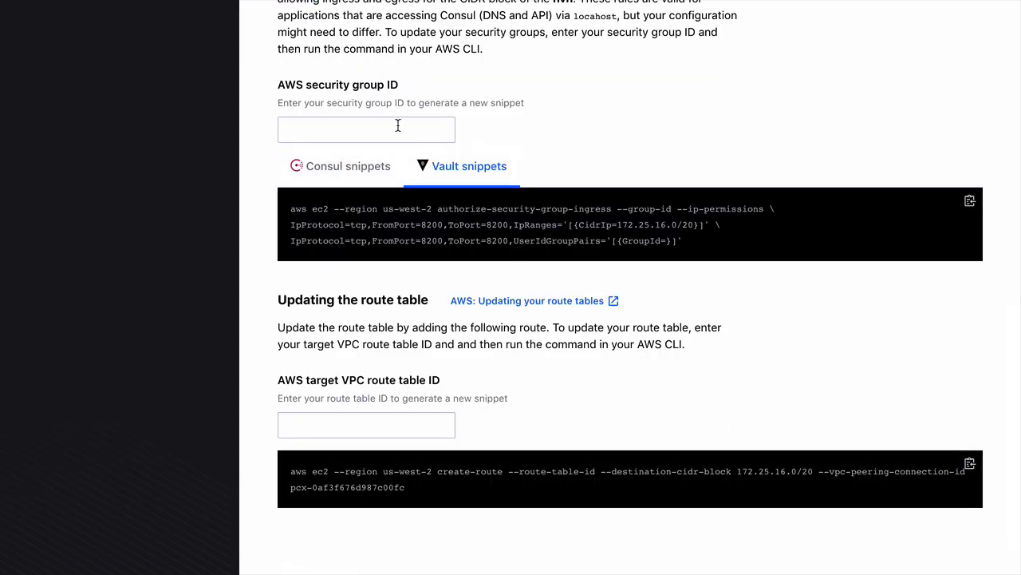
pyautogui.moveTo(368, 378)
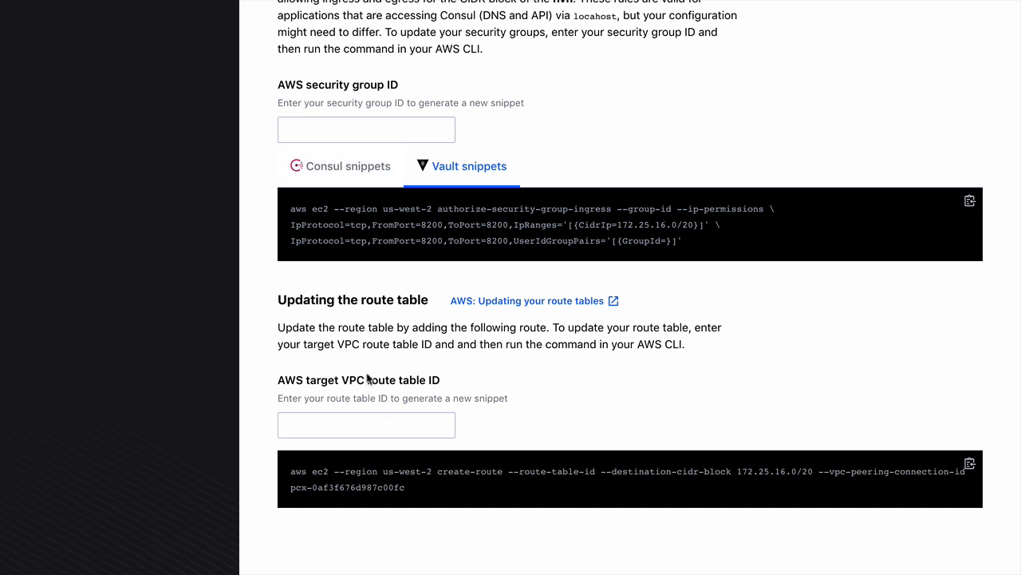
pyautogui.moveTo(685, 394)
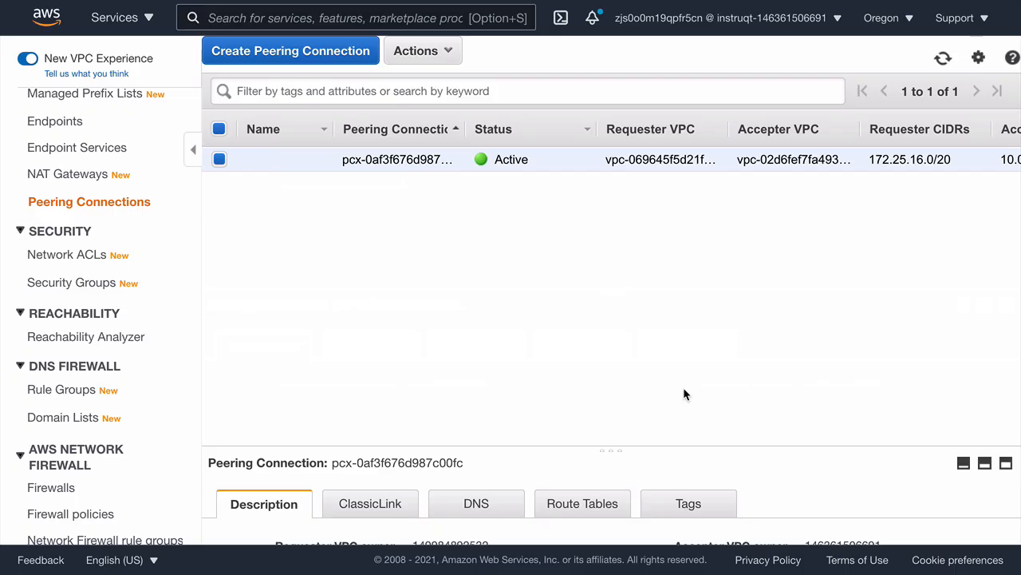
pyautogui.moveTo(200, 326)
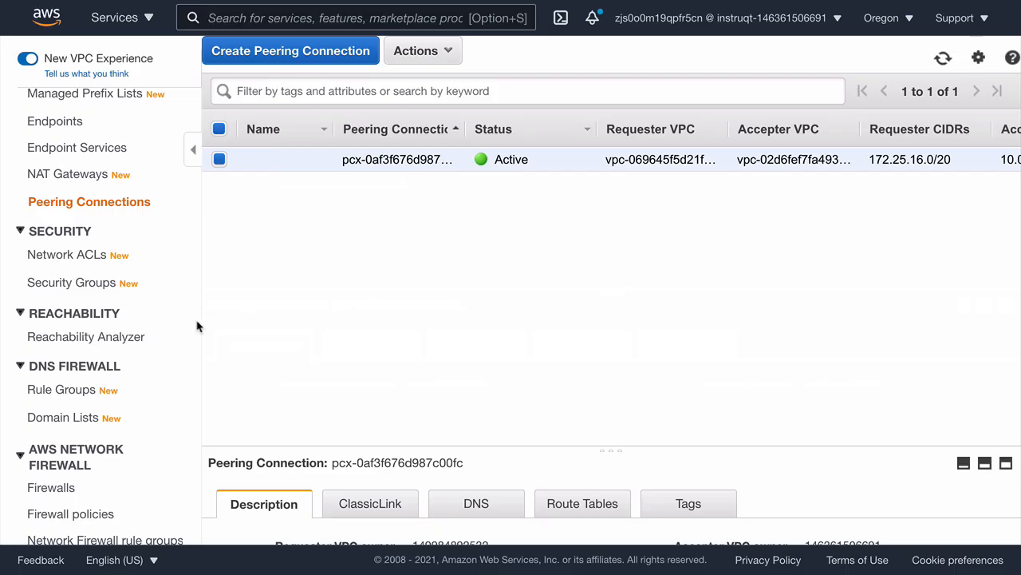
# - List the VPC's security groups, showing default group sg-037353bd67d8e0a8c
pyautogui.click(71, 282)
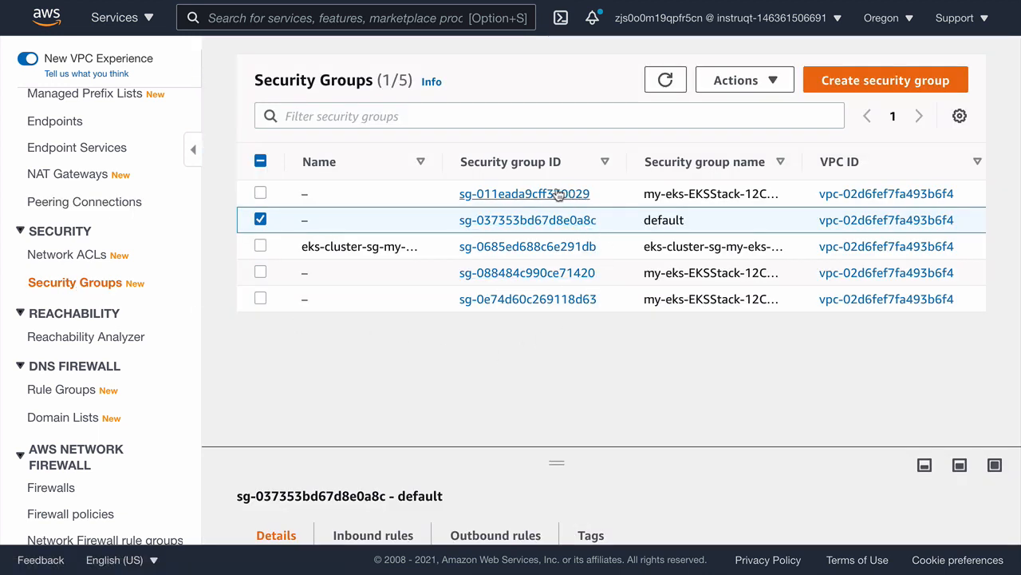
pyautogui.moveTo(545, 318)
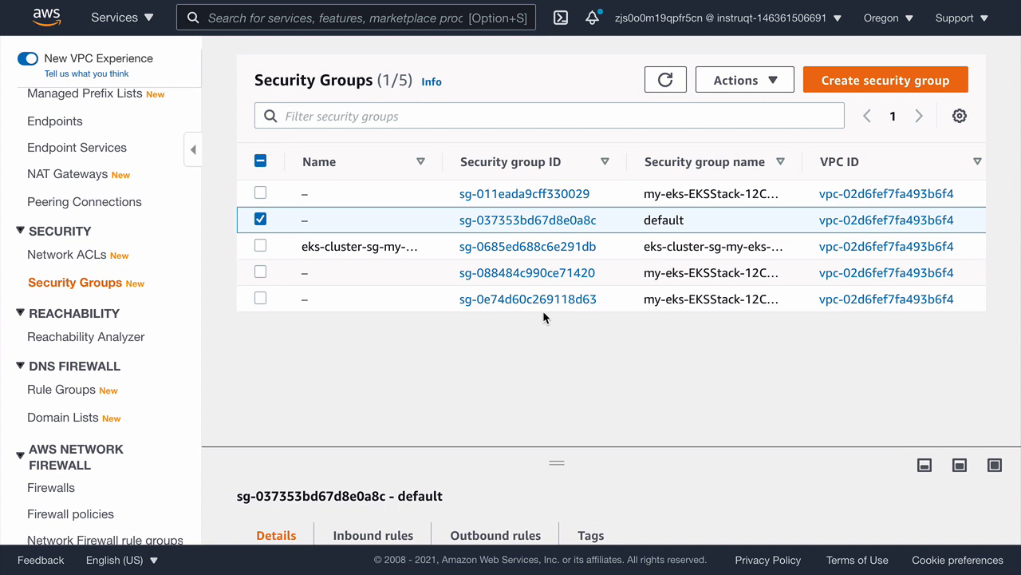
pyautogui.moveTo(605, 227)
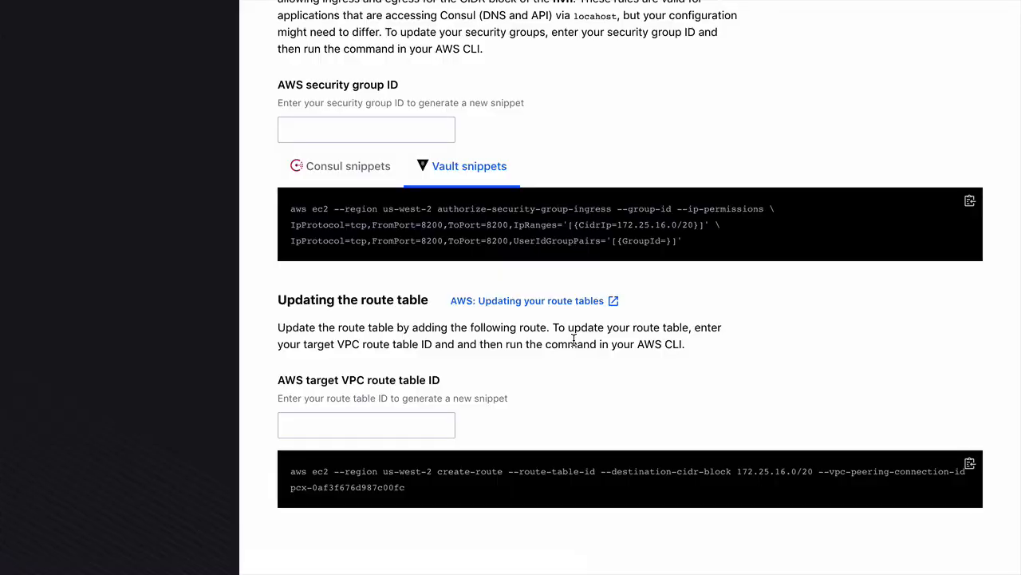
# - Enter security group ID sg-037353bd67d8e0a8c in the AWS security group ID field
pyautogui.write('sg-037353bd67d8e0a8d')
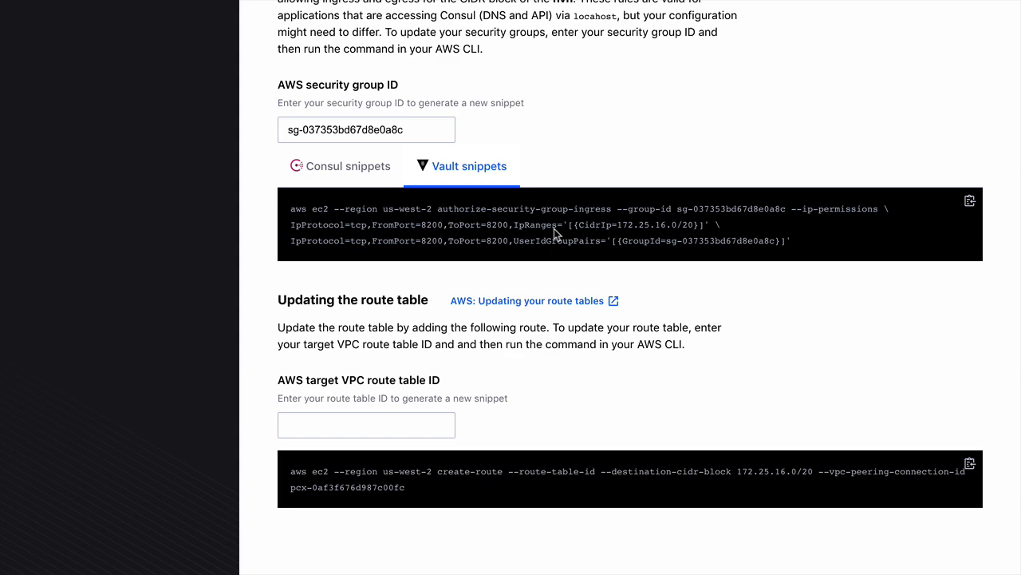
pyautogui.moveTo(505, 374)
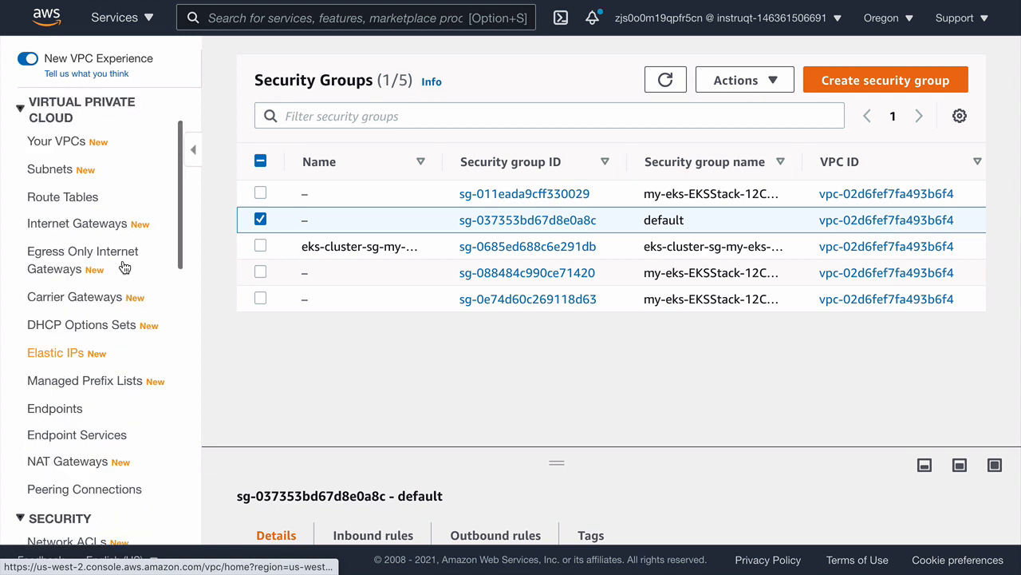
# - Copy the main route table ID rtb-051a85ba5f74268cf from Route Tables
pyautogui.click(66, 196)
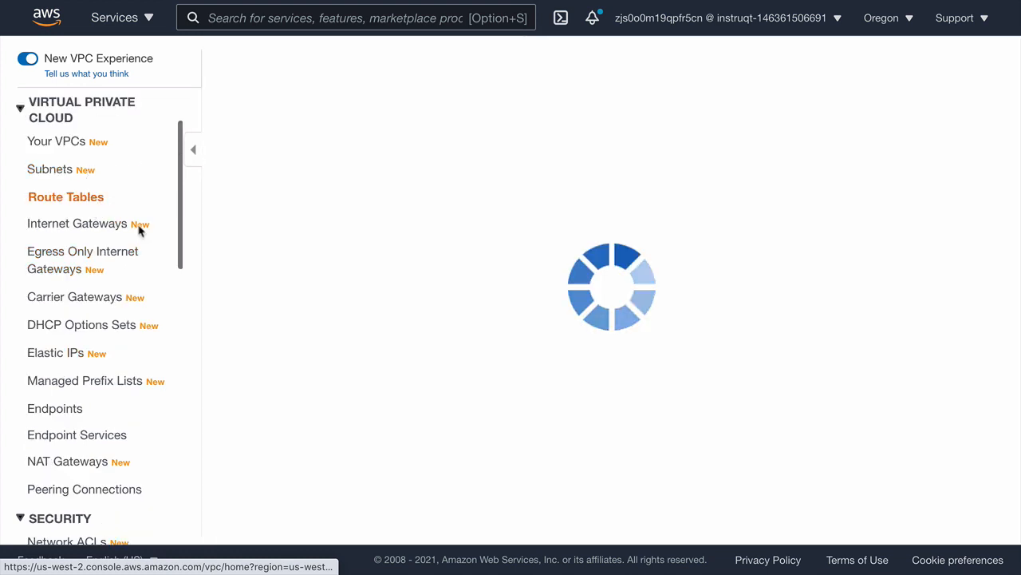
pyautogui.click(65, 196)
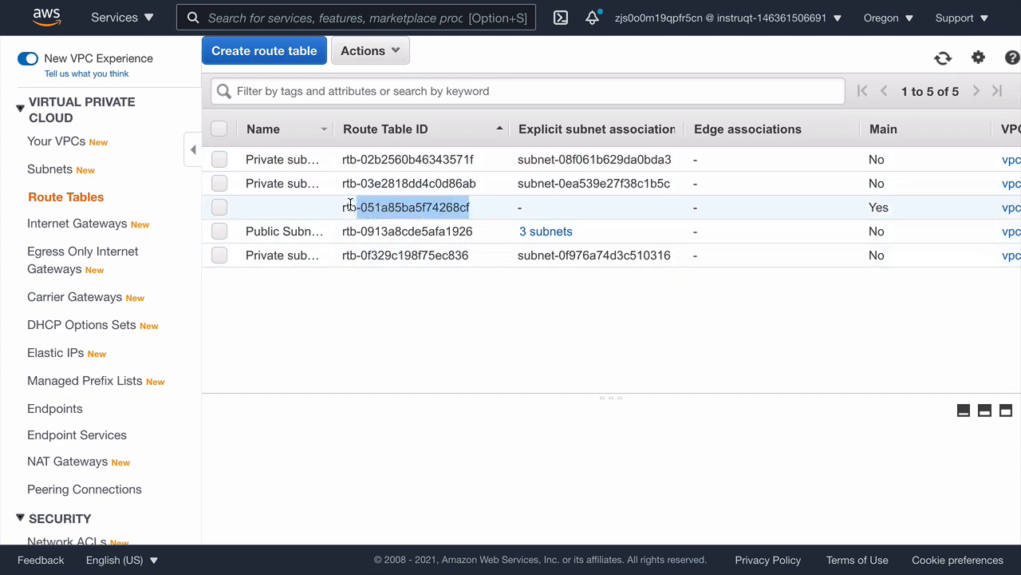
pyautogui.click(220, 207)
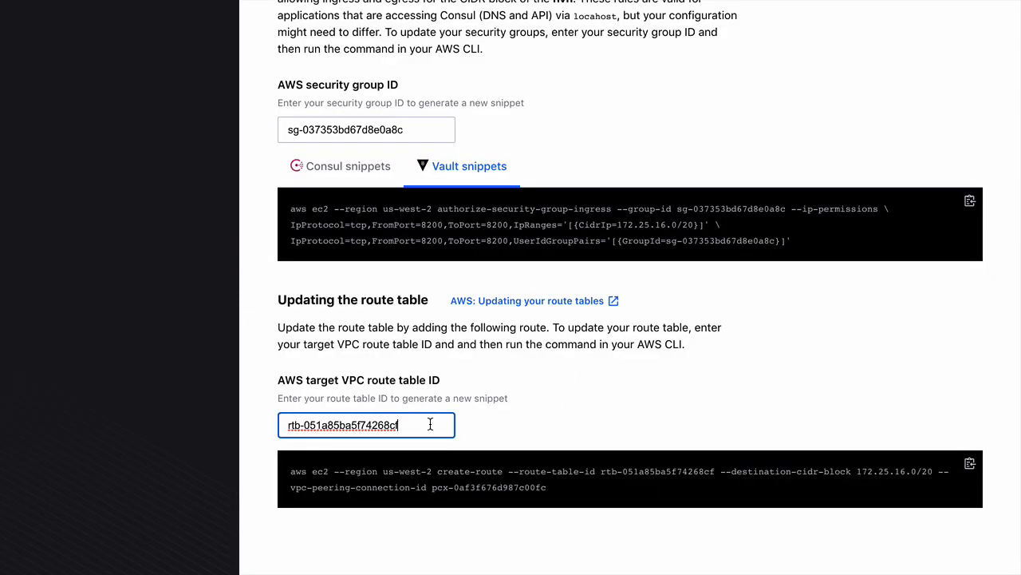
# - Apply route table ID rtb-051a85ba5f74268cf and copy the Vault security group ingress command
pyautogui.click(507, 423)
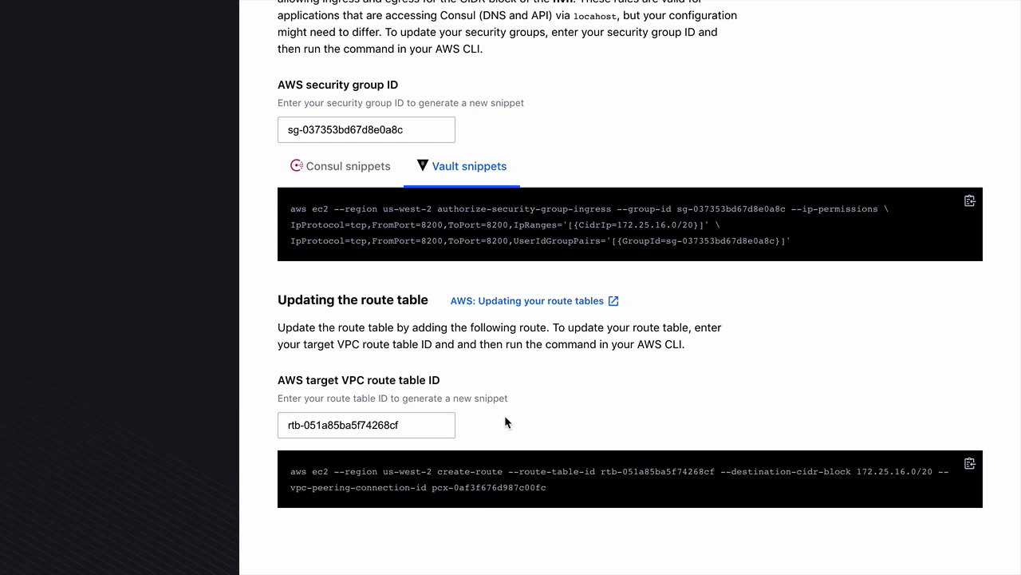
pyautogui.moveTo(970, 200)
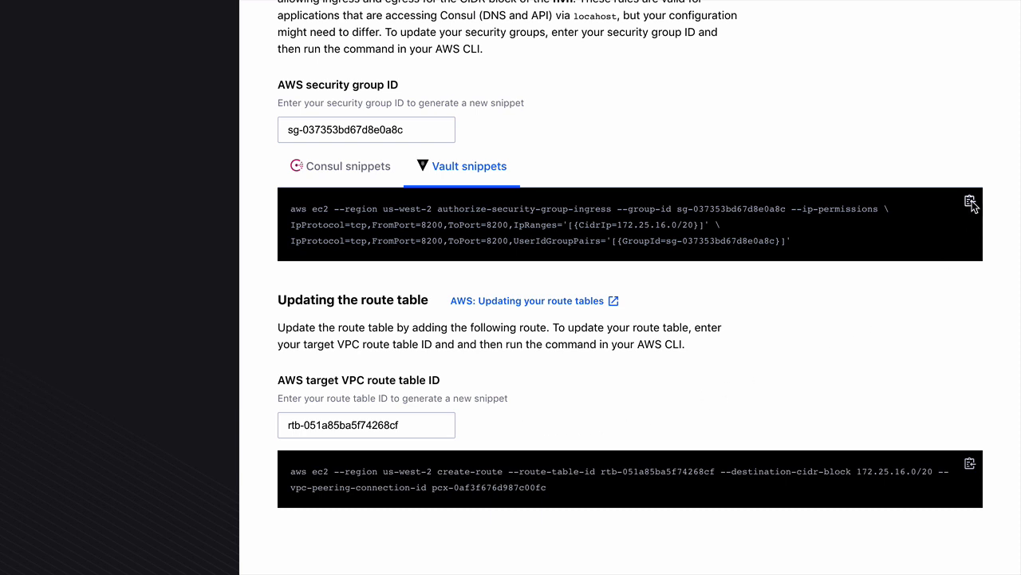
pyautogui.click(971, 201)
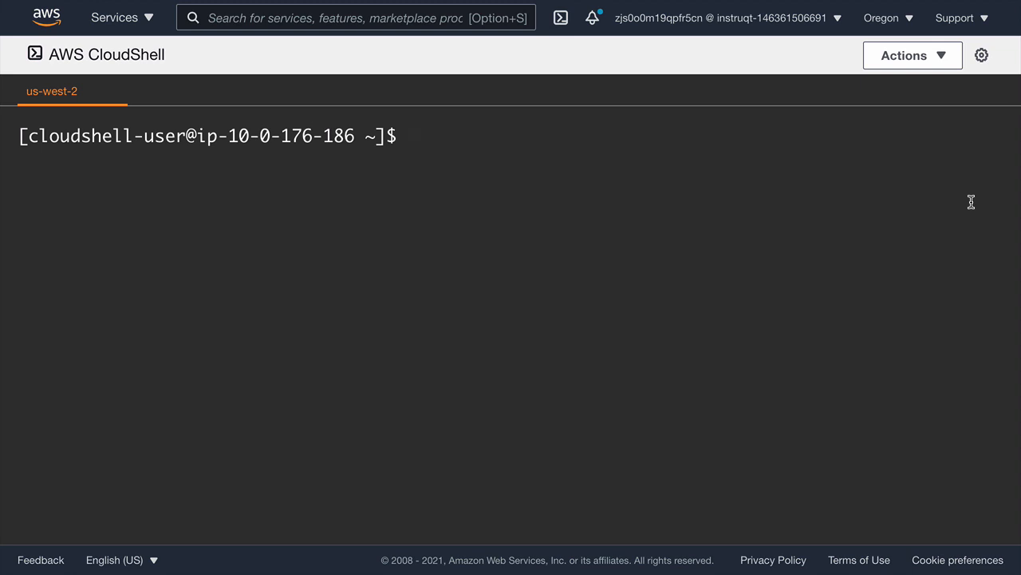
pyautogui.moveTo(583, 160)
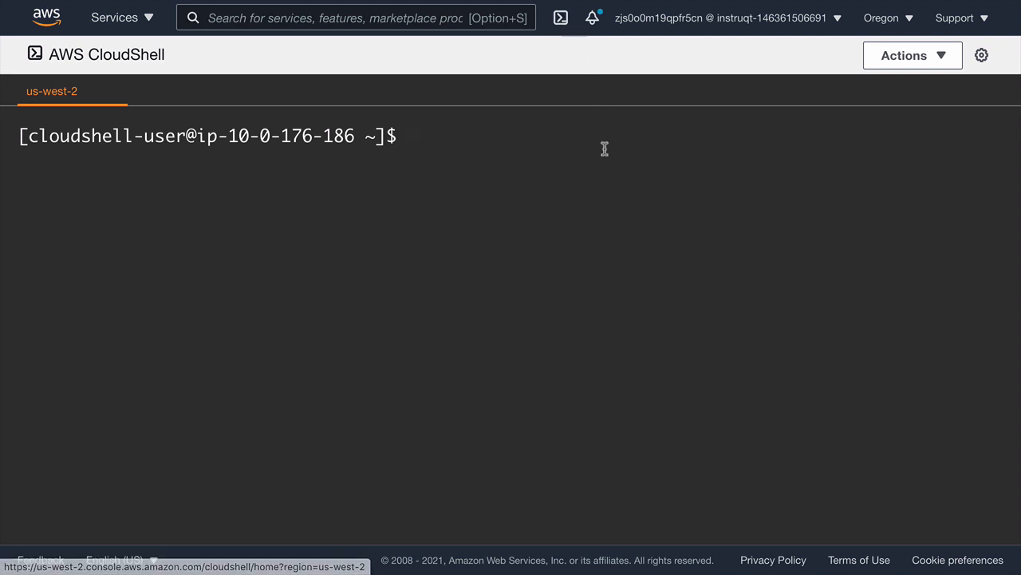
pyautogui.moveTo(602, 152)
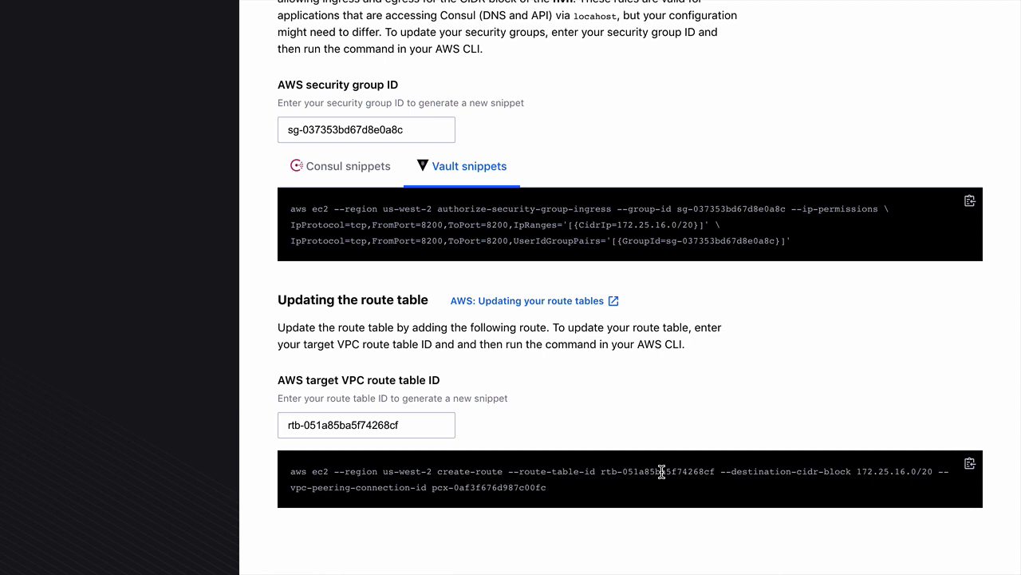
# - Copy the Vault create-route command, then go to the Vault clusters list
pyautogui.click(970, 464)
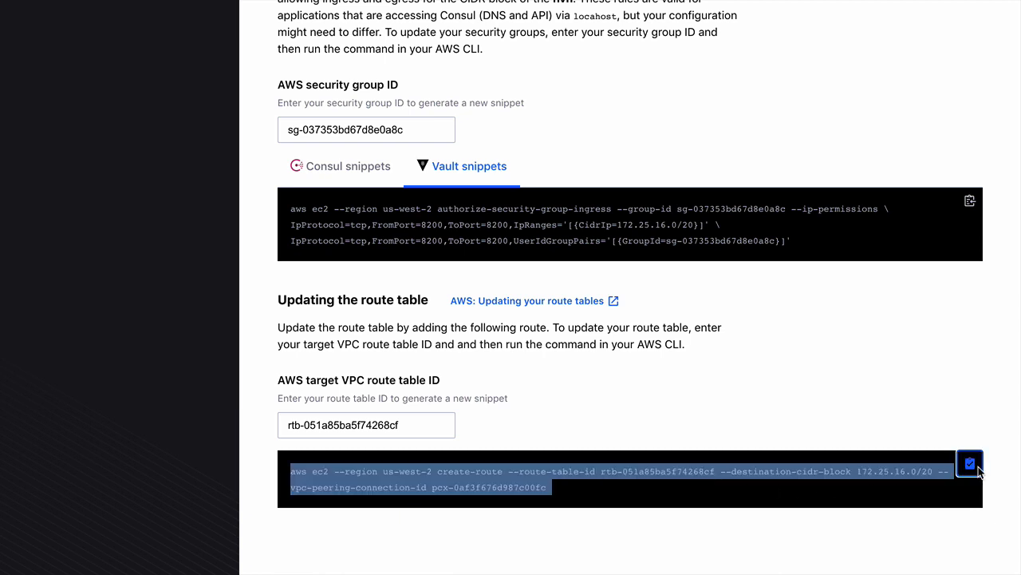
pyautogui.click(970, 464)
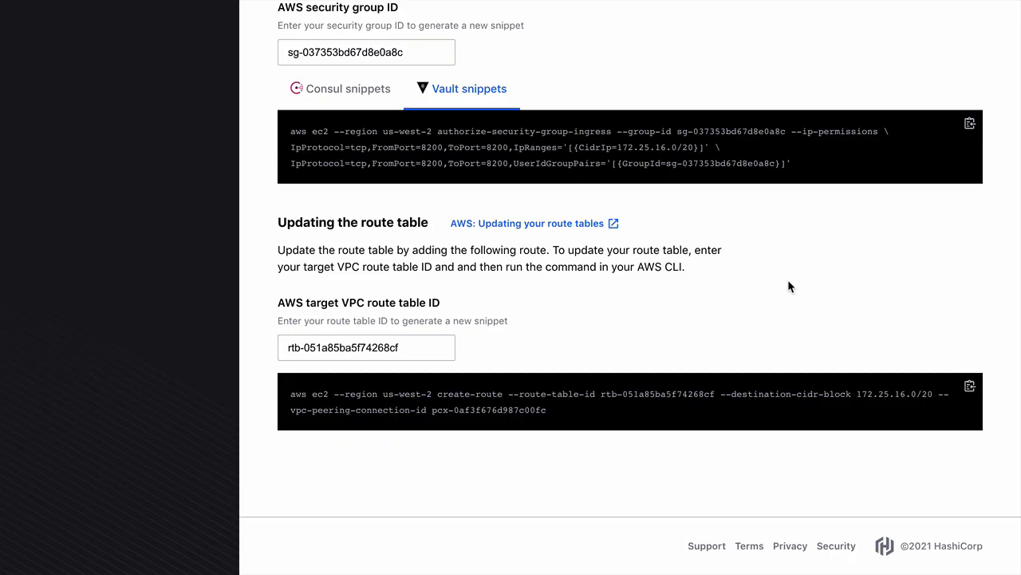
pyautogui.moveTo(720, 152)
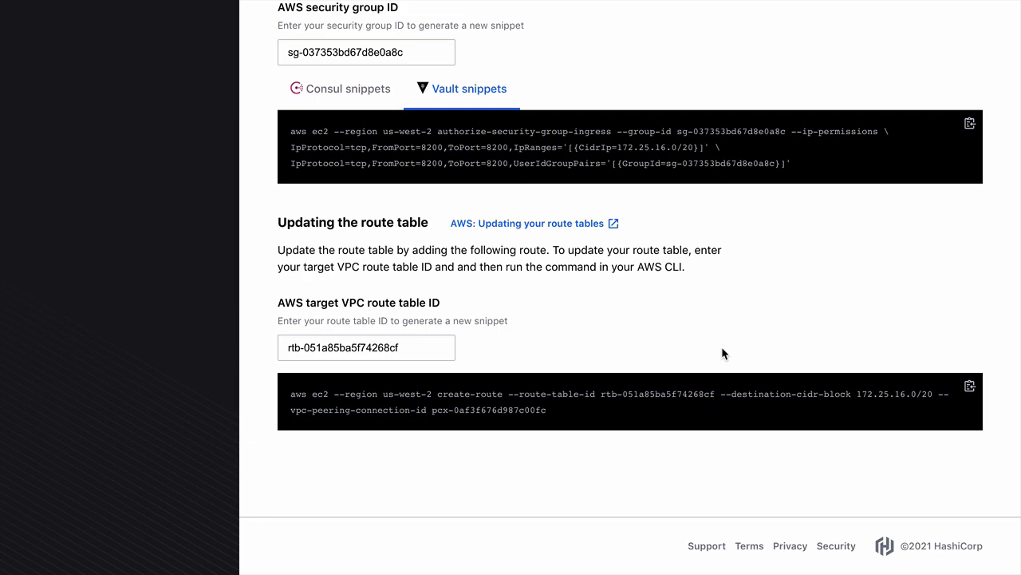
pyautogui.scroll(-3)
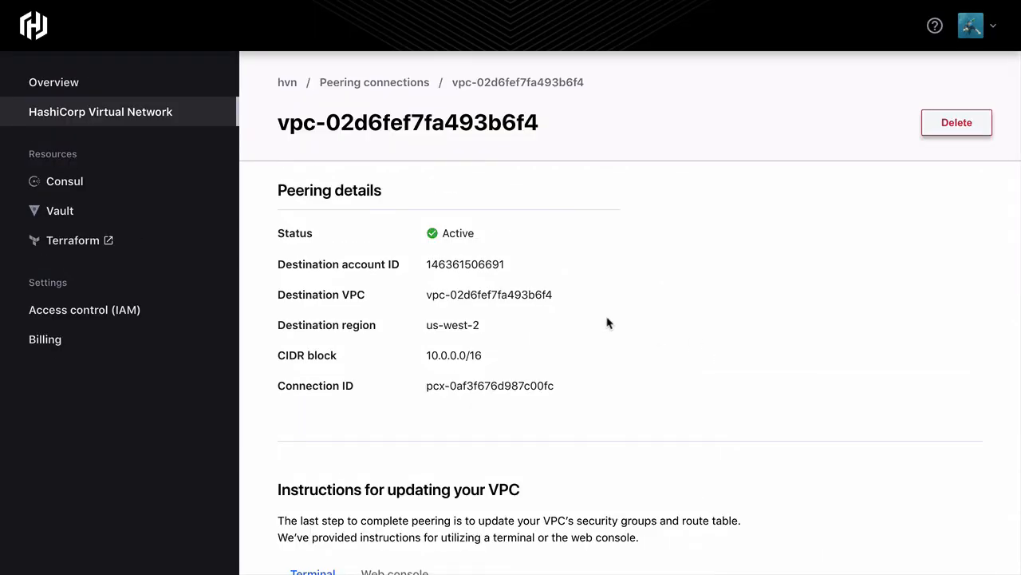
pyautogui.click(60, 211)
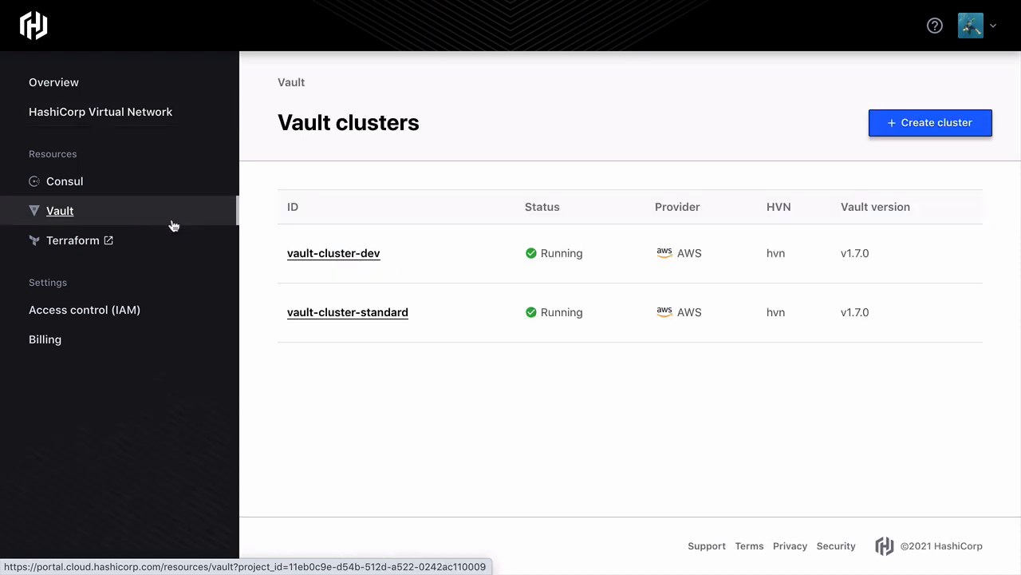
# - Copy vault-cluster-standard's private cluster URL and a freshly generated admin token
pyautogui.click(347, 312)
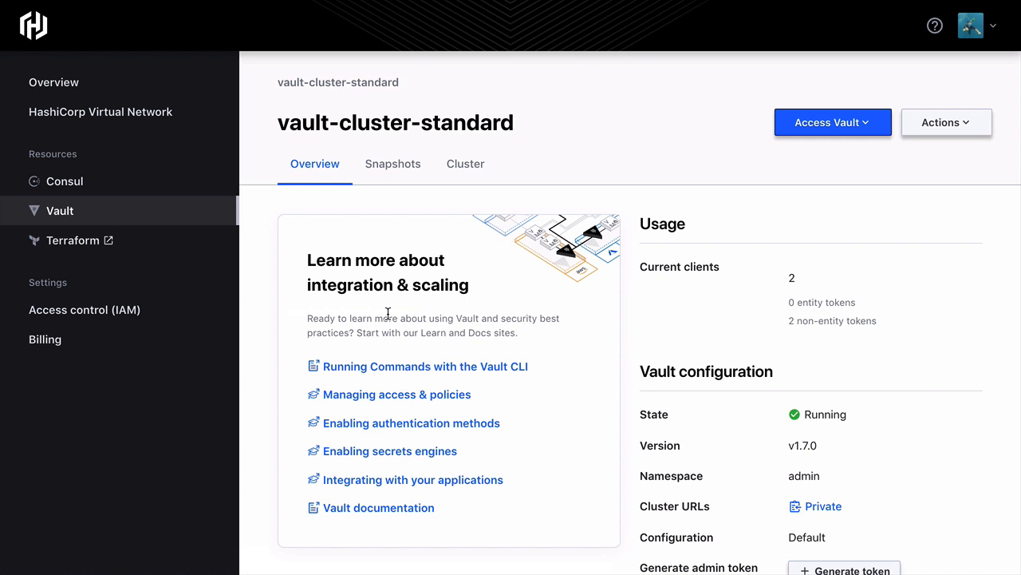
pyautogui.moveTo(905, 399)
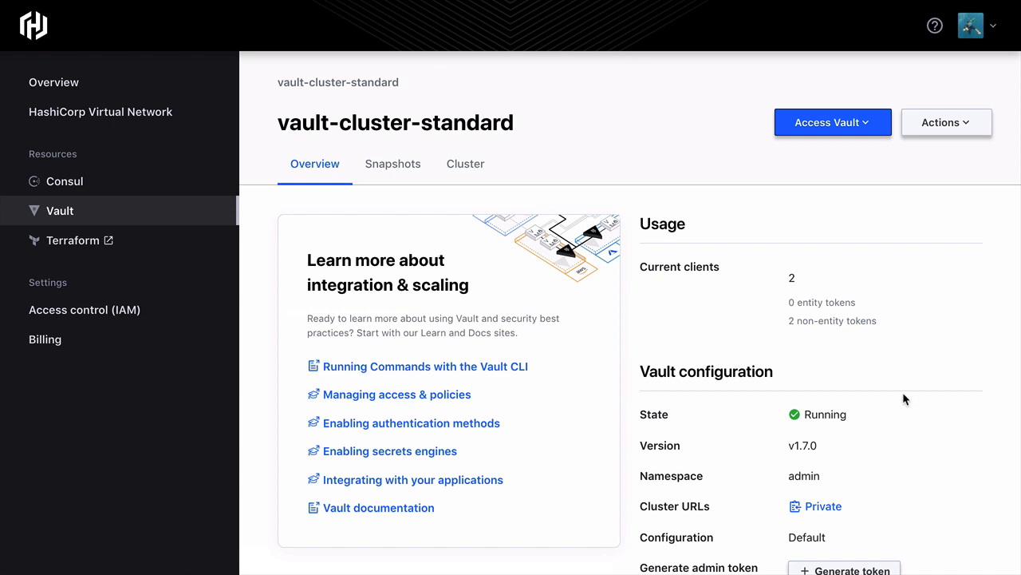
pyautogui.scroll(-3)
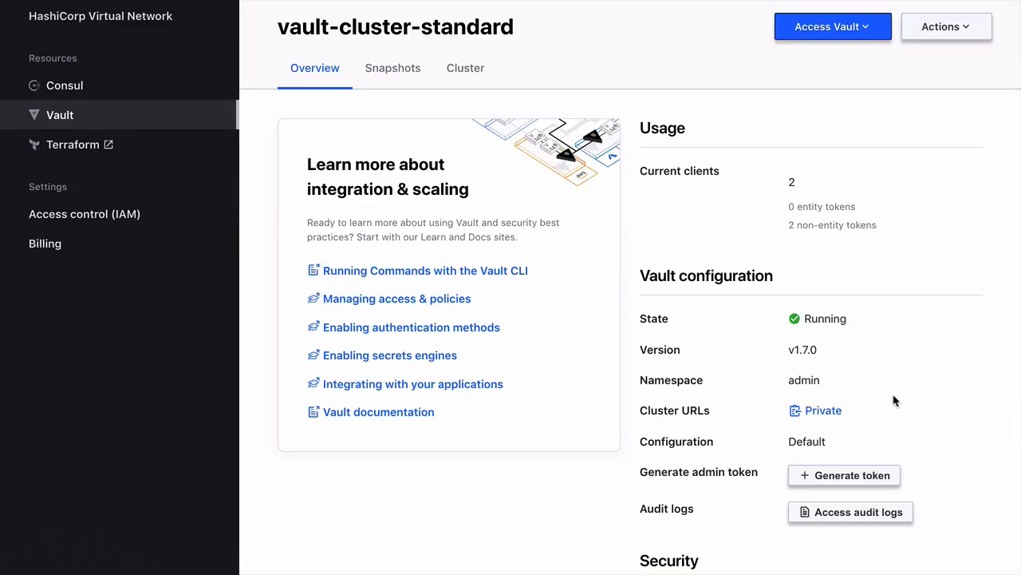
pyautogui.click(823, 409)
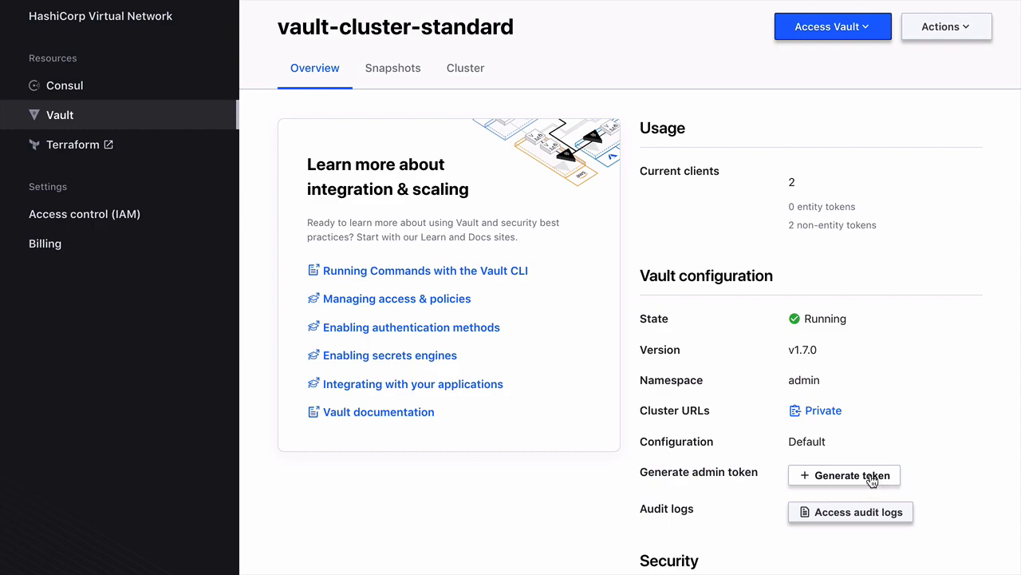
pyautogui.click(844, 474)
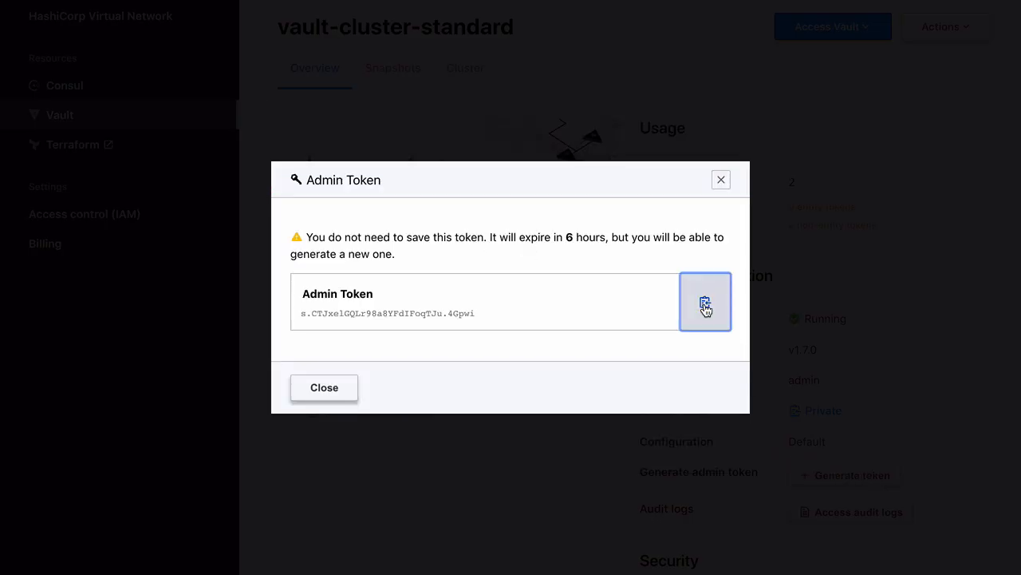
pyautogui.click(704, 301)
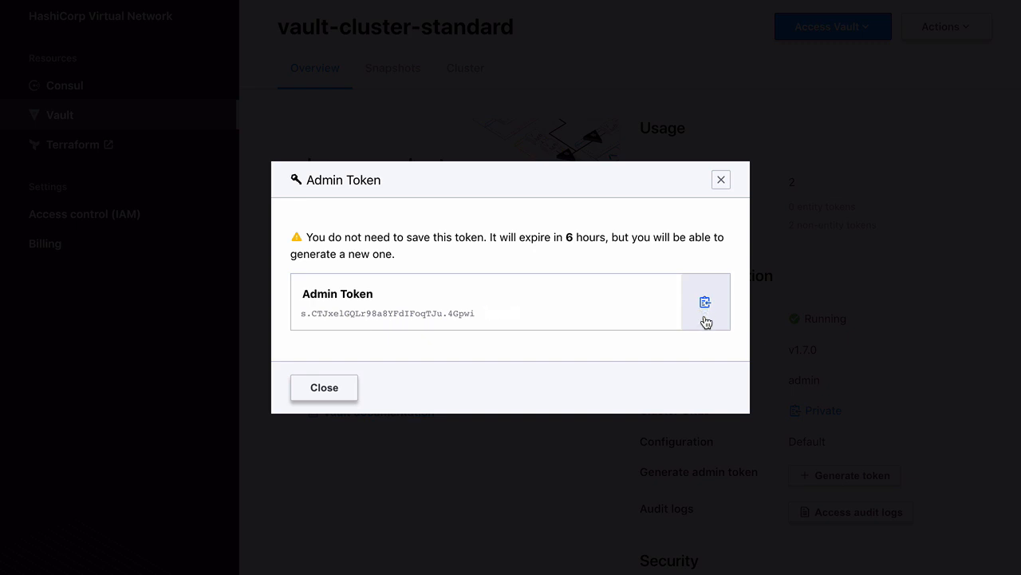
pyautogui.click(324, 387)
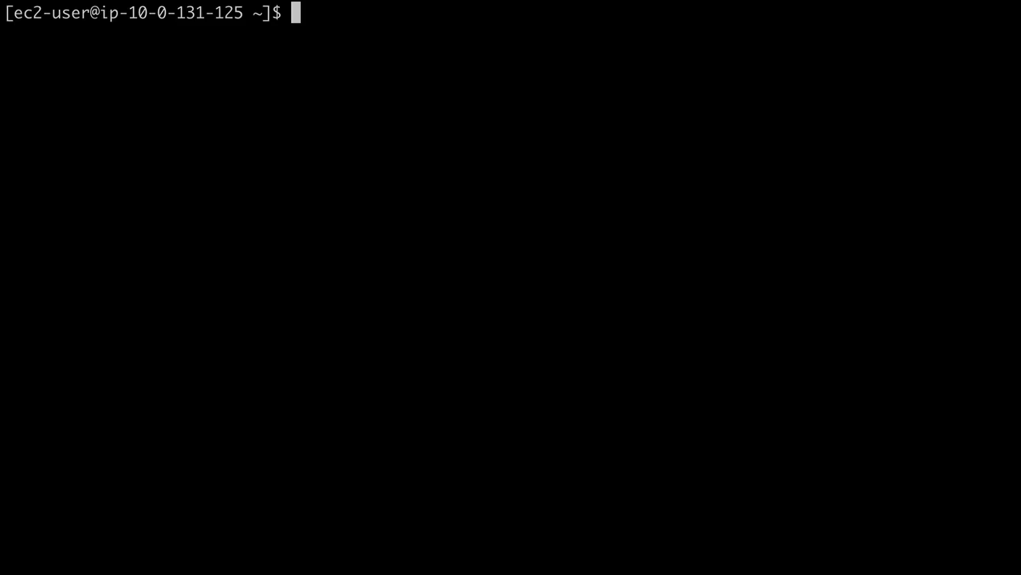
# - Export the private VAULT_ADDR, admin namespace and token, then read kv-demo/app/config as JSON
pyautogui.write('export VAULT_ADDR=https://vault-cluster-standard.private.vault.11eb0c9e-d54b-512d-a522-0242ac110009.aws.hashicorp.cloud:8200')
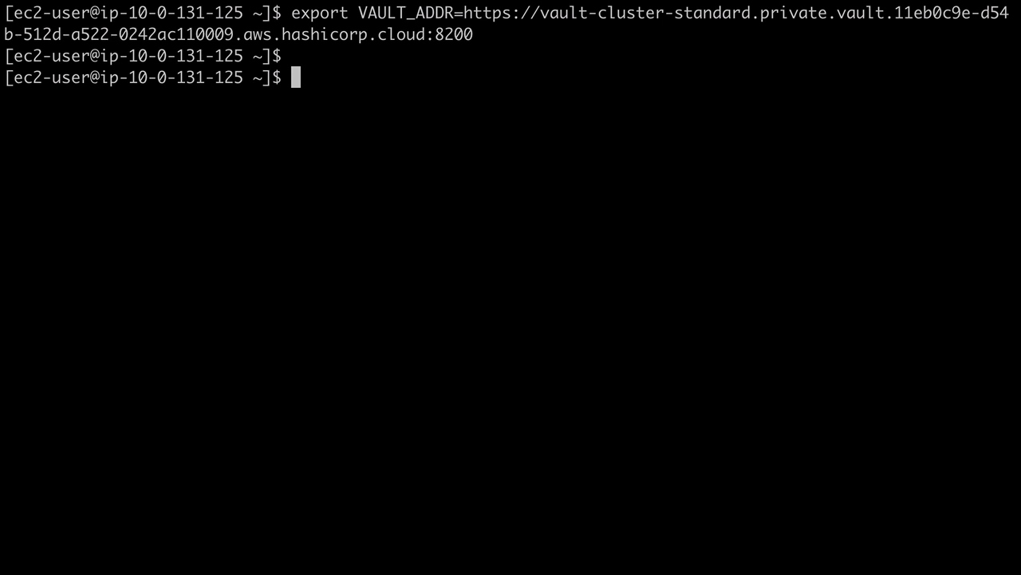
pyautogui.write('export VAULT_NAMESPACE=admin')
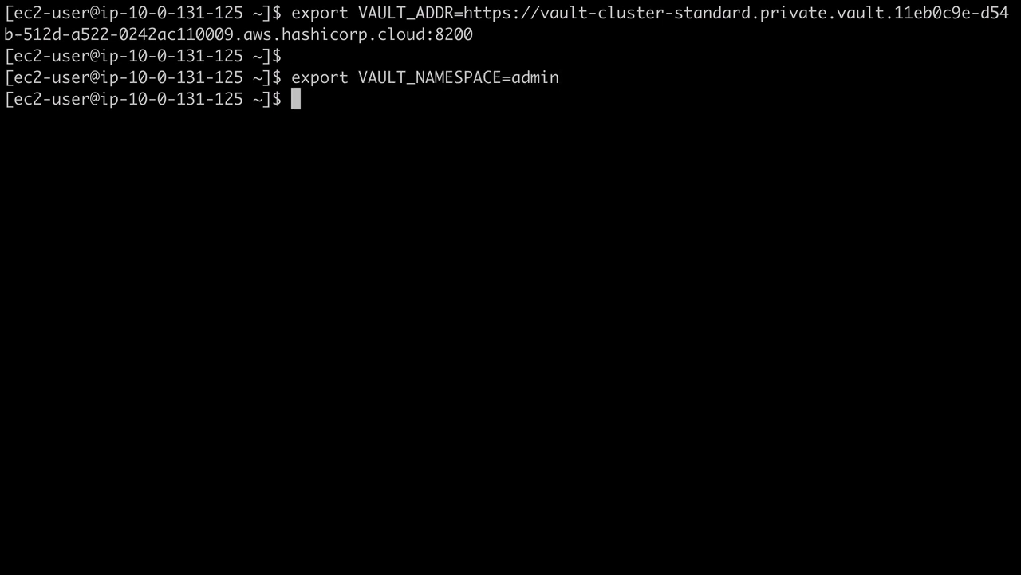
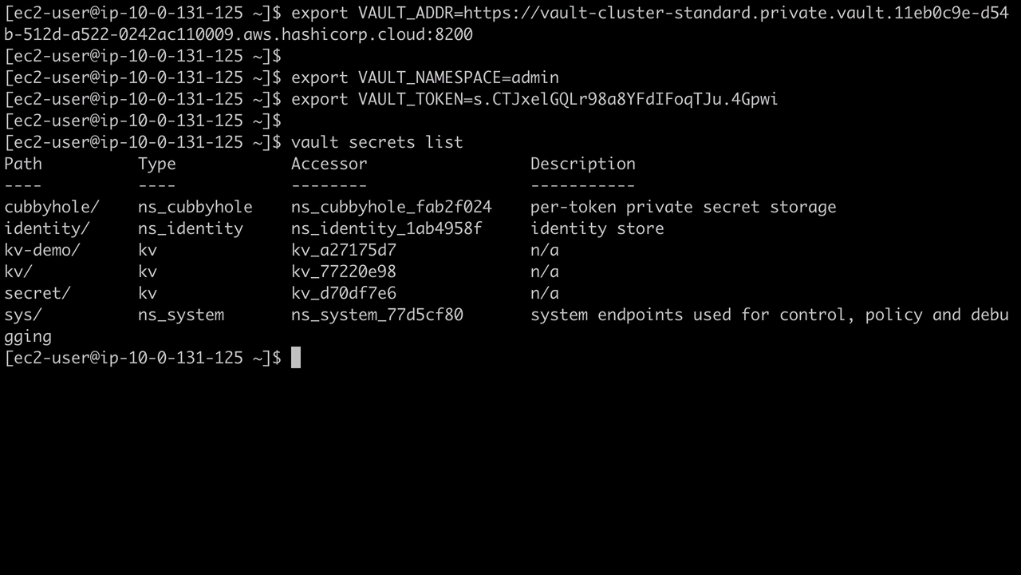
pyautogui.write('vault kv get -format=json kv-demo/app/config | jq ".data"')
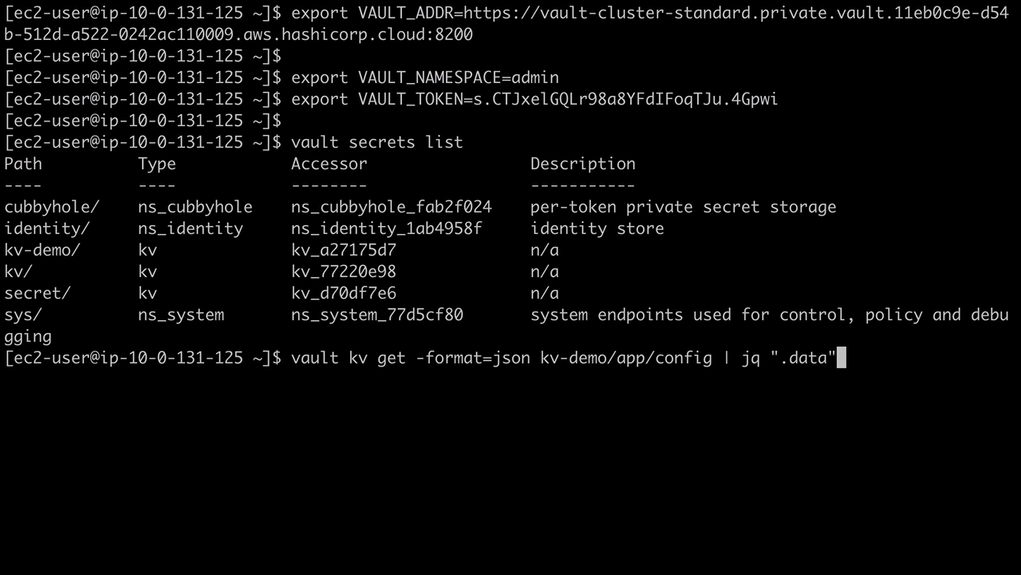
pyautogui.doubleClick(625, 357)
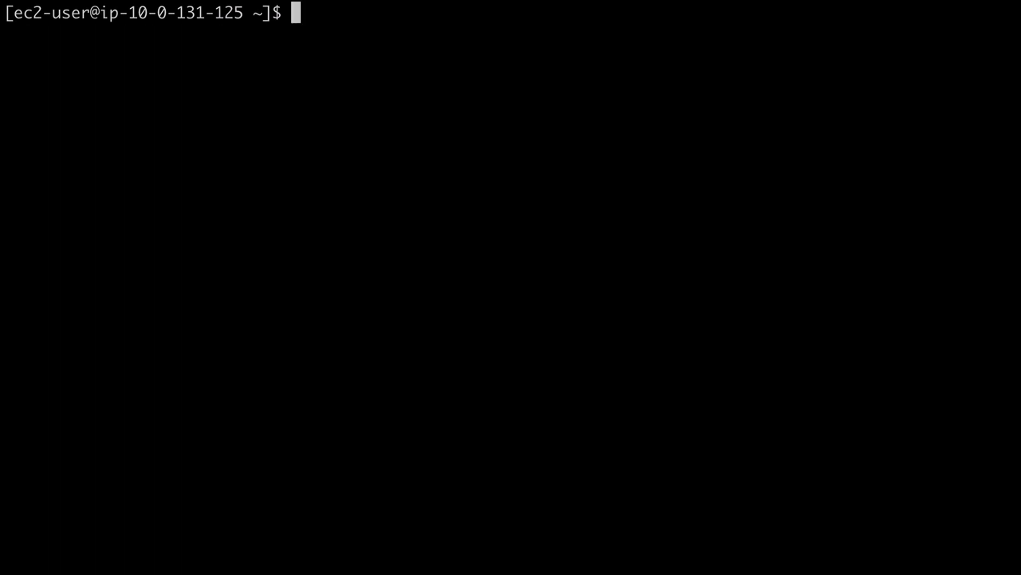
# - Enable the AWS engine at aws/, create my-role, read its credentials, then revoke its leases
pyautogui.write('vault secrets enable -path=aws aws')
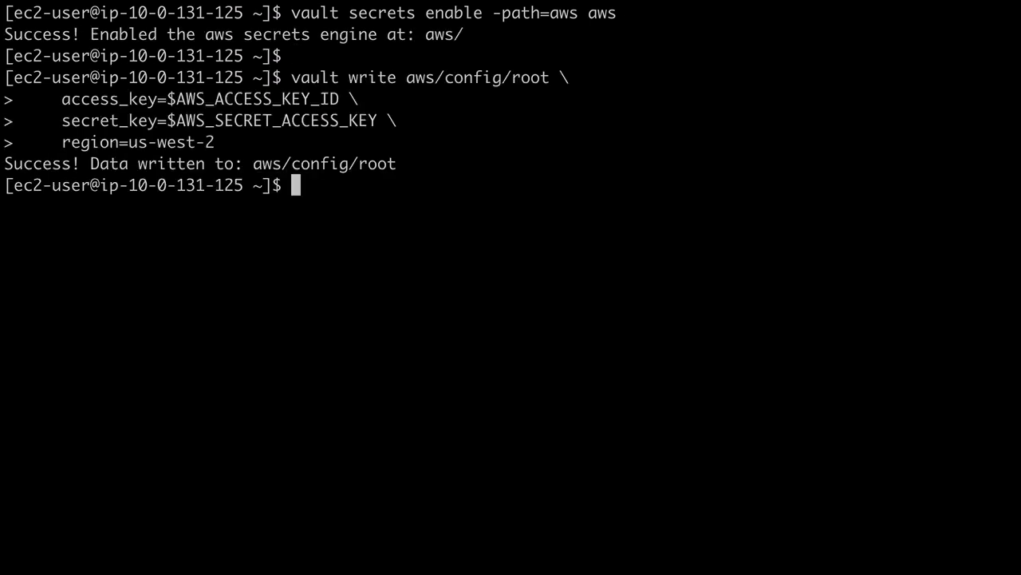
pyautogui.press('enter')
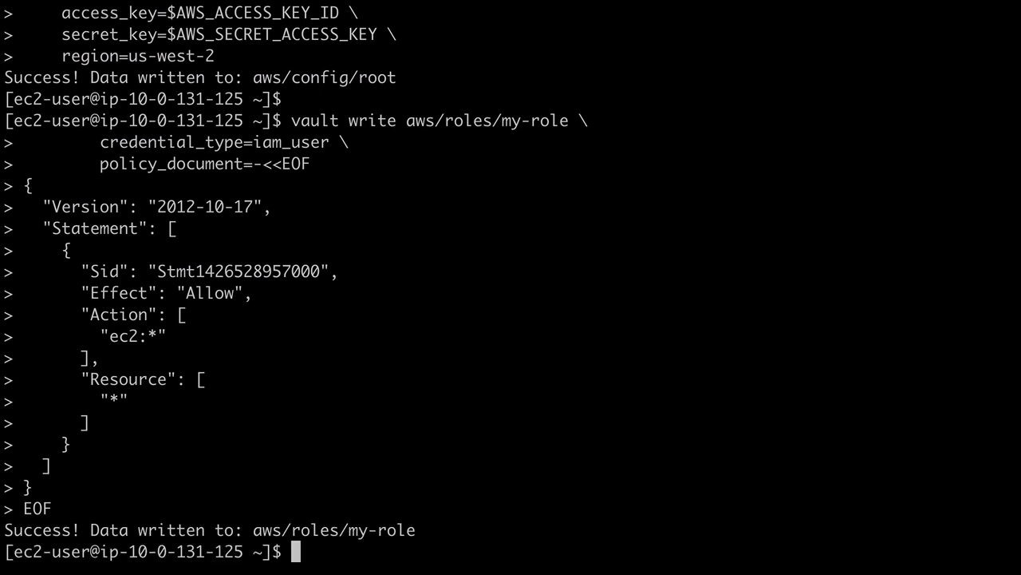
pyautogui.doubleClick(133, 336)
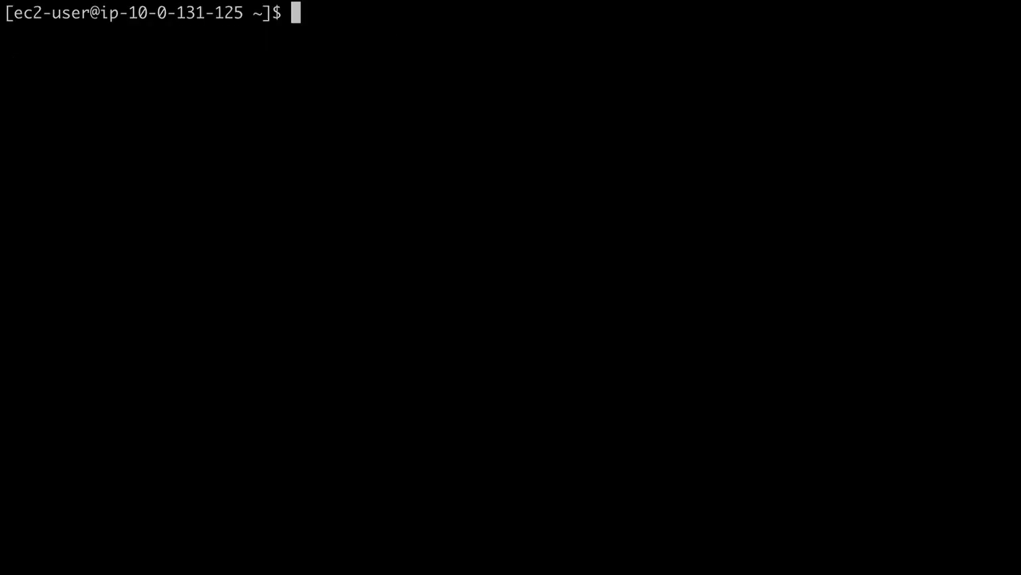
pyautogui.write('vault read aws/creds/my-role')
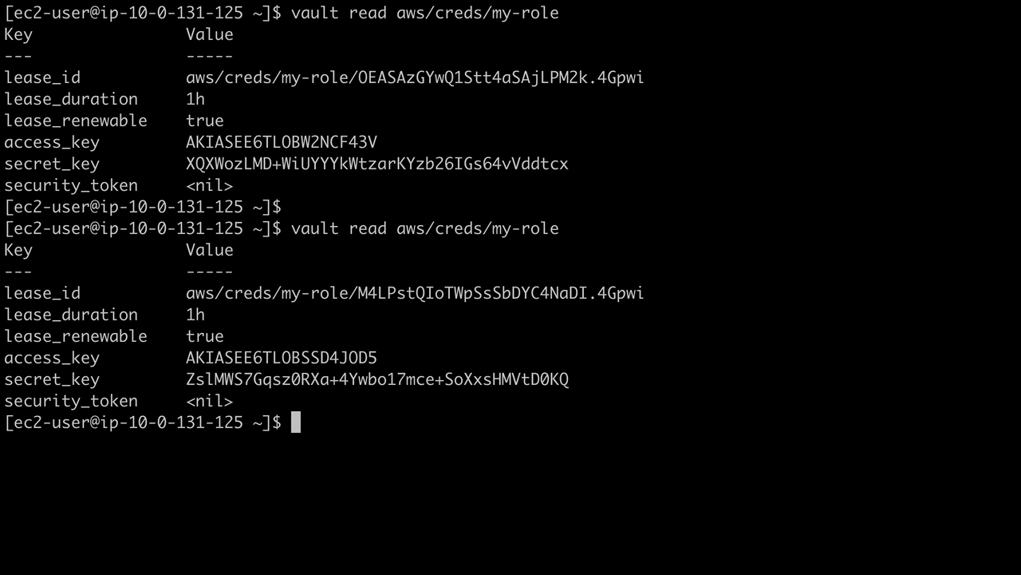
pyautogui.write('vault lease revoke -prefix aws/creds/my-role')
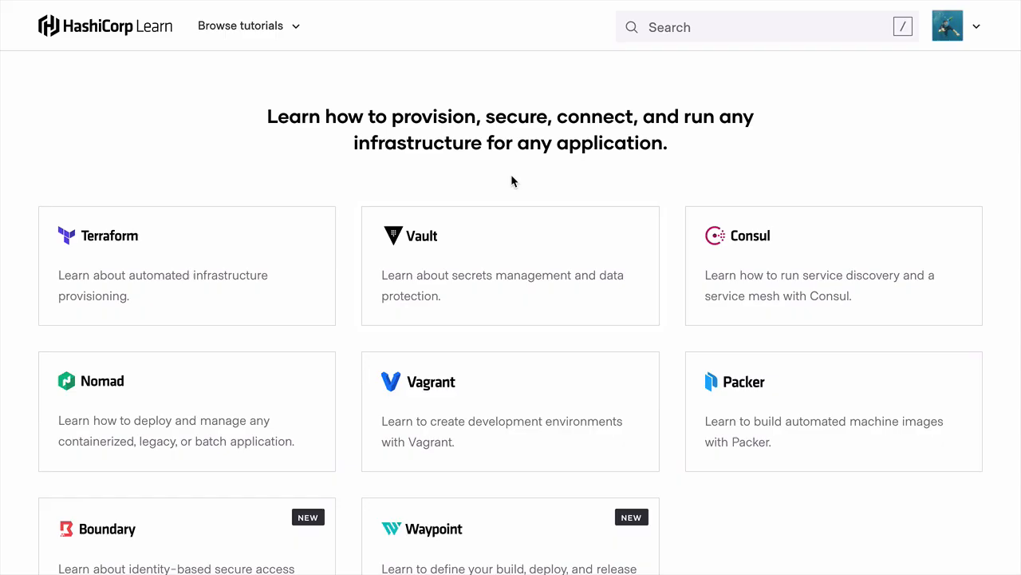
pyautogui.moveTo(142, 56)
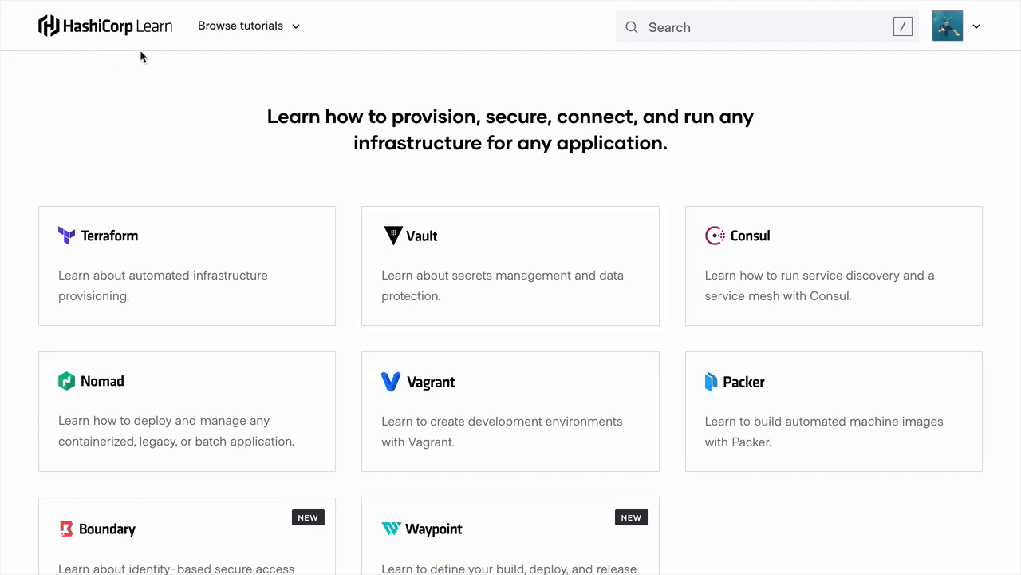
pyautogui.moveTo(487, 192)
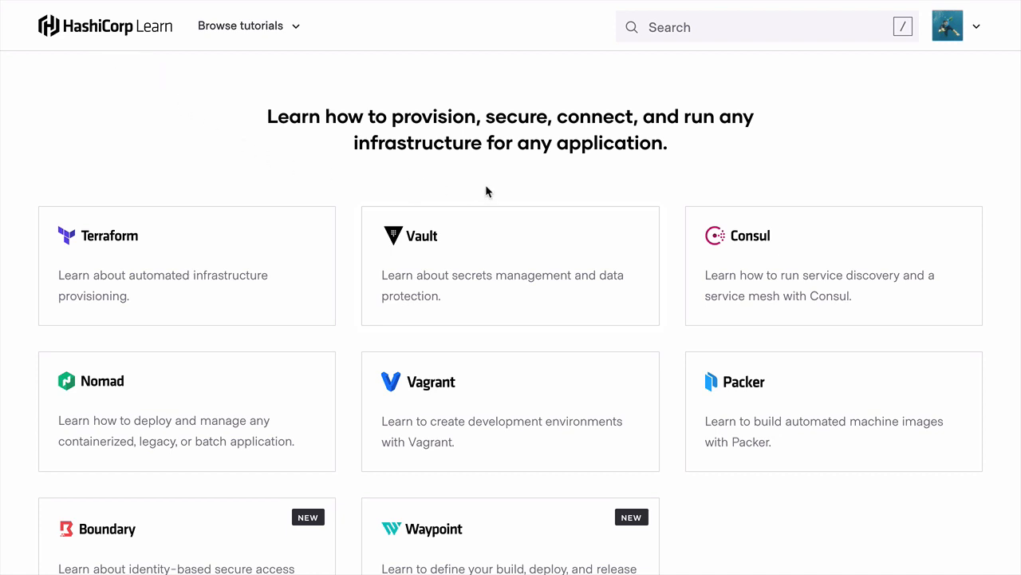